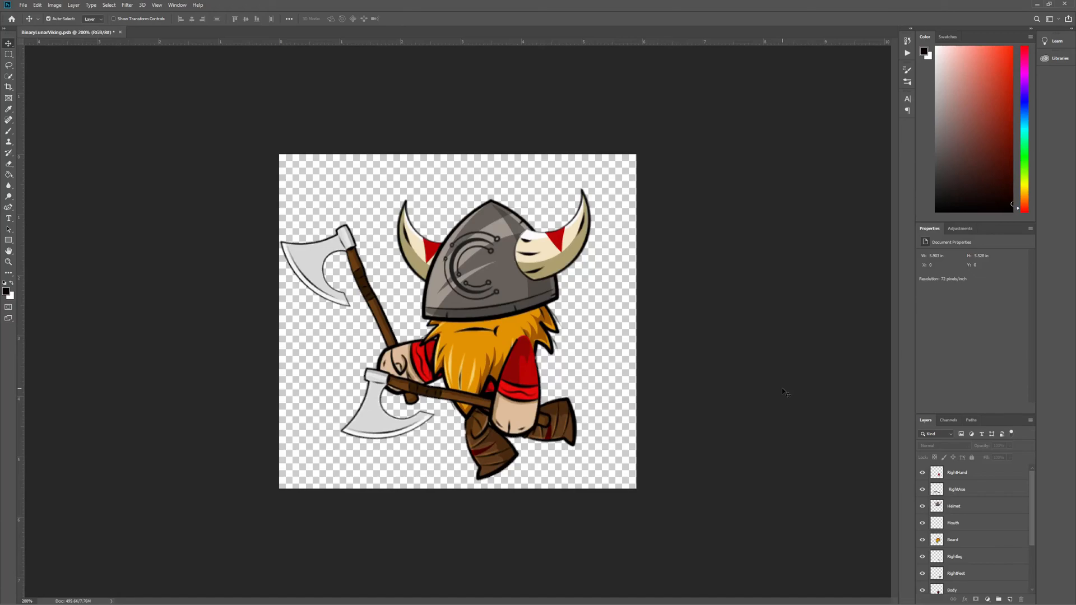
pyautogui.moveTo(877, 413)
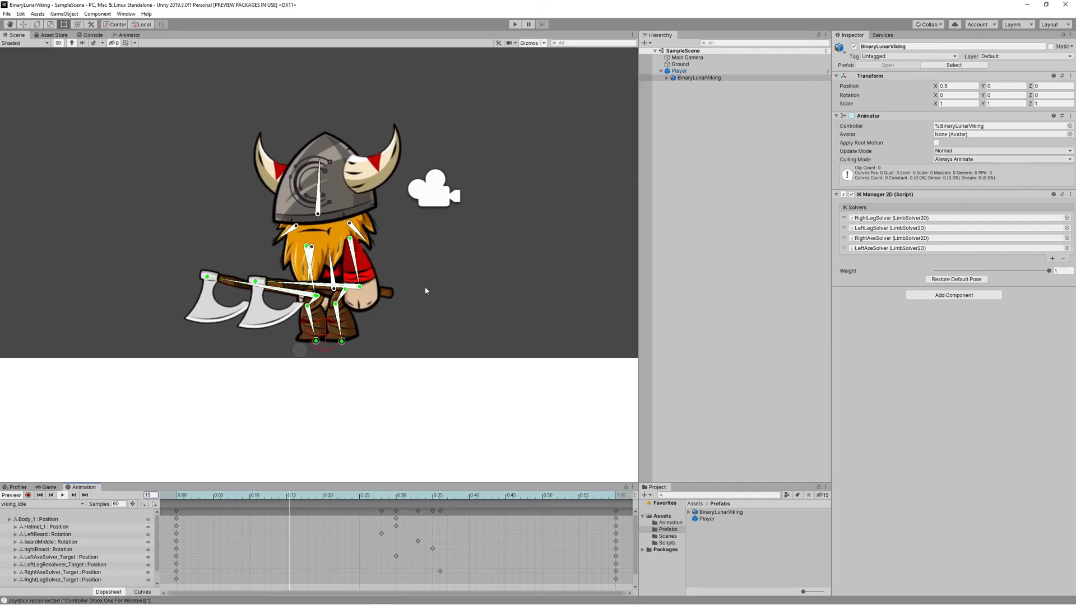
pyautogui.moveTo(519, 99)
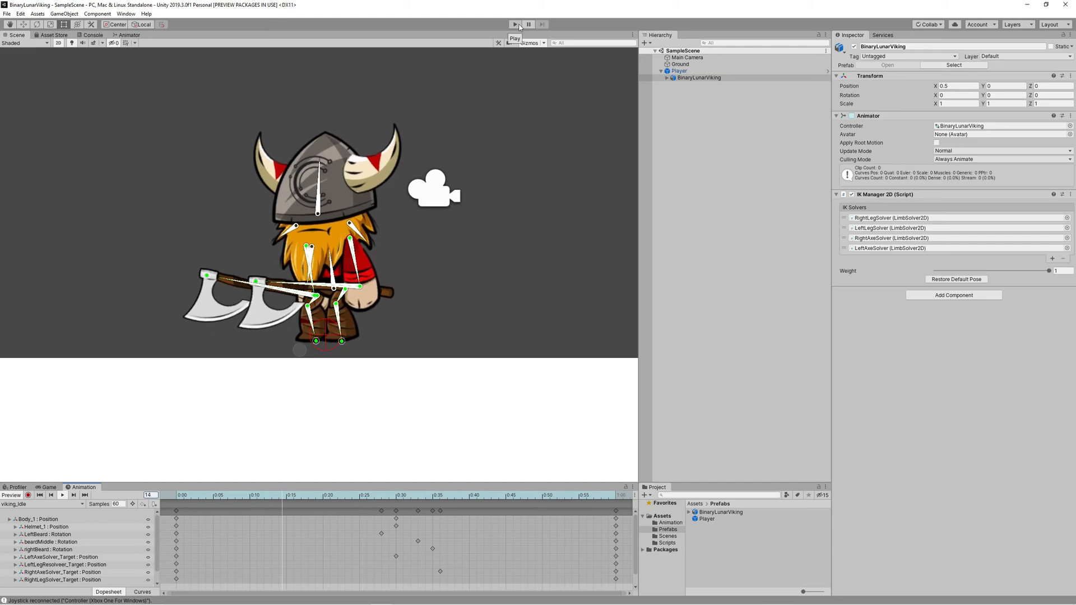
# Run the scene in play mode to watch the viking idle, then stop the run.
pyautogui.click(515, 24)
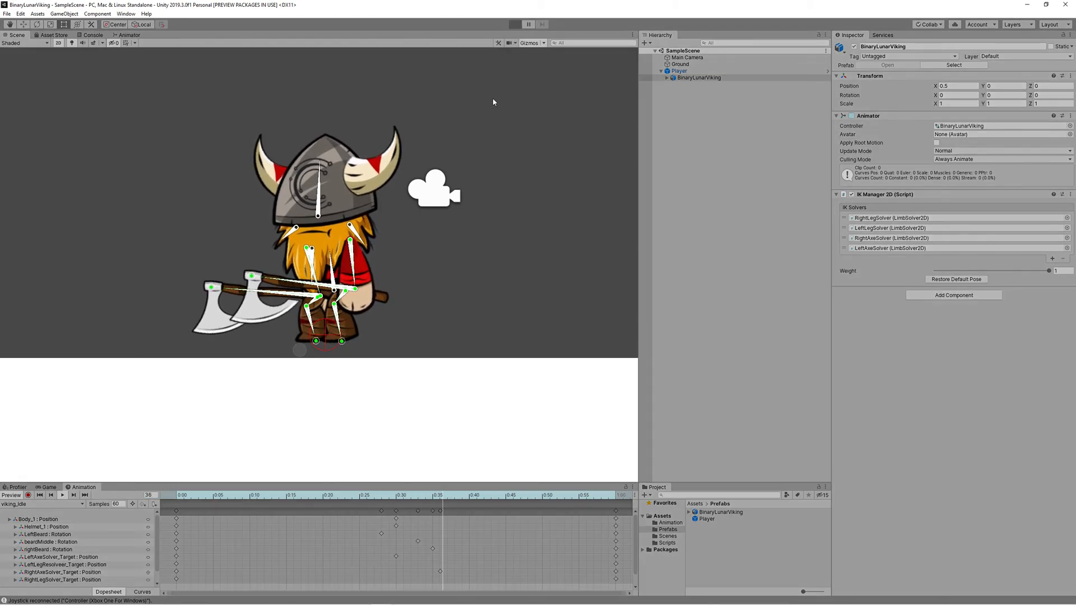
pyautogui.click(510, 24)
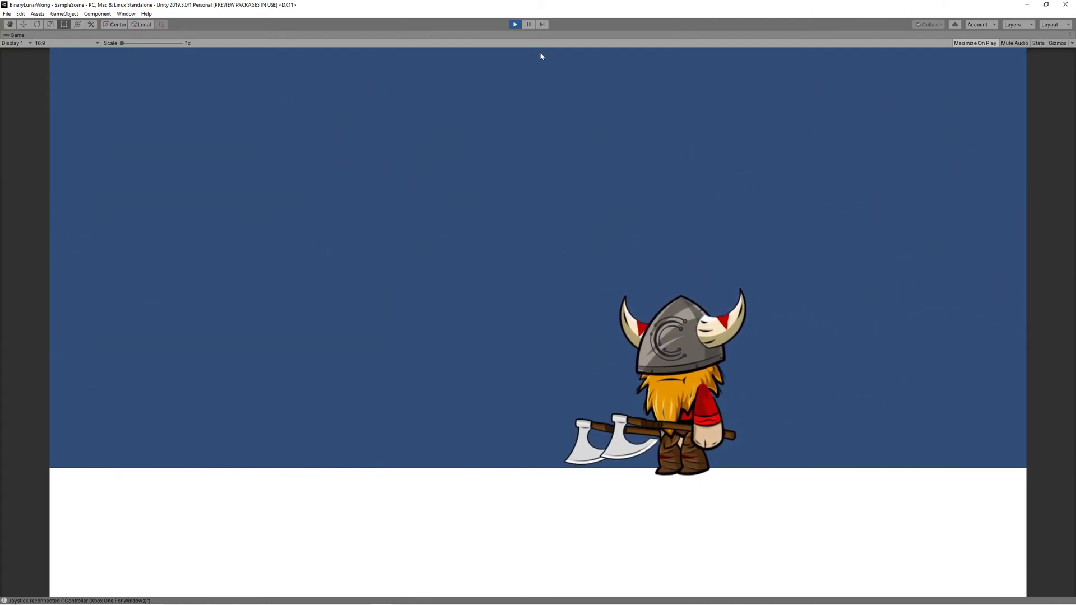
pyautogui.click(515, 24)
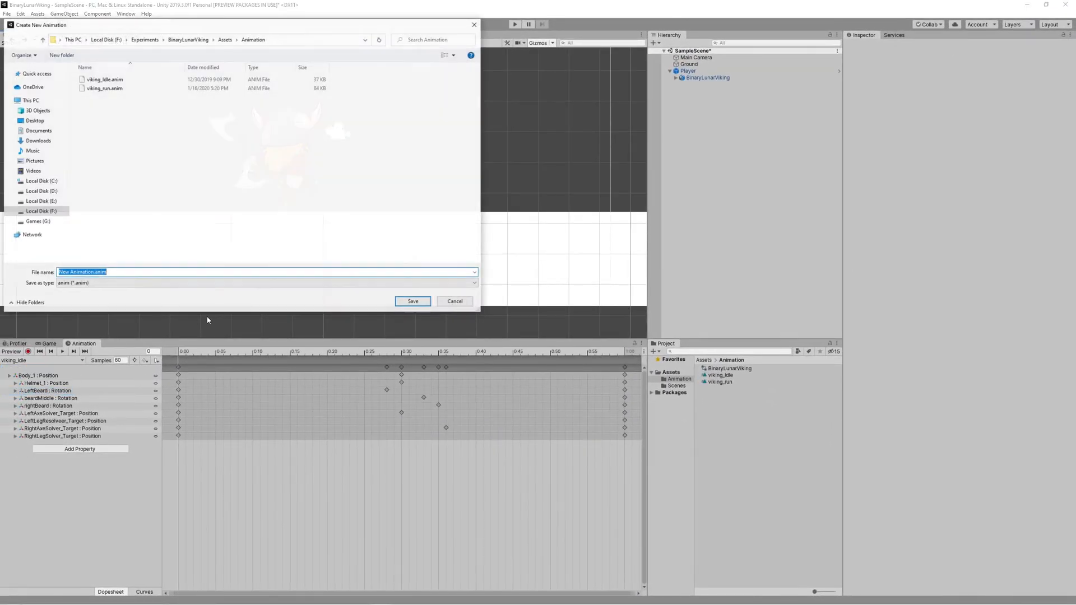
# Name the new clip viking_jump.anim in Assets/Animation and save it.
pyautogui.click(105, 88)
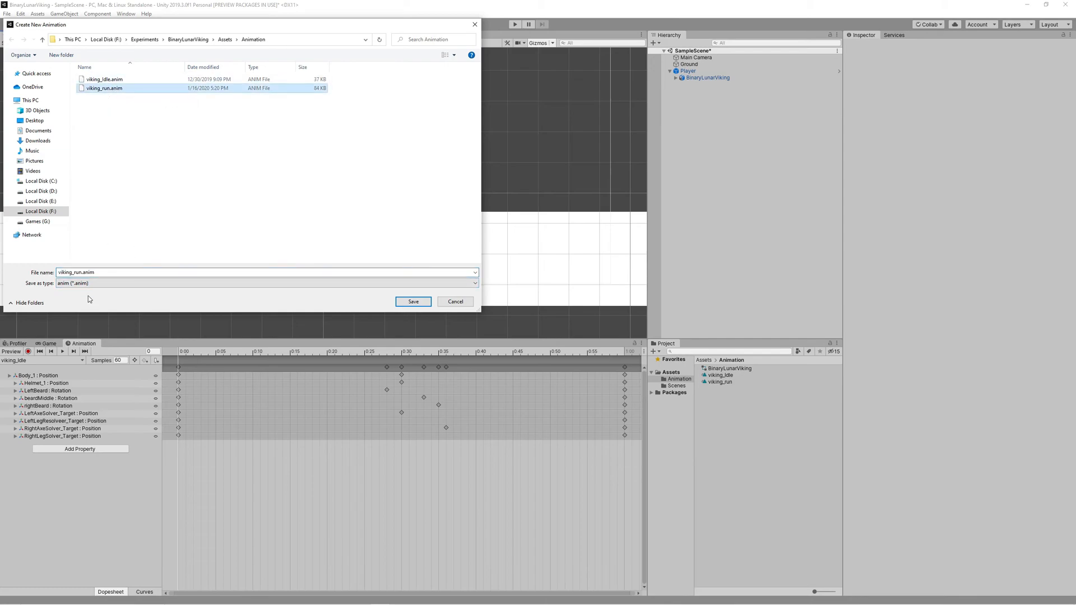
pyautogui.doubleClick(71, 272)
pyautogui.write('jump')
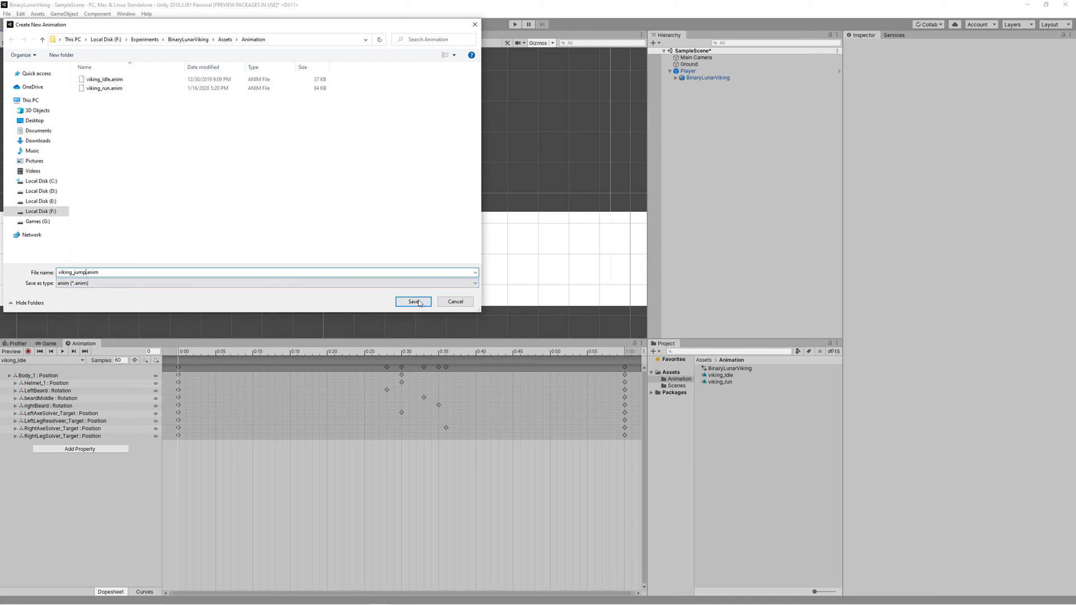
pyautogui.click(413, 303)
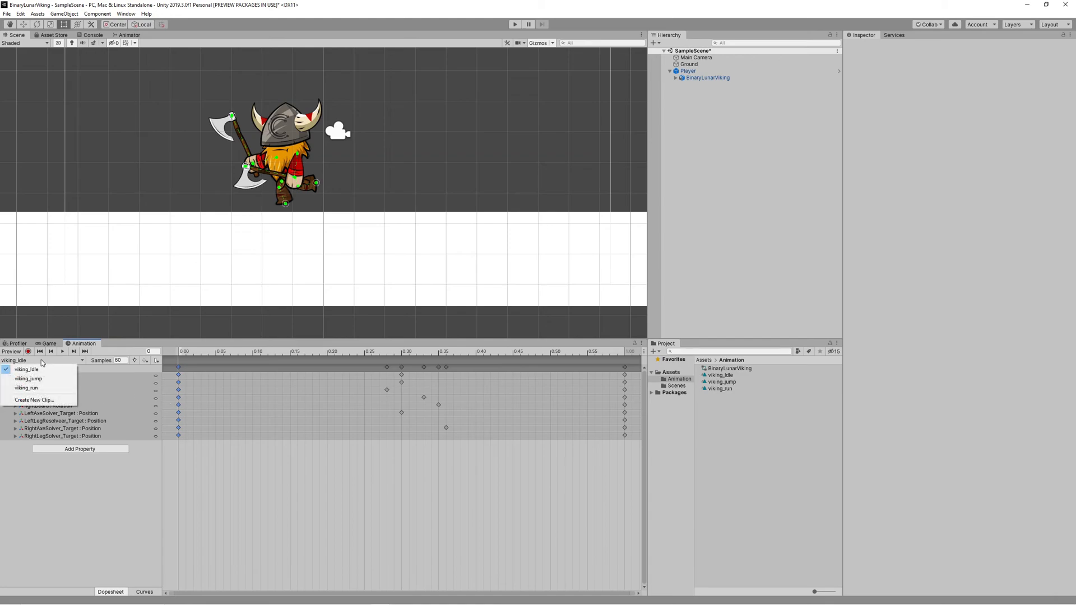
# Switch the Animation window to editing the viking_jump clip.
pyautogui.click(28, 379)
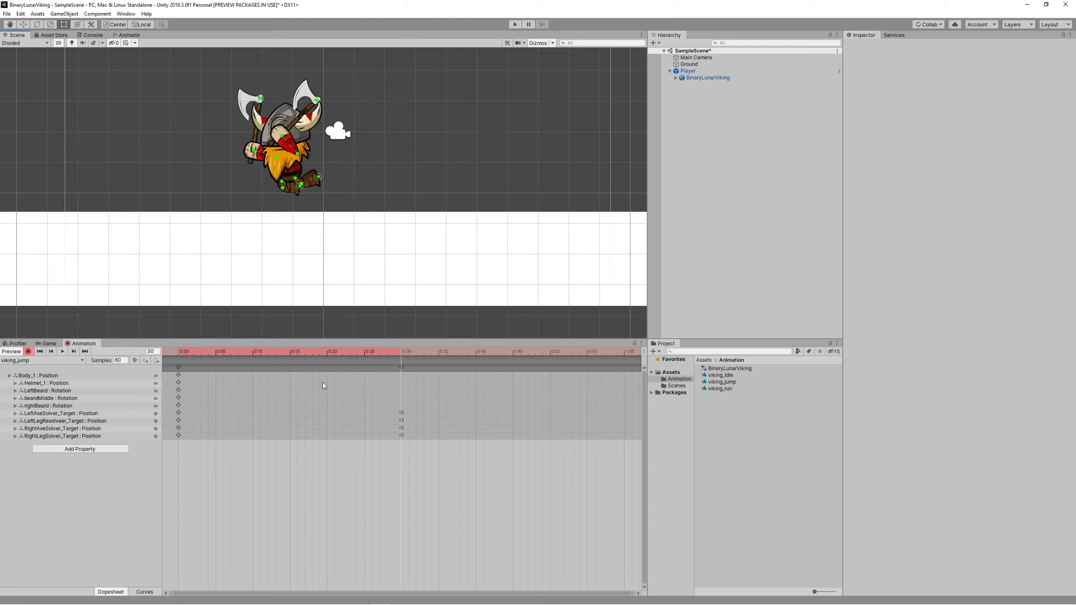
# Scrub the viking_jump timeline to preview the existing jump pose, returning to the start.
pyautogui.click(261, 351)
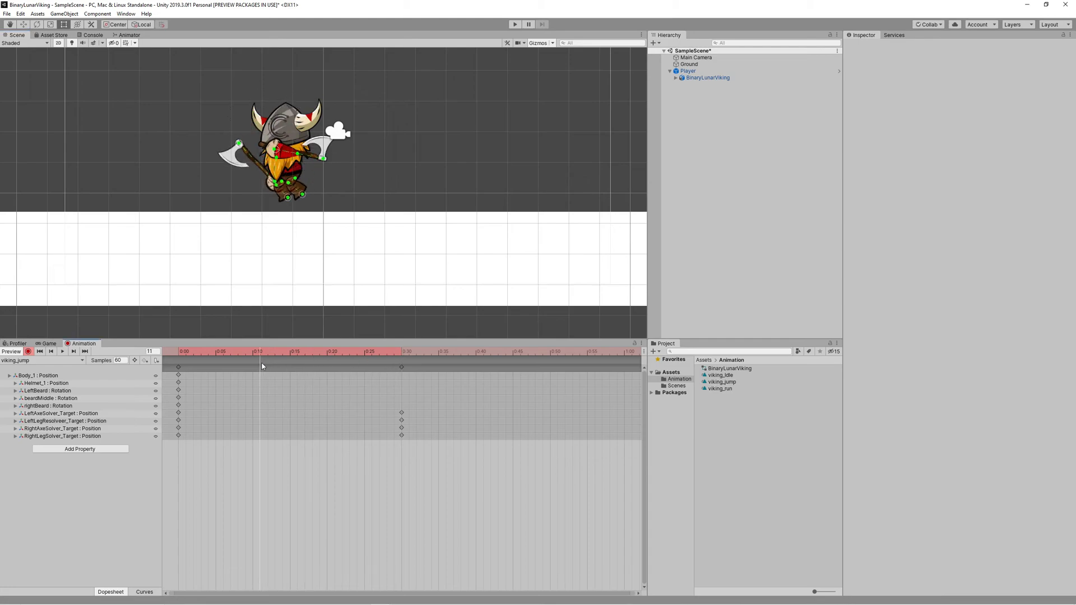
pyautogui.click(363, 351)
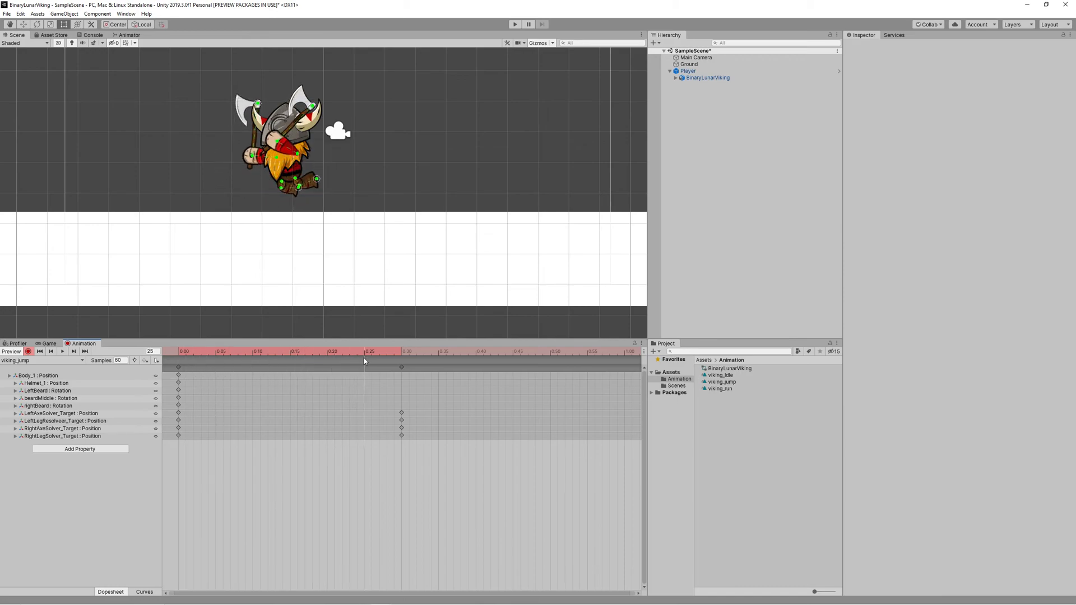
pyautogui.click(303, 351)
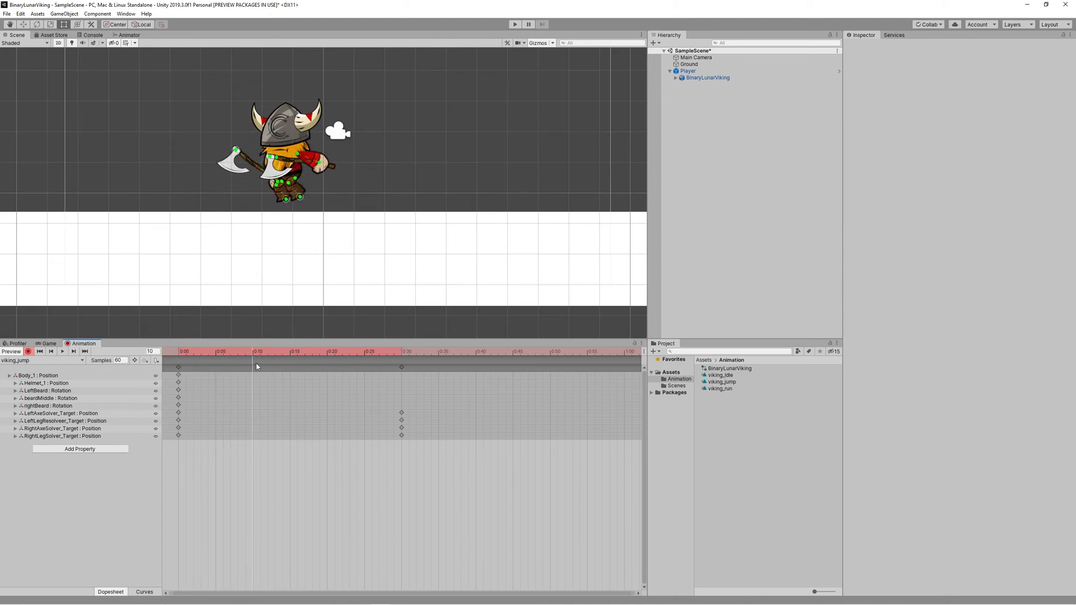
pyautogui.click(184, 351)
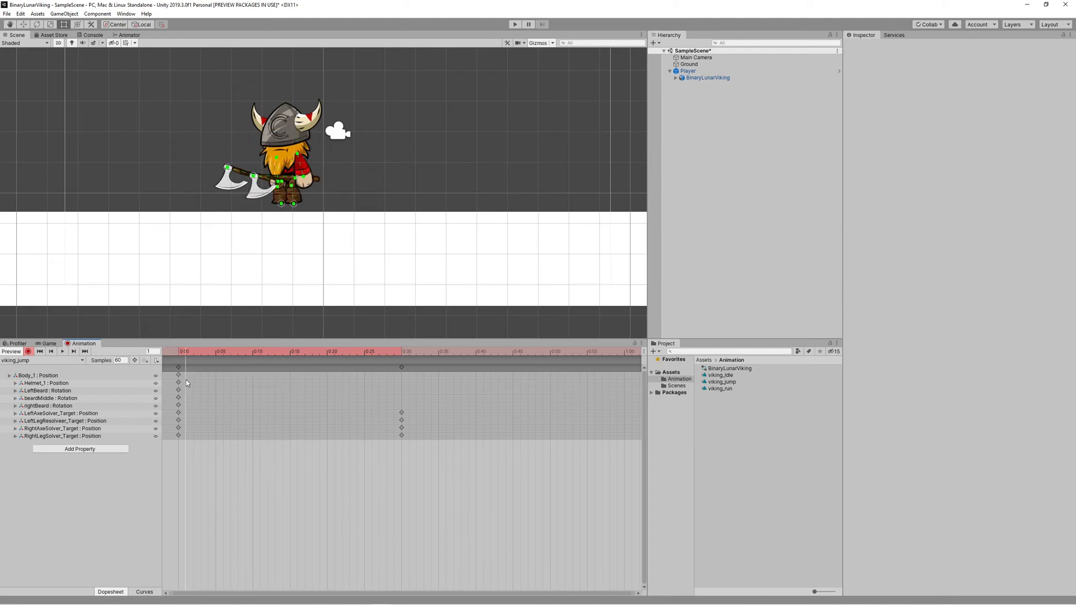
# Key a mid-jump pose at frame 15, previewing frames 4, 8 and 30.
pyautogui.click(259, 351)
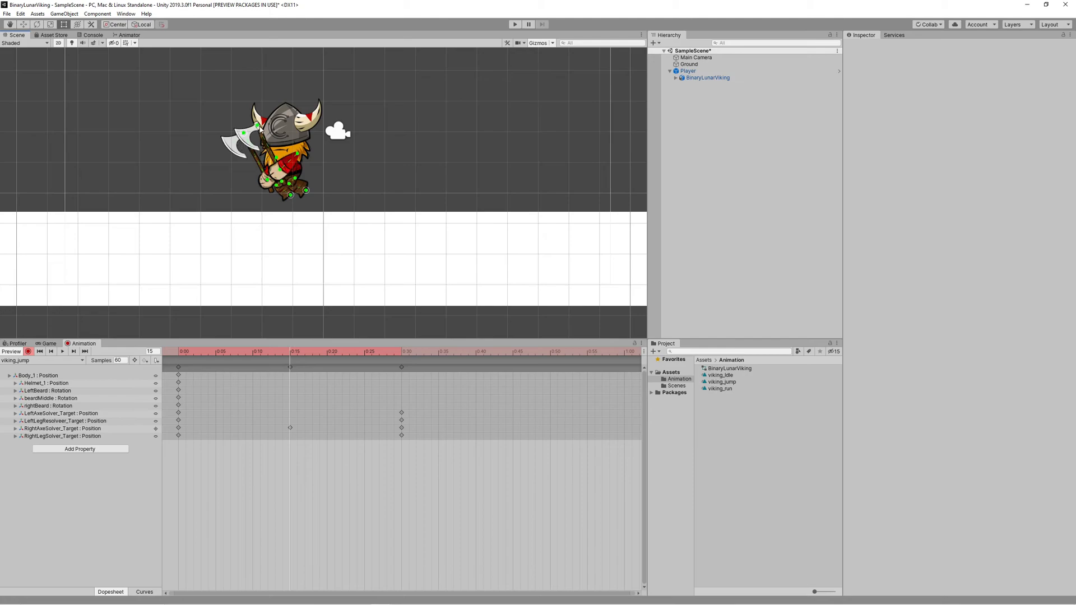
pyautogui.click(288, 354)
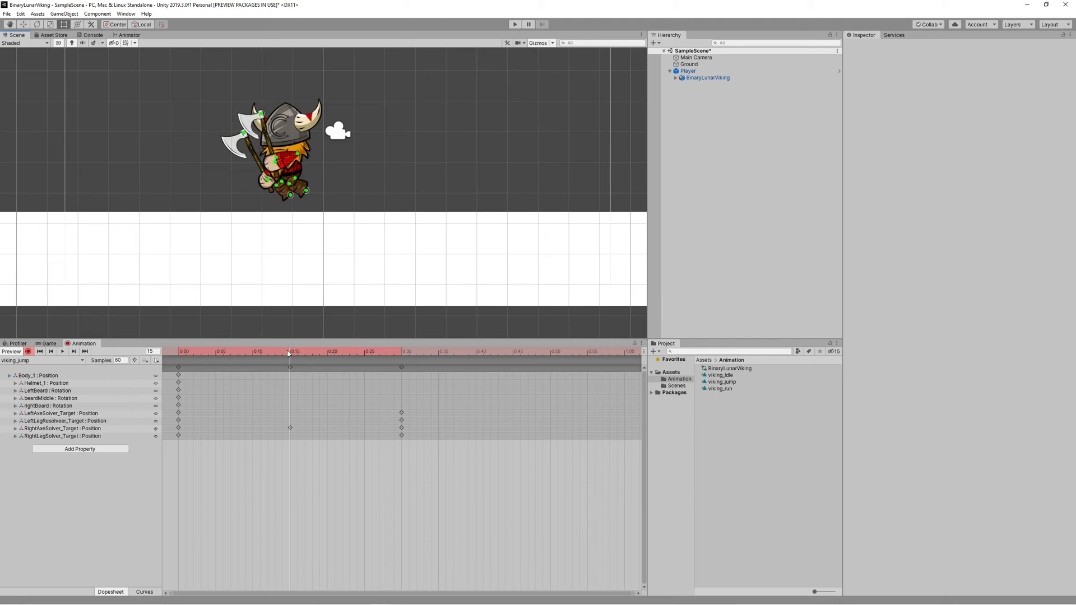
pyautogui.click(402, 351)
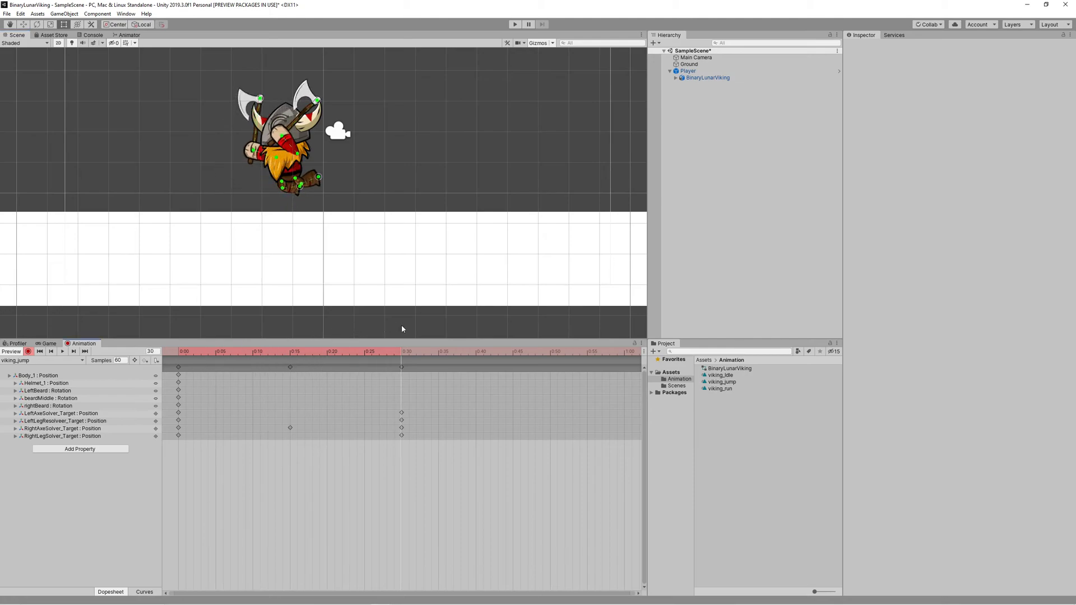
pyautogui.click(241, 351)
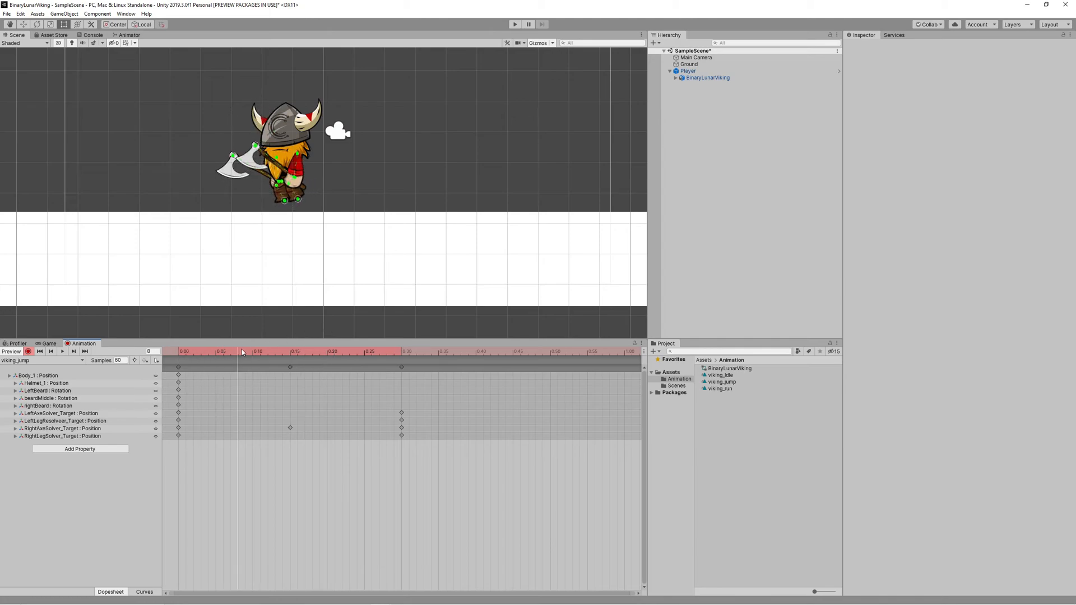
pyautogui.click(206, 351)
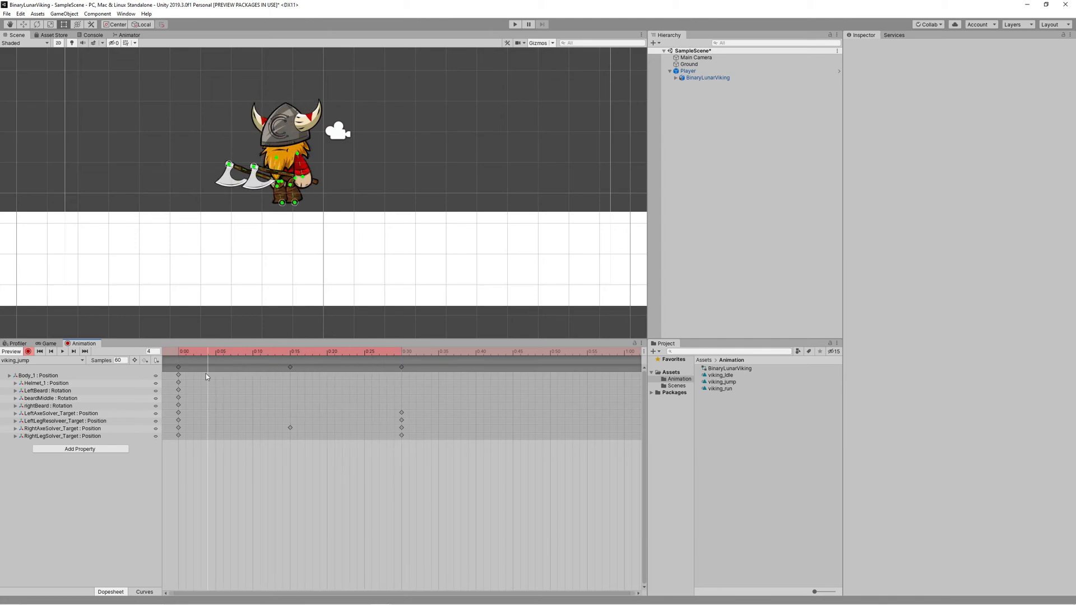
pyautogui.click(386, 351)
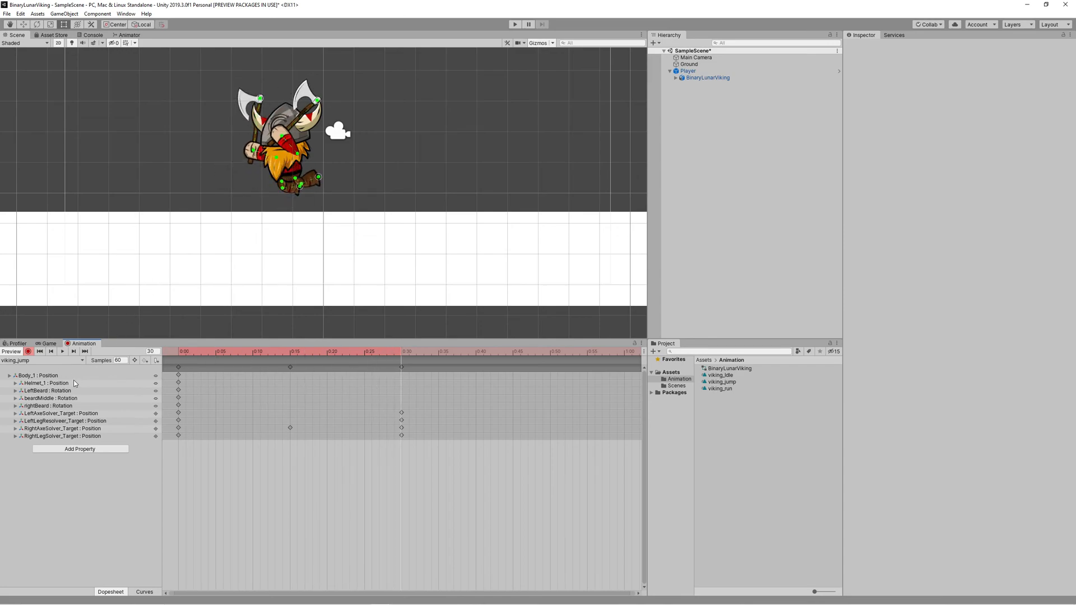
pyautogui.click(39, 376)
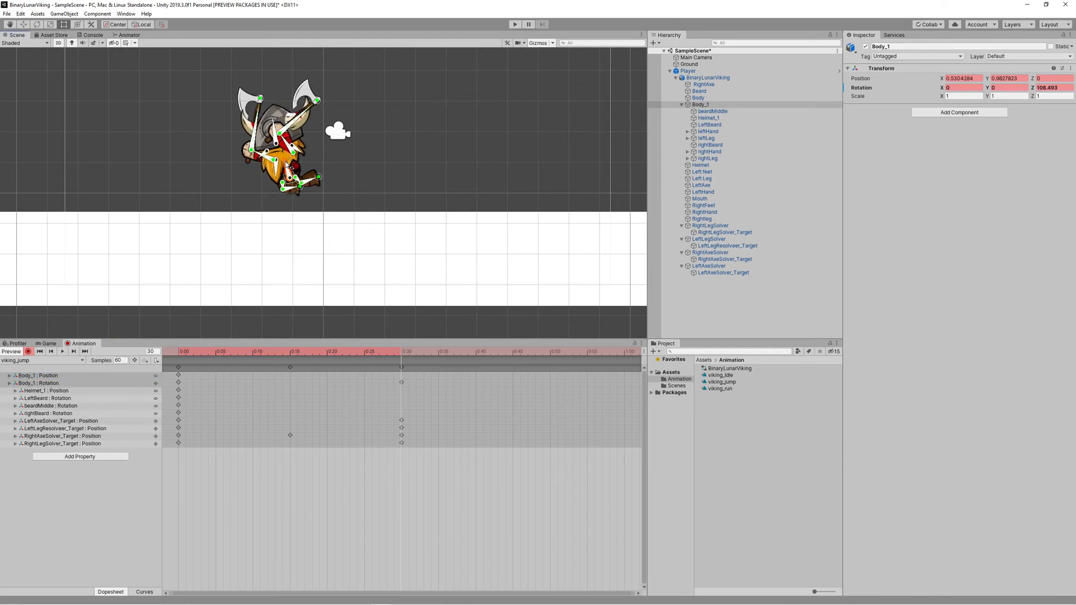
# Key rotations on Body_1, Helmet_1, LeftBeard, beardMiddle and rightBeard, checking mid-jump and frame 30.
pyautogui.click(41, 376)
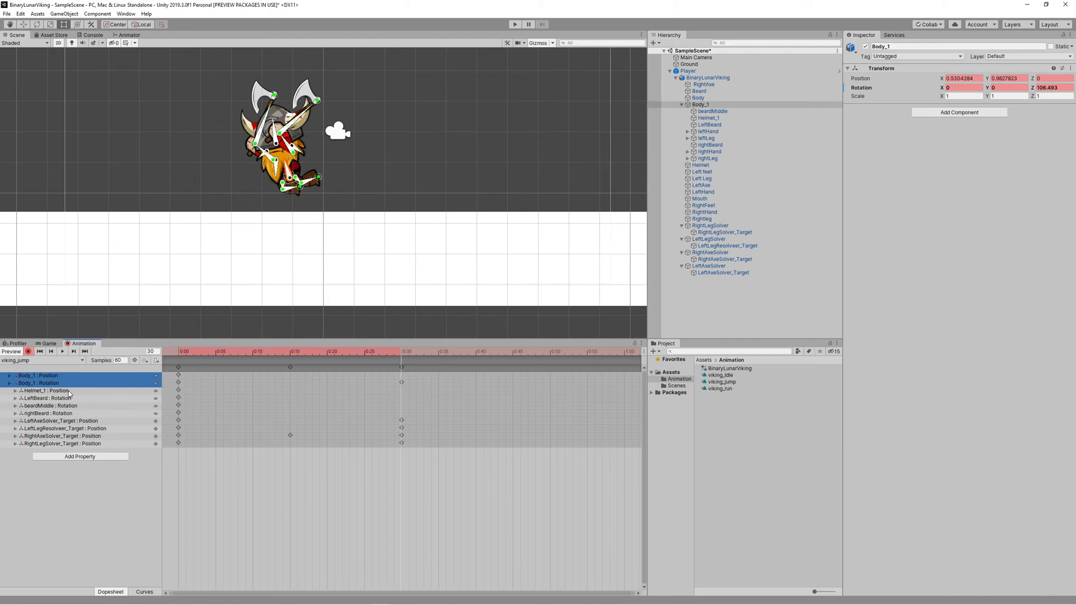
pyautogui.click(46, 390)
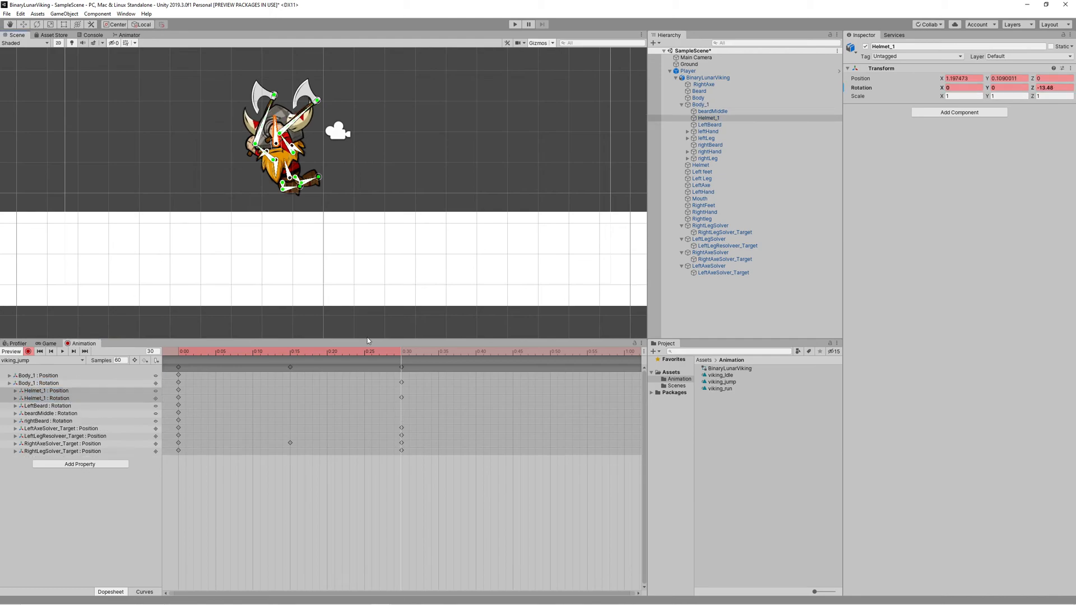
pyautogui.click(45, 406)
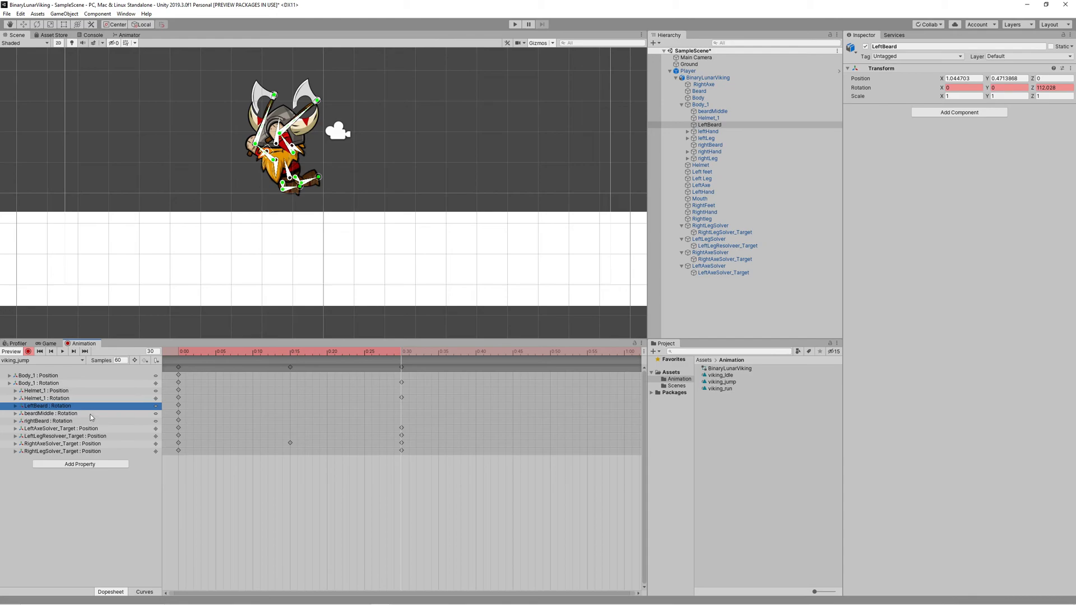
pyautogui.click(48, 421)
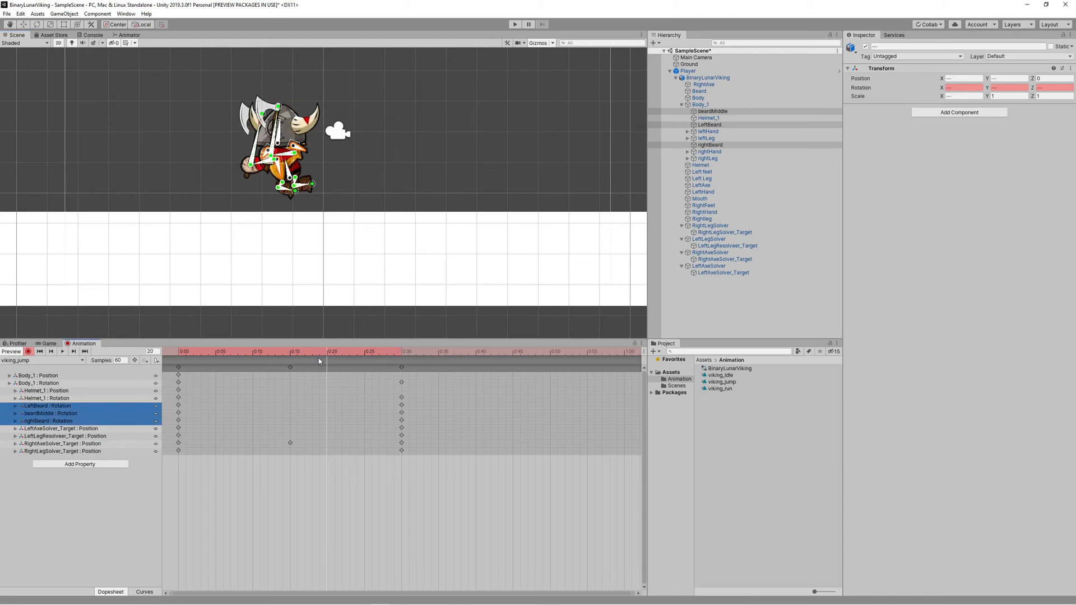
pyautogui.click(299, 352)
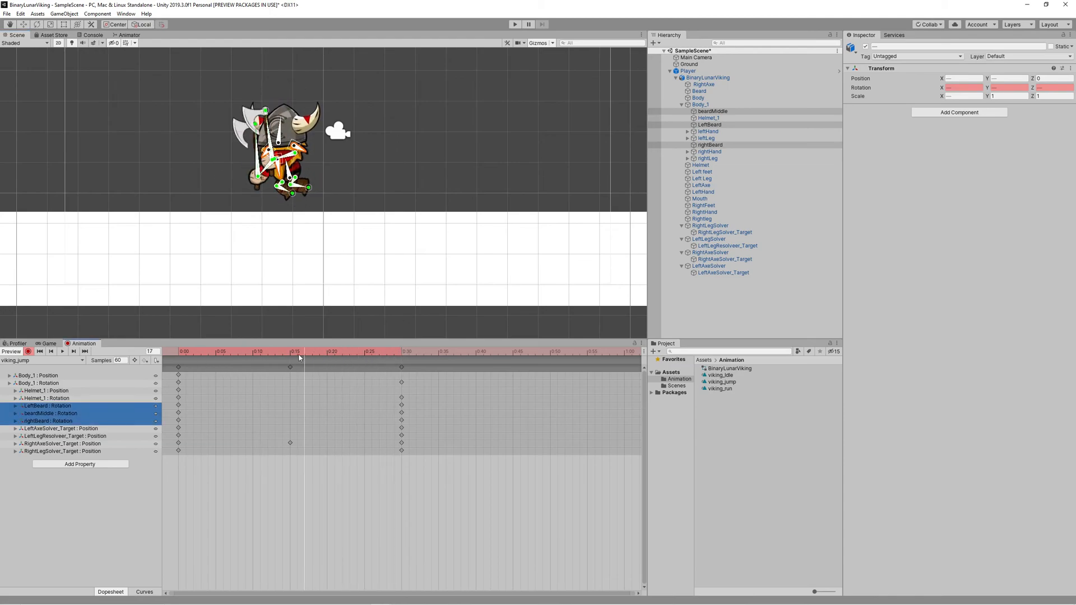
pyautogui.click(403, 351)
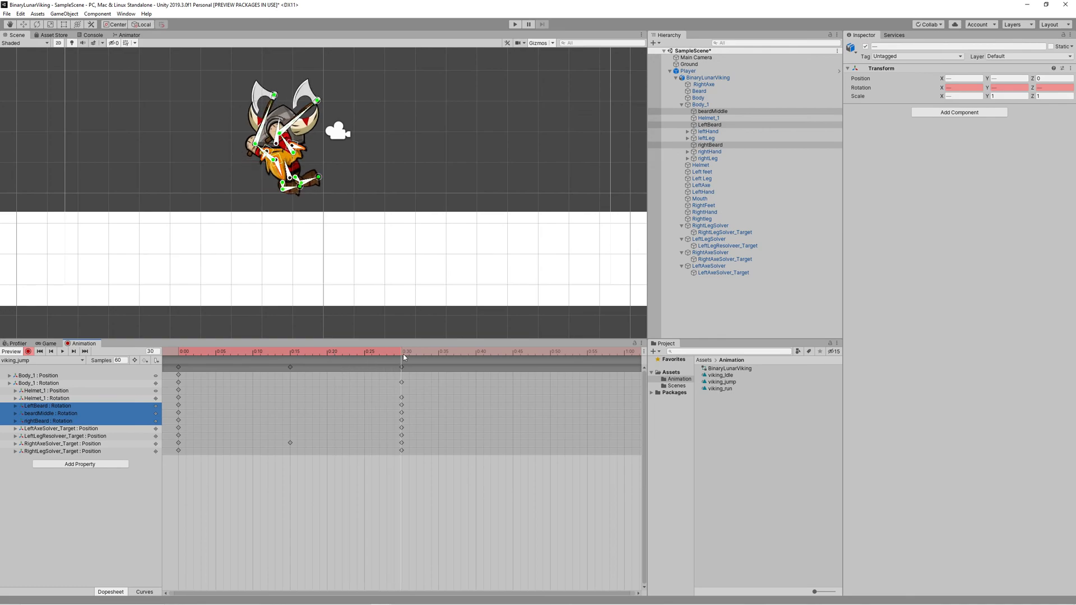
pyautogui.click(721, 383)
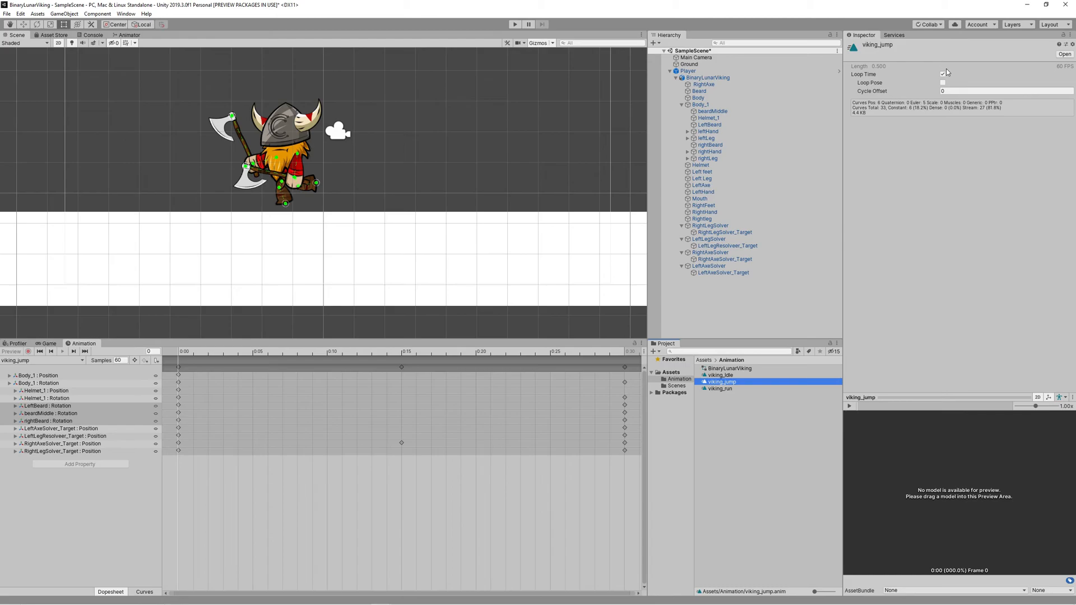
pyautogui.click(942, 74)
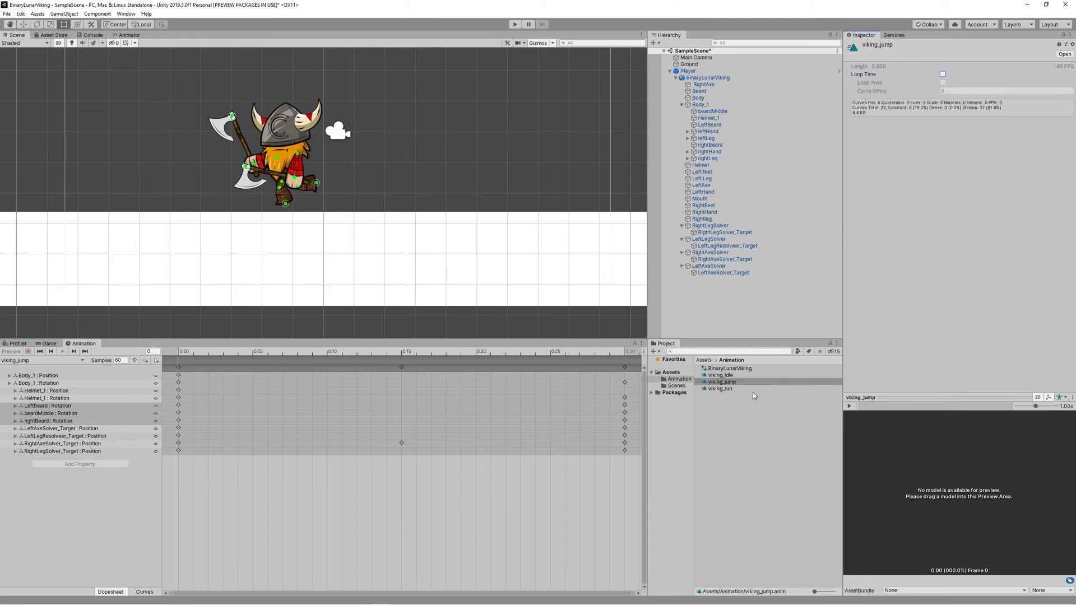
pyautogui.click(688, 71)
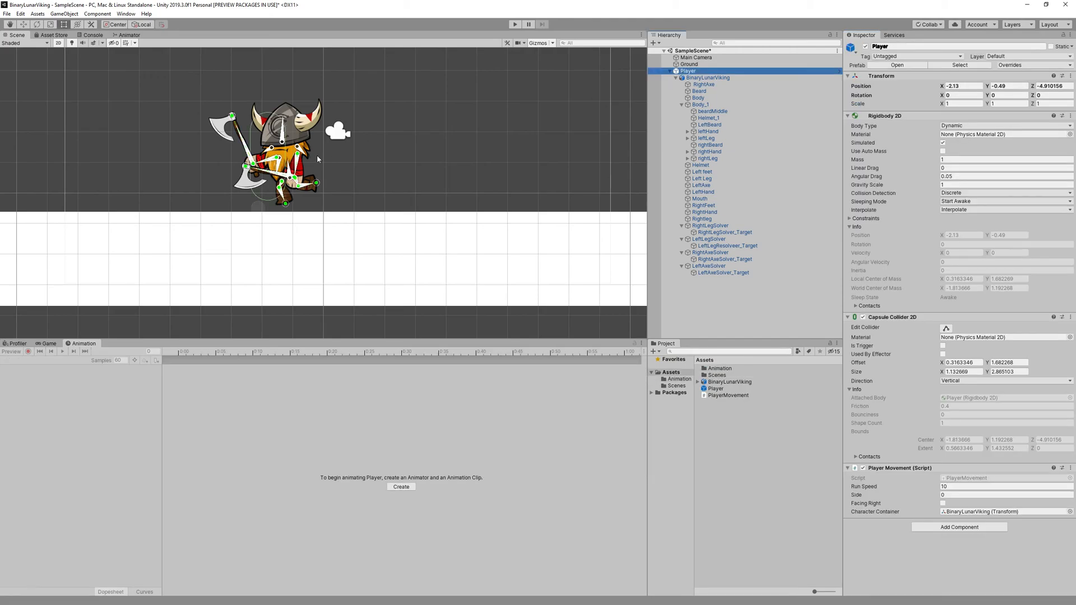
pyautogui.moveTo(946, 327)
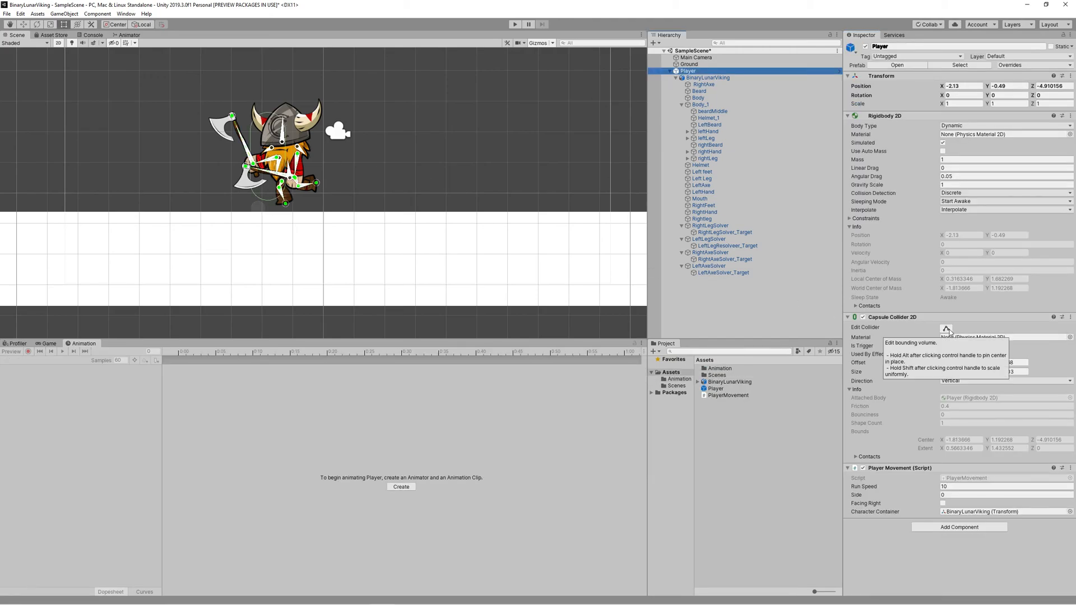
pyautogui.click(946, 327)
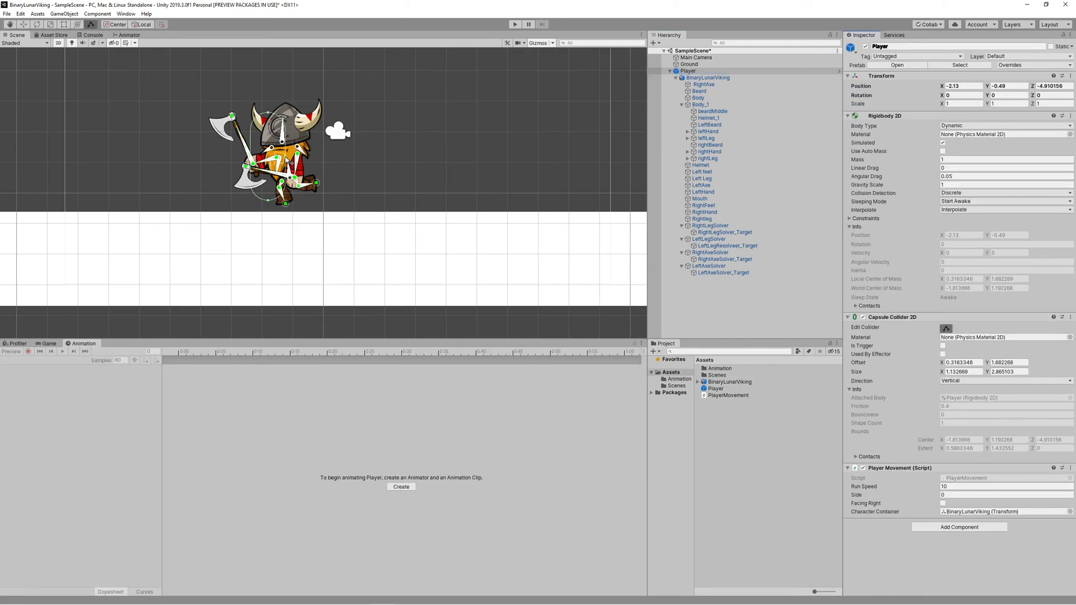
pyautogui.scroll(3)
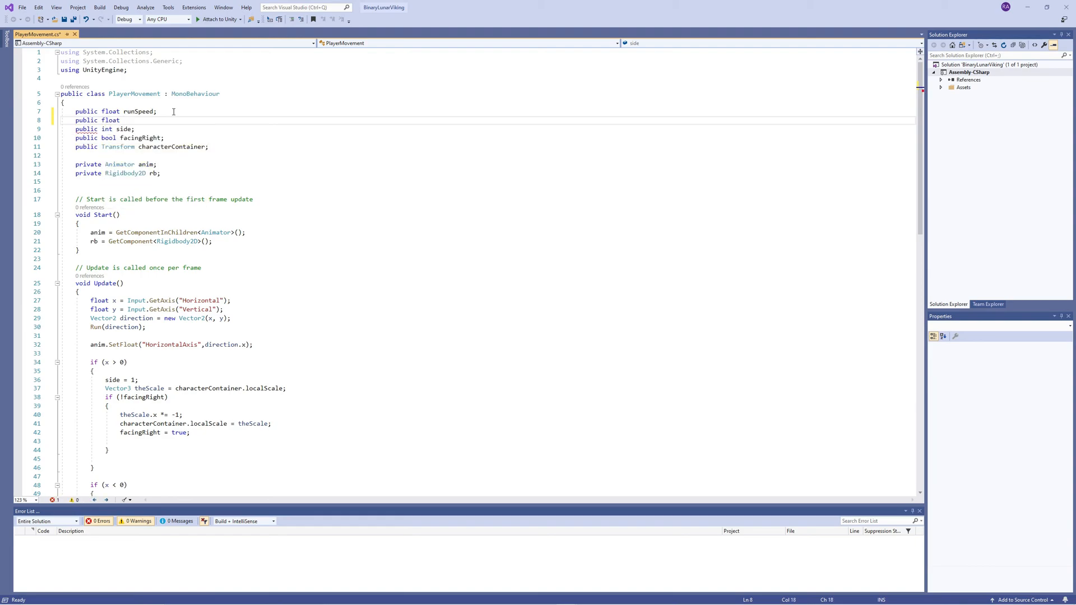
# Add a public float jumpPower field and a Jump(Vector2 dir) method to PlayerMovement.
pyautogui.write('jumpSpee')
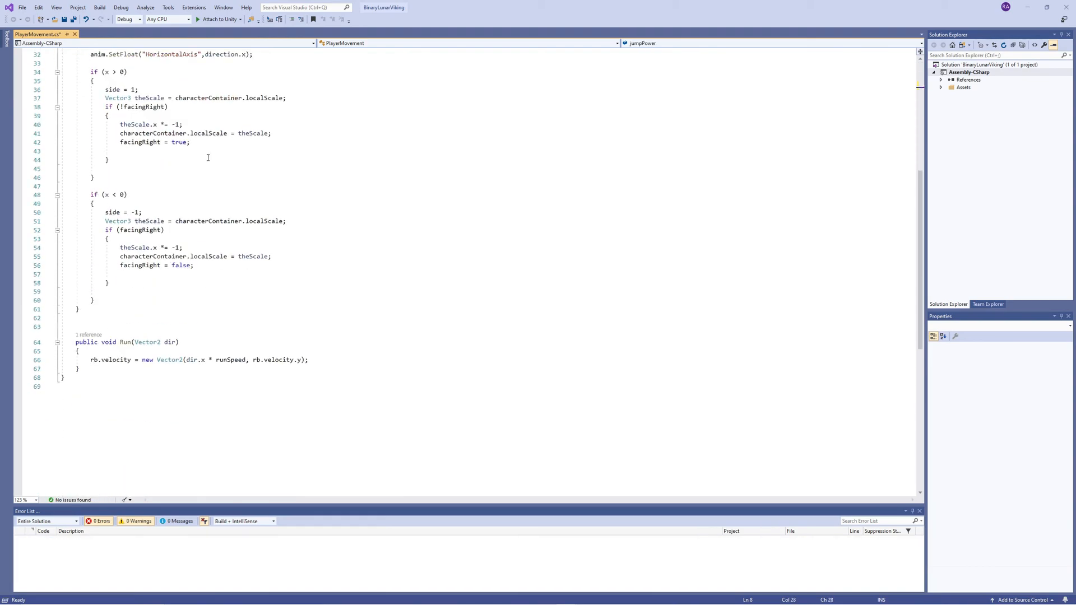
pyautogui.write('public void Jump(Vector2')
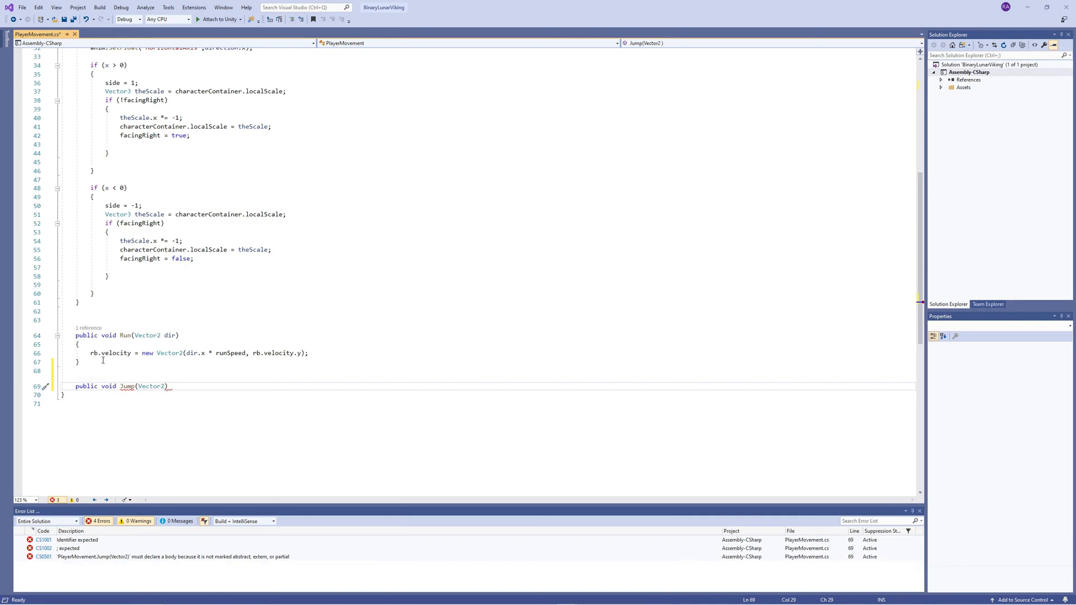
pyautogui.write('dir')
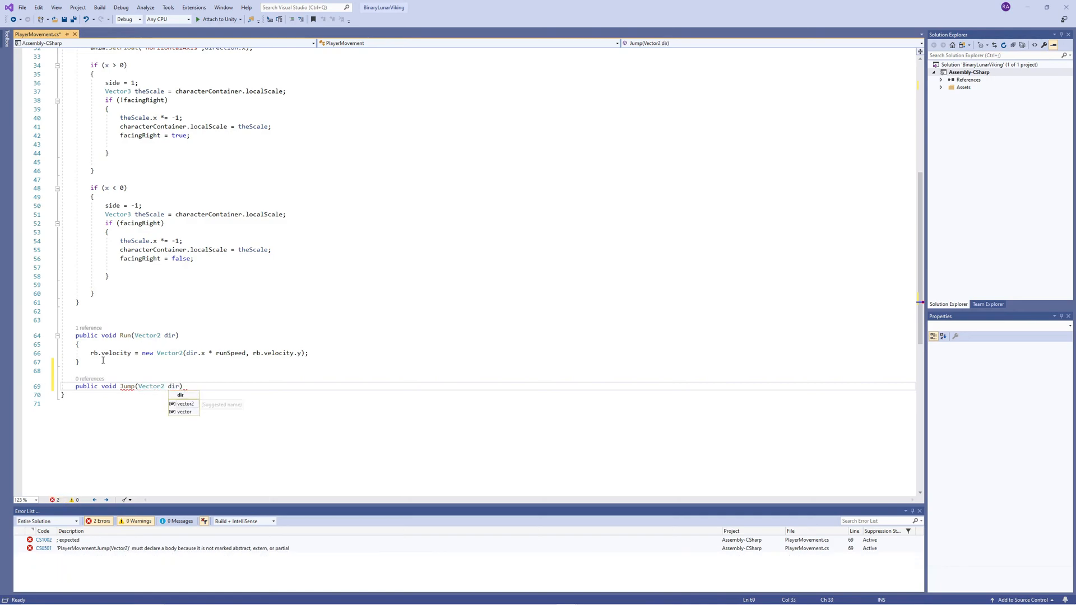
pyautogui.write('{ }')
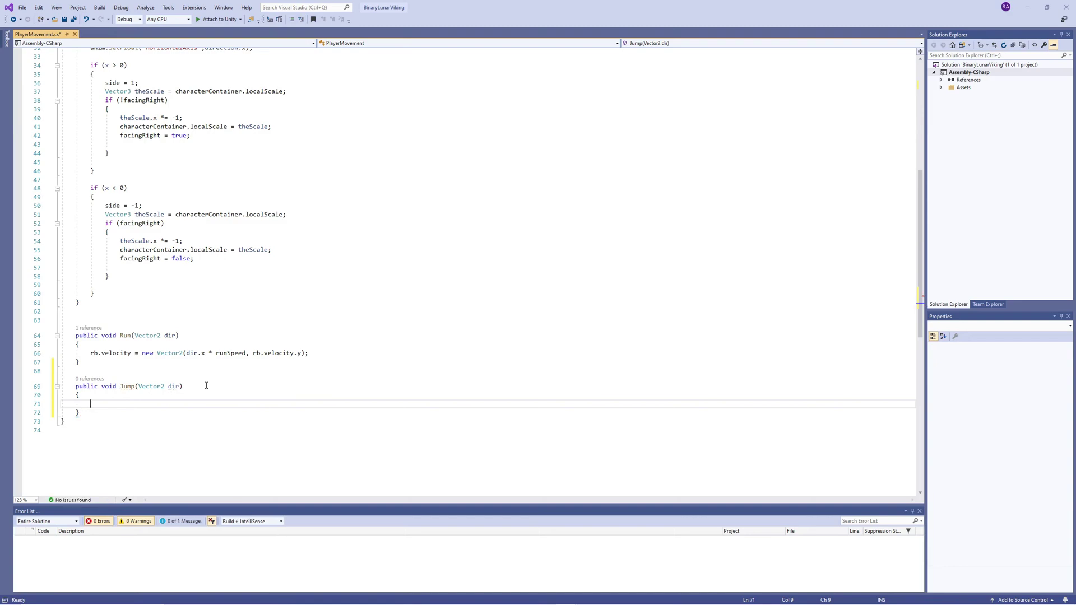
# Make Jump set rb.velocity by adding dir multiplied by jumpPower.
pyautogui.write('rb.velocity = new')
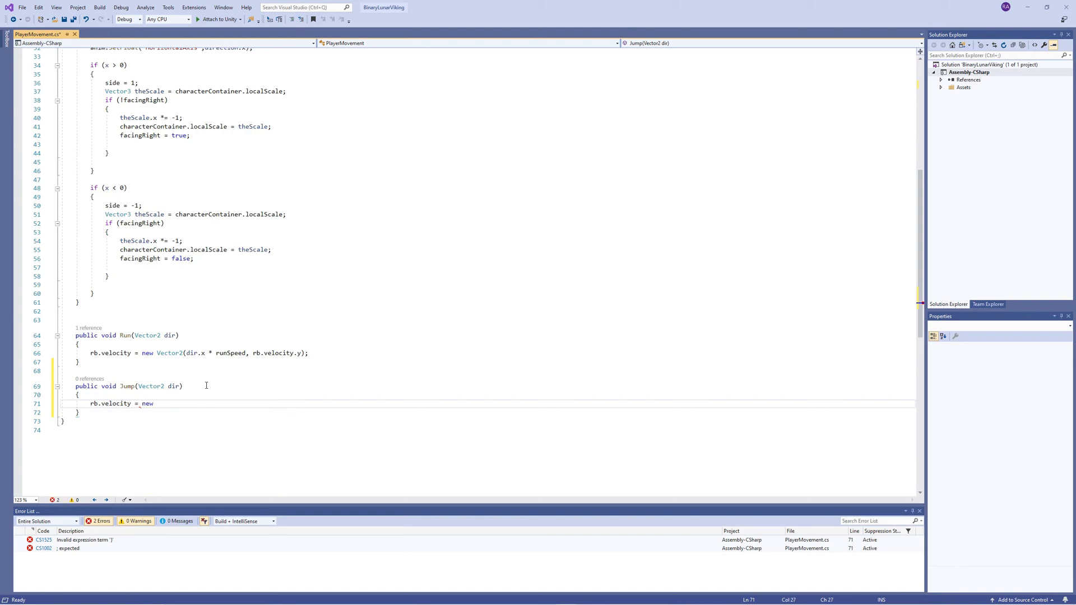
pyautogui.write('Vector2(')
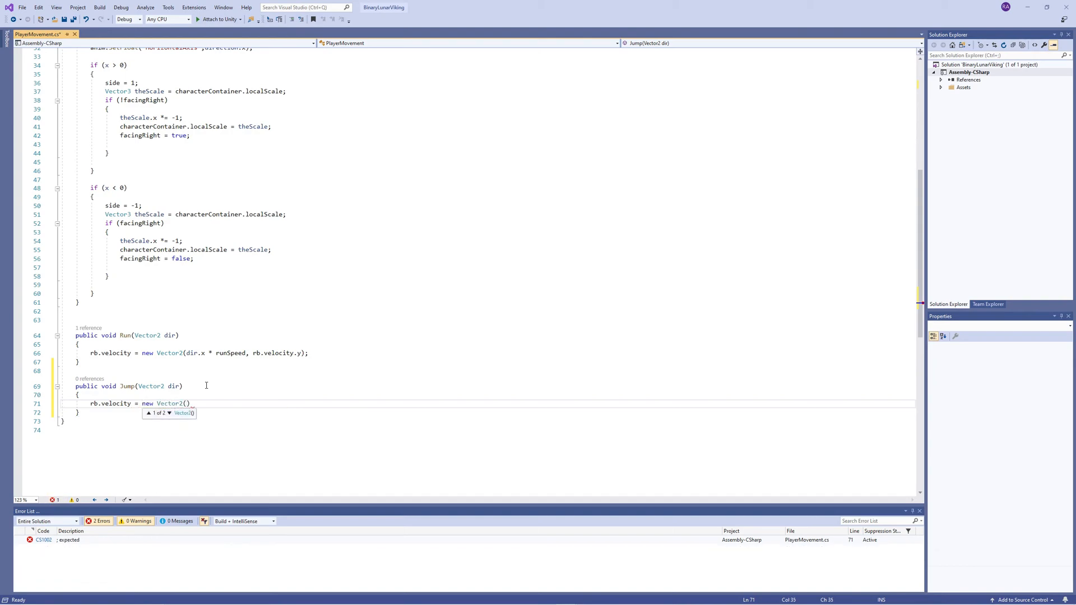
pyautogui.write('rb')
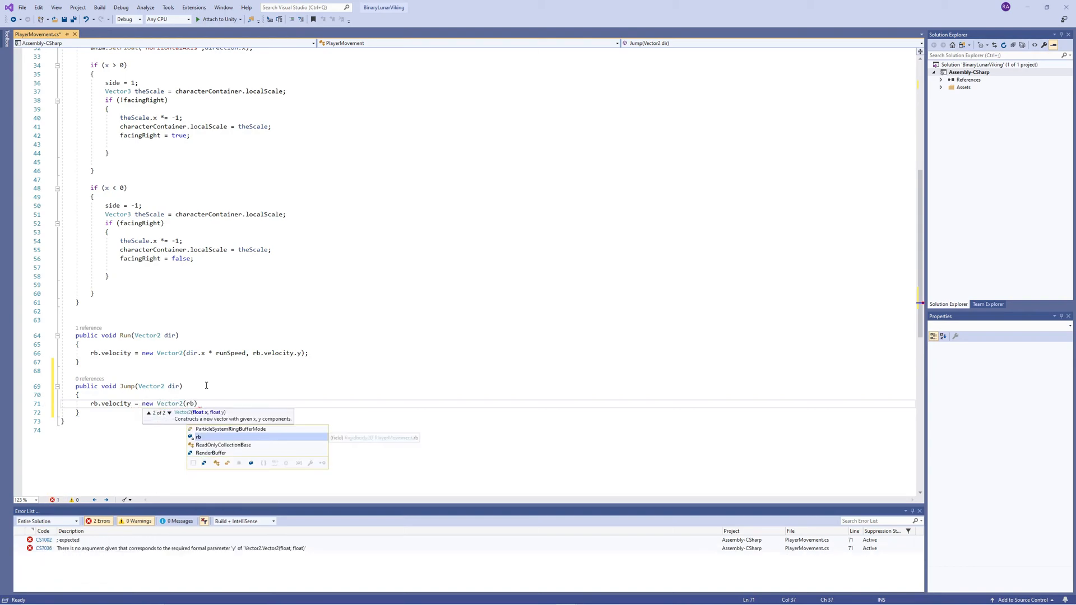
pyautogui.write('.velocity.x,')
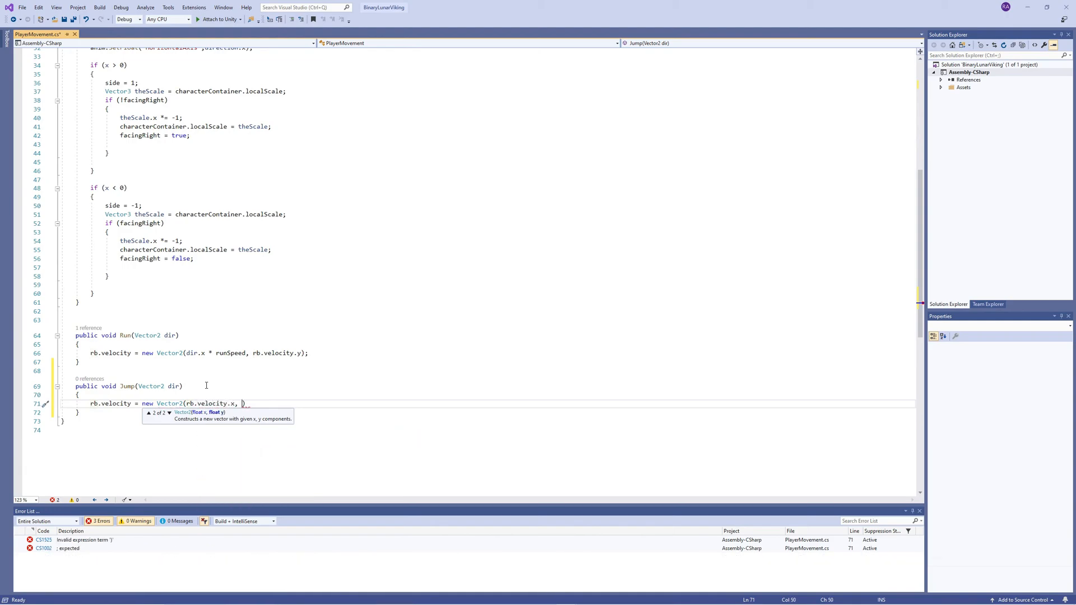
pyautogui.write('0)1;')
pyautogui.write('rb.velocity =')
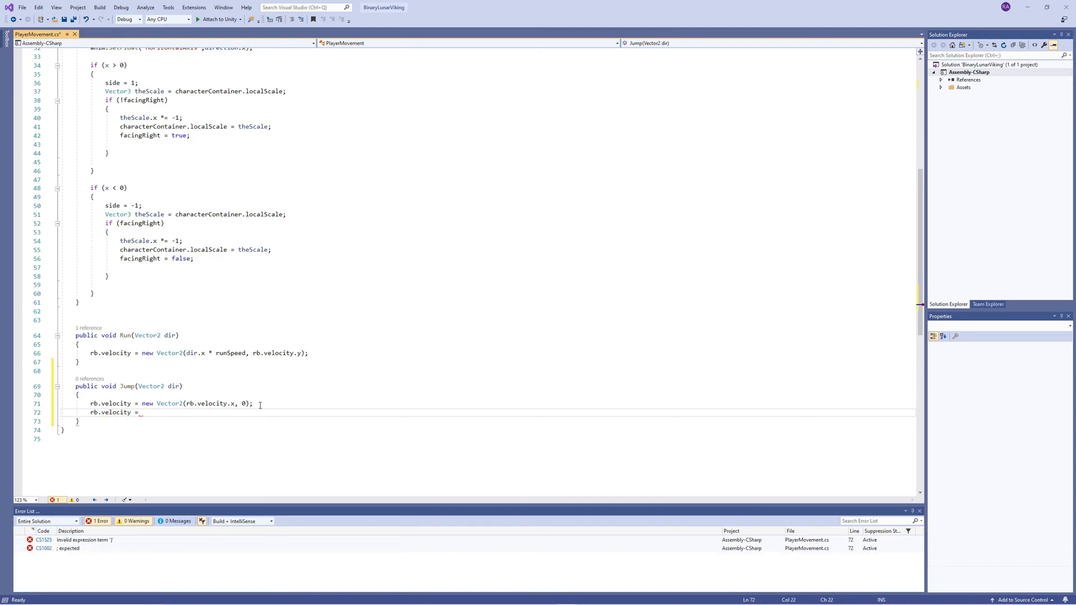
pyautogui.write('+')
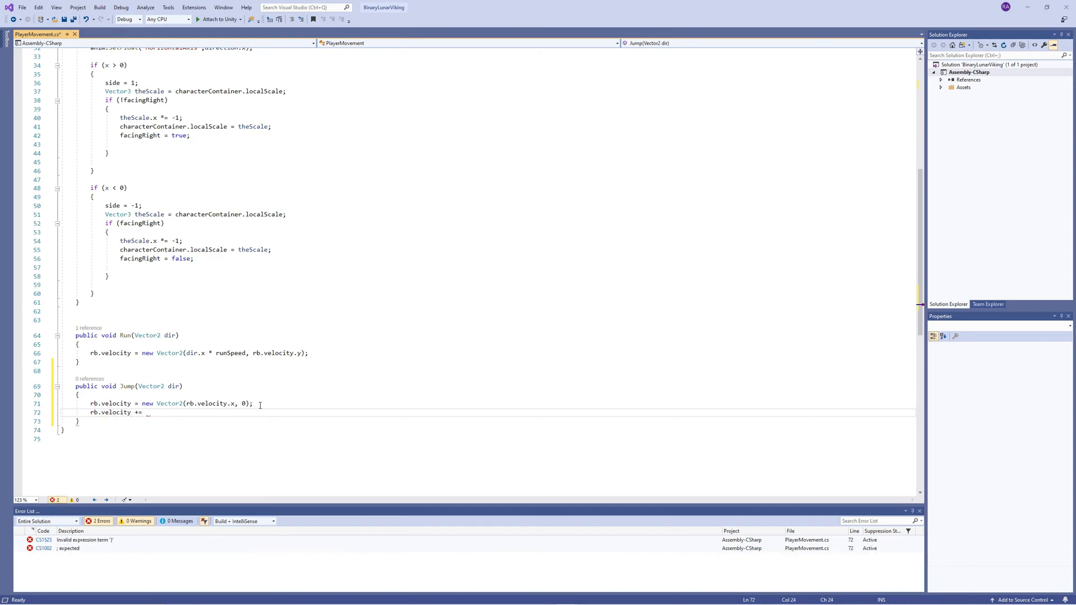
pyautogui.write('dir')
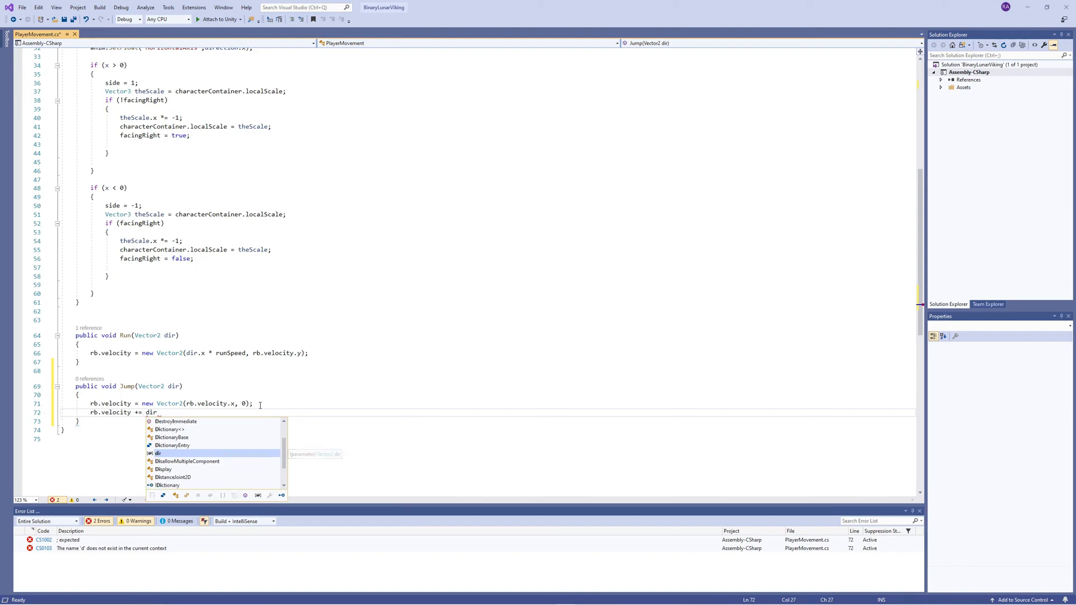
pyautogui.write('*')
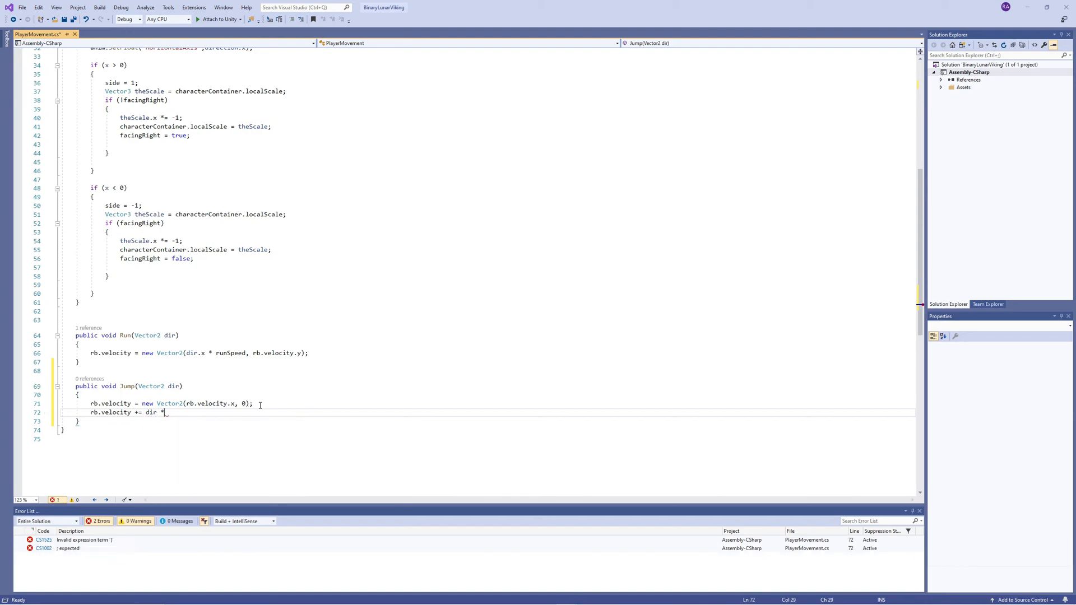
pyautogui.write('jumpPower;')
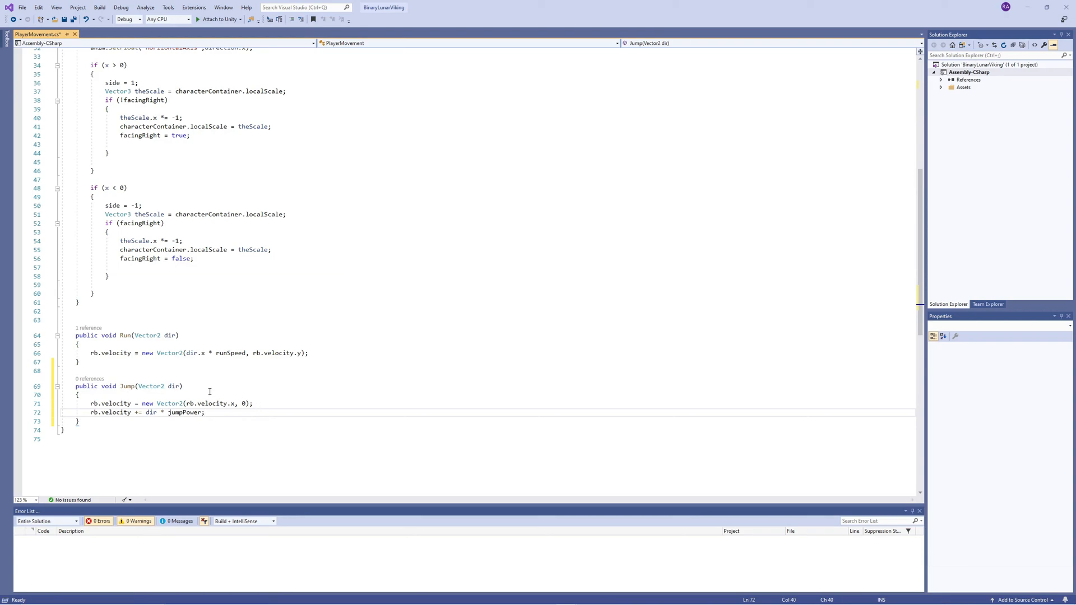
# Call Jump(Vector2.up) in Update when Input.GetButtonDown("Jump") is pressed.
pyautogui.scroll(3)
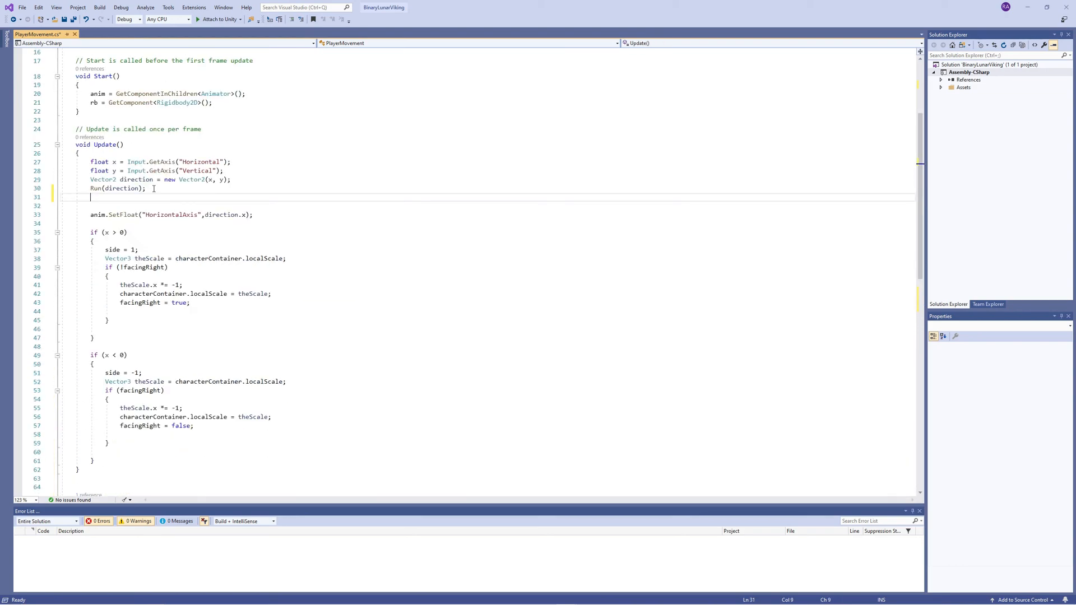
pyautogui.write('if (in')
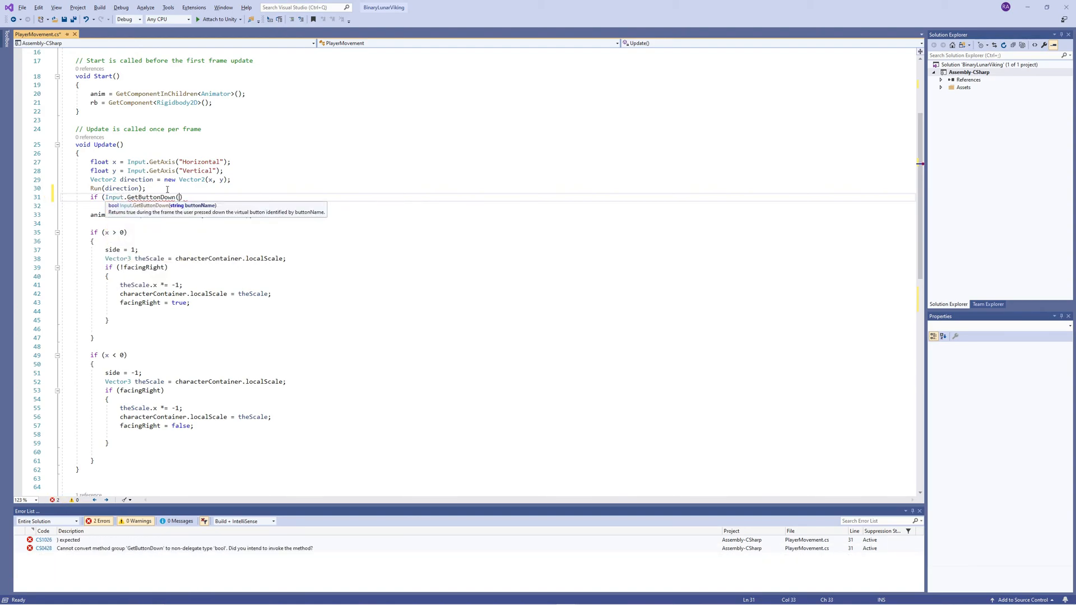
pyautogui.write('"Jump");')
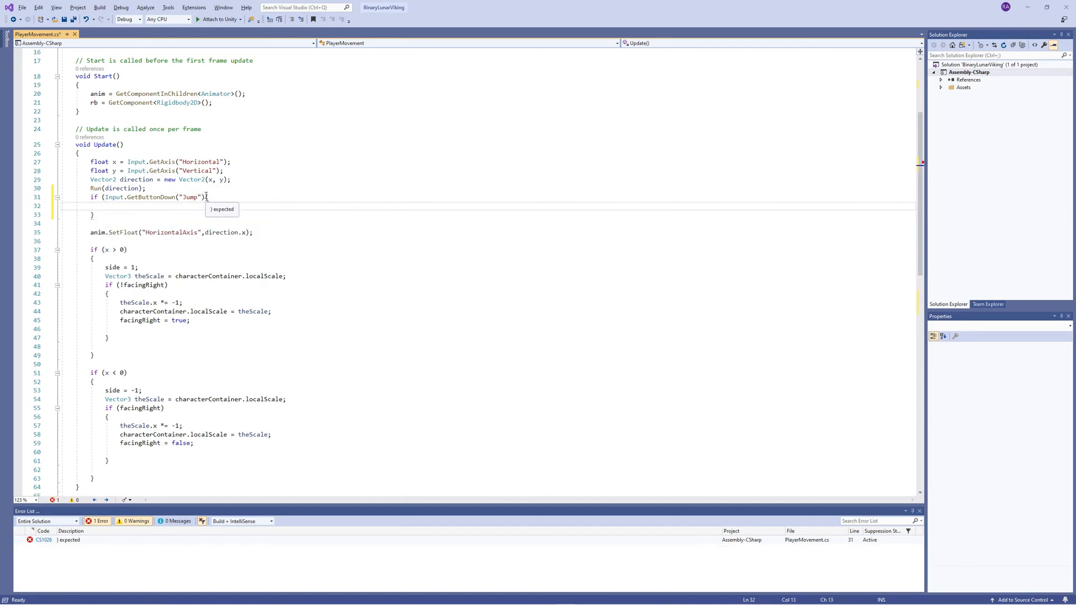
pyautogui.write(')')
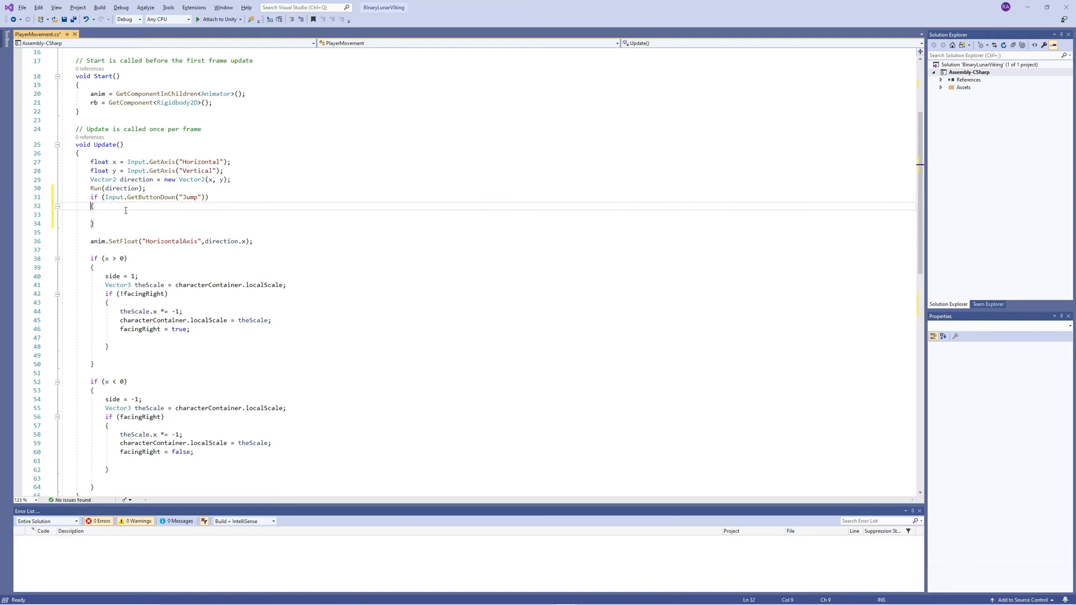
pyautogui.write('Jump()')
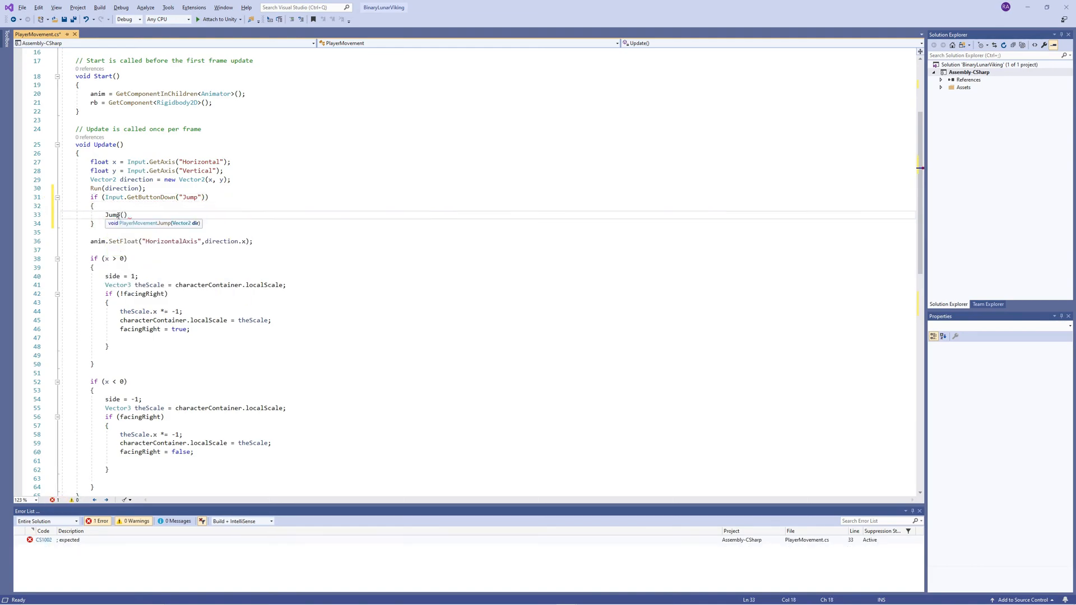
pyautogui.write('Vector2.up')
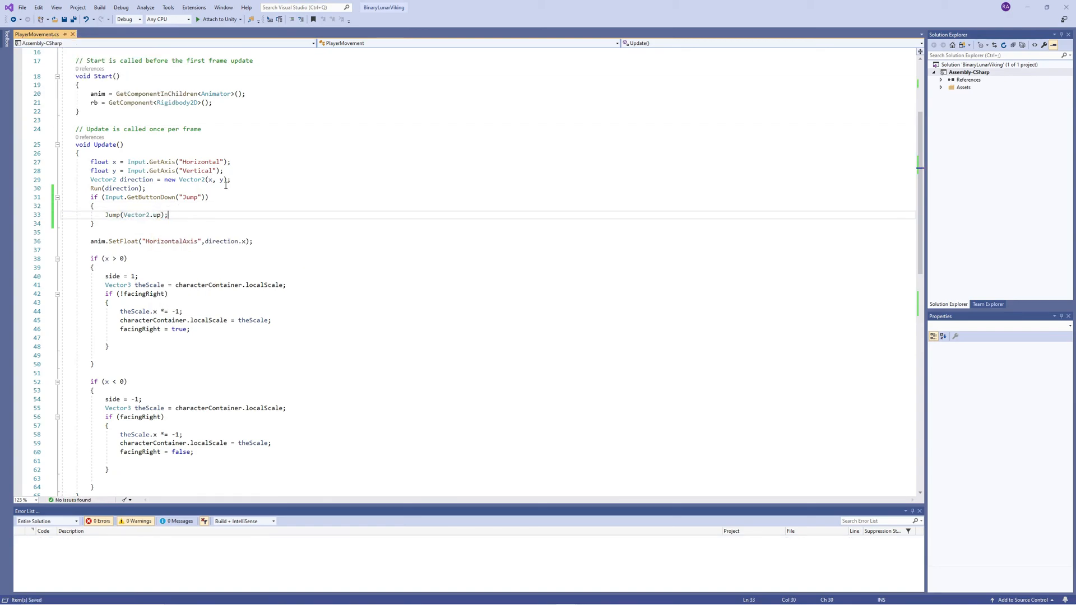
pyautogui.scroll(3)
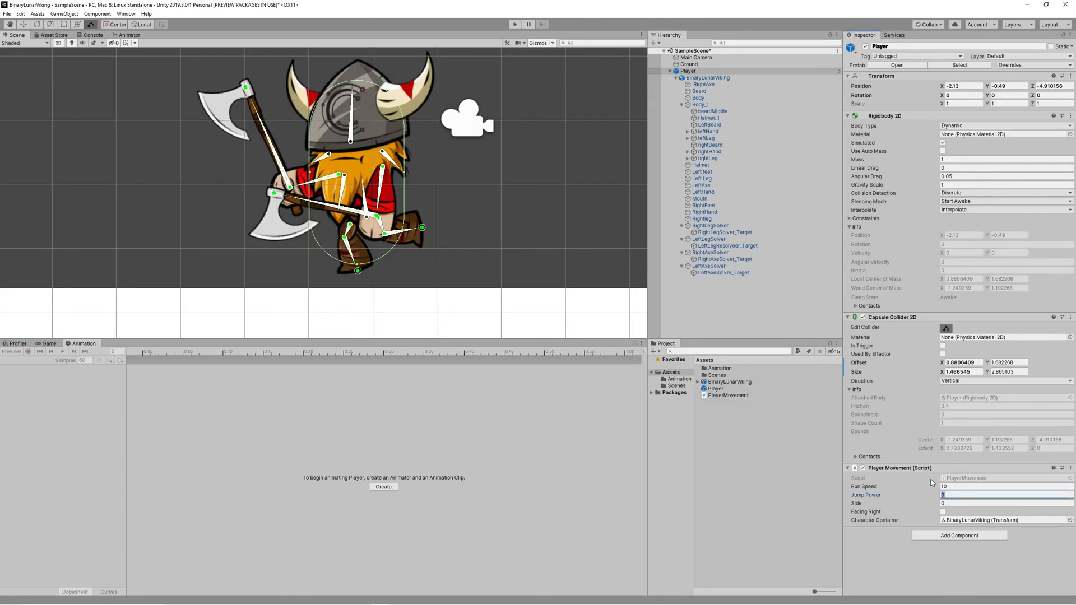
# Test the jump with Jump Power 5 in play mode, then stop.
pyautogui.click(516, 24)
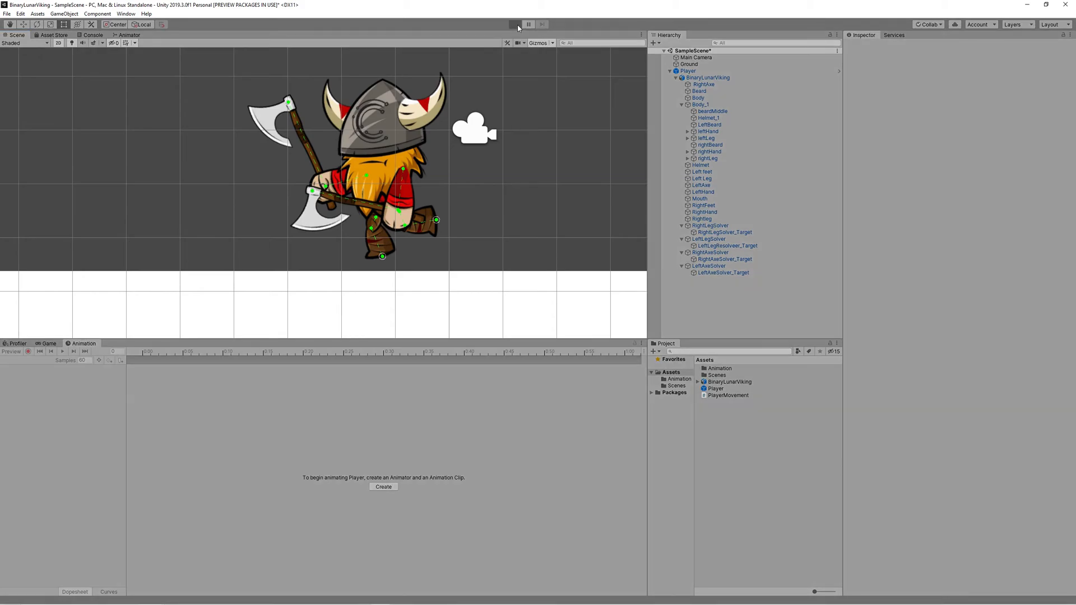
pyautogui.click(514, 24)
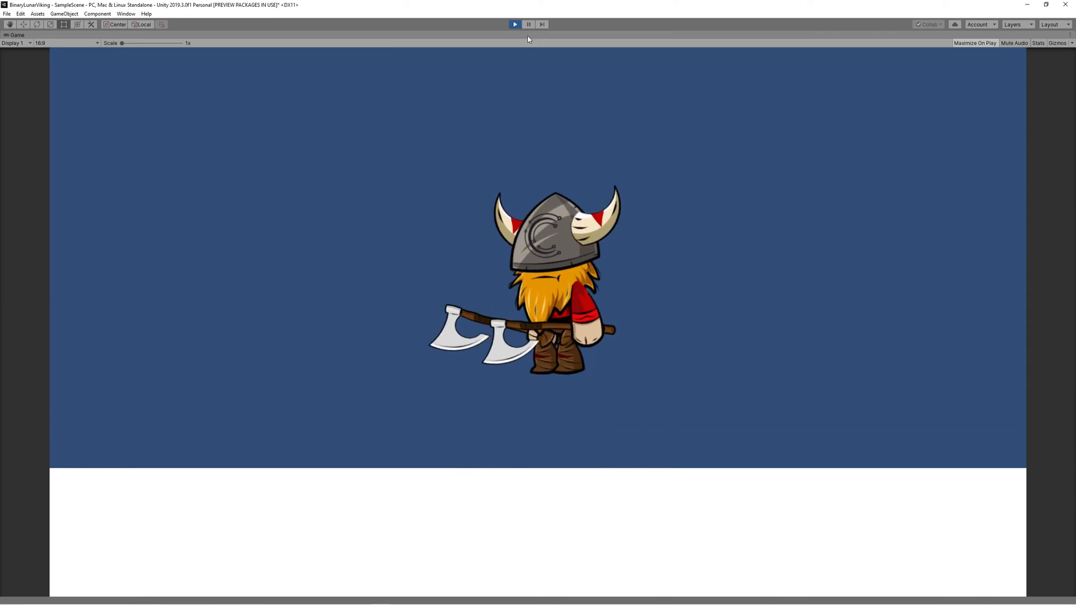
pyautogui.click(514, 24)
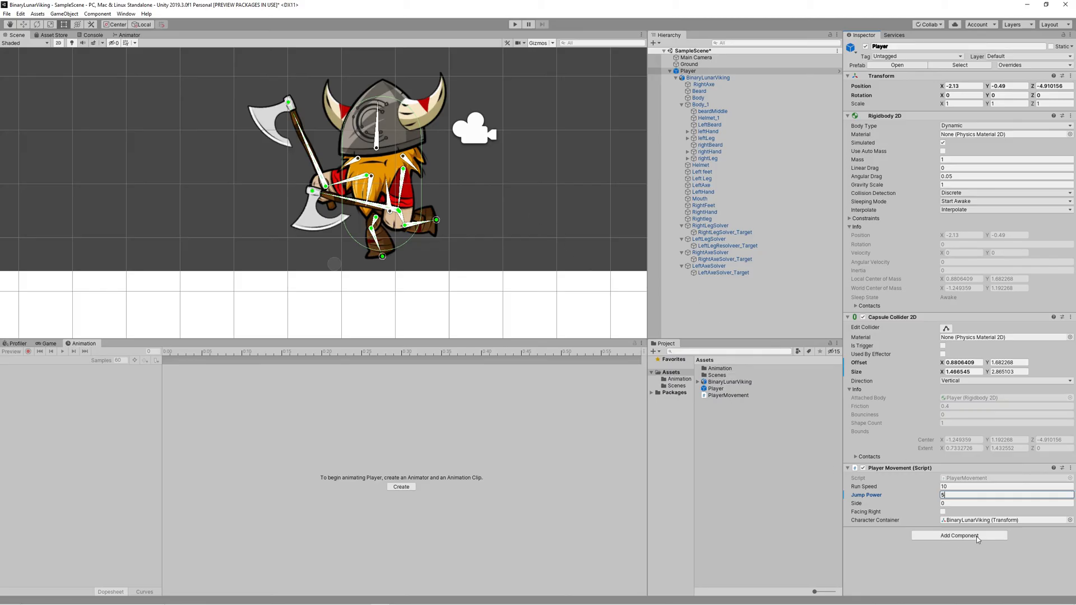
pyautogui.click(129, 35)
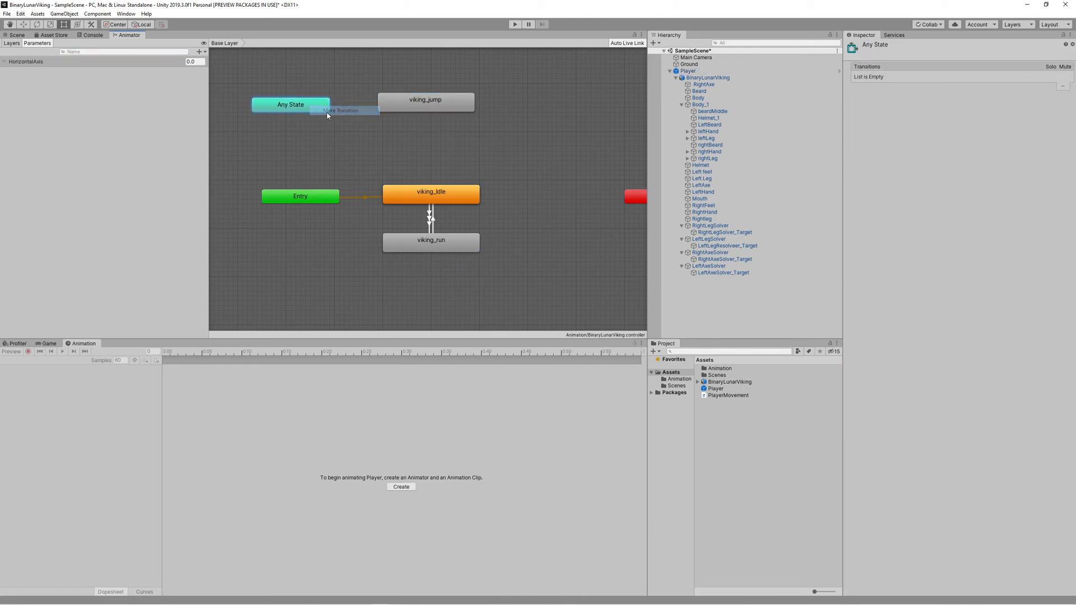
# Add an Any State to viking_jump transition, a Jump parameter, and a transition condition.
pyautogui.click(425, 101)
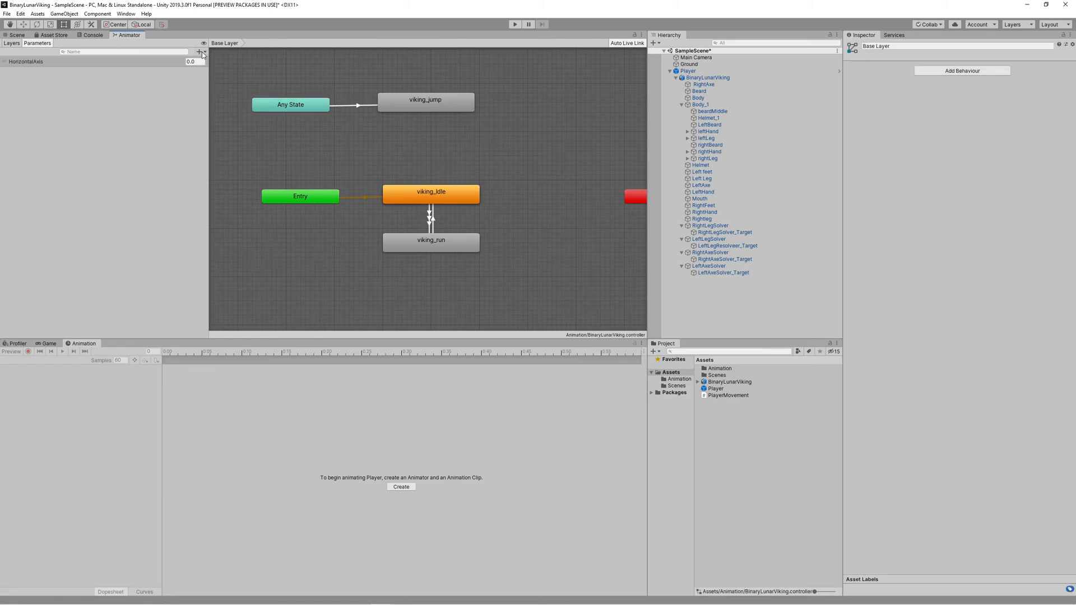
pyautogui.click(199, 51)
pyautogui.write('Ju')
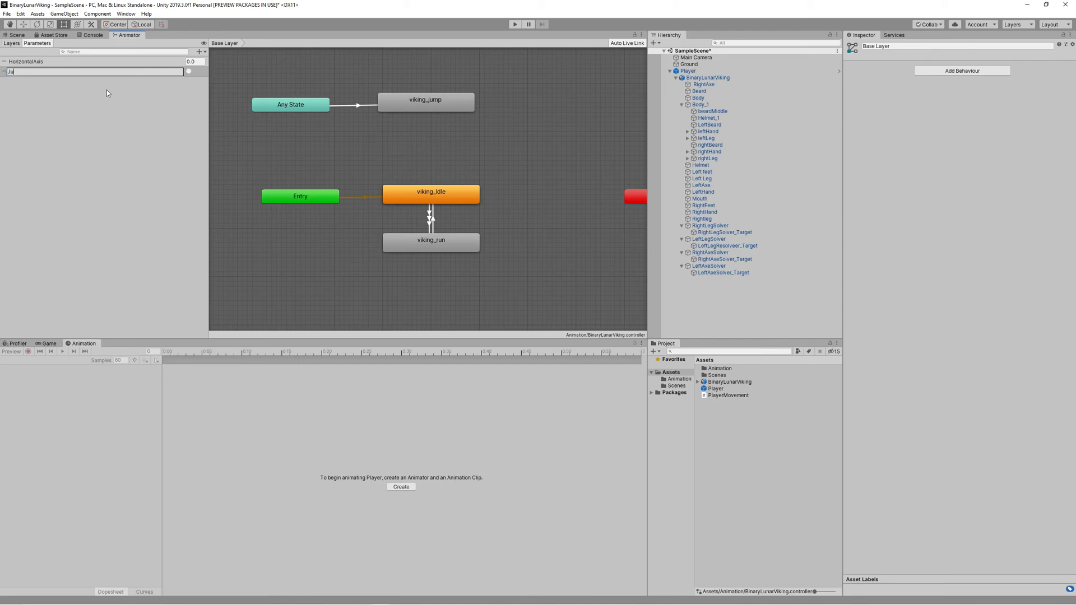
pyautogui.click(357, 106)
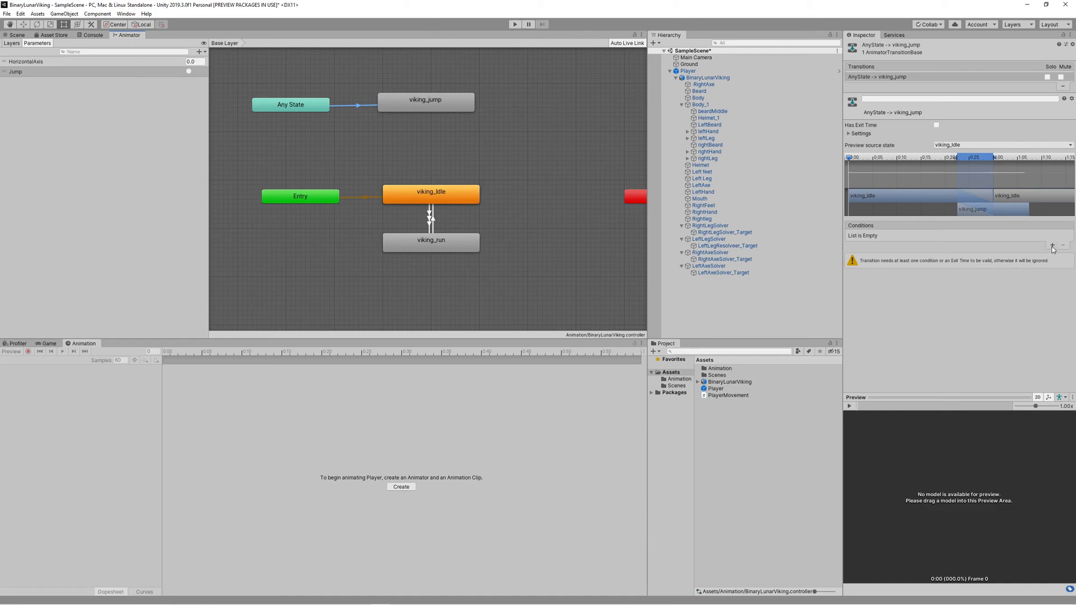
pyautogui.click(1051, 245)
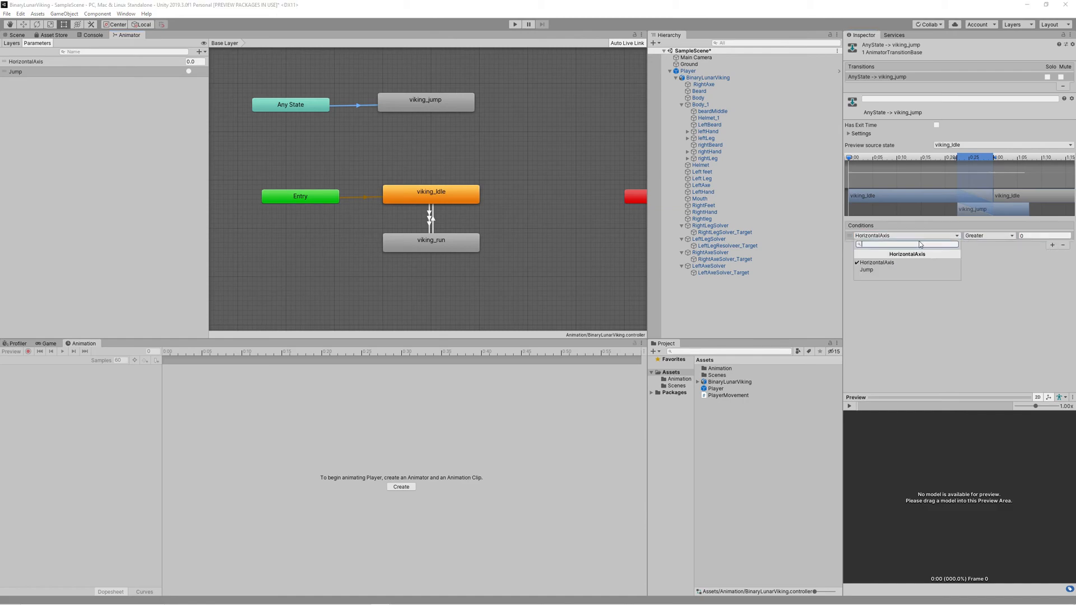
pyautogui.click(866, 270)
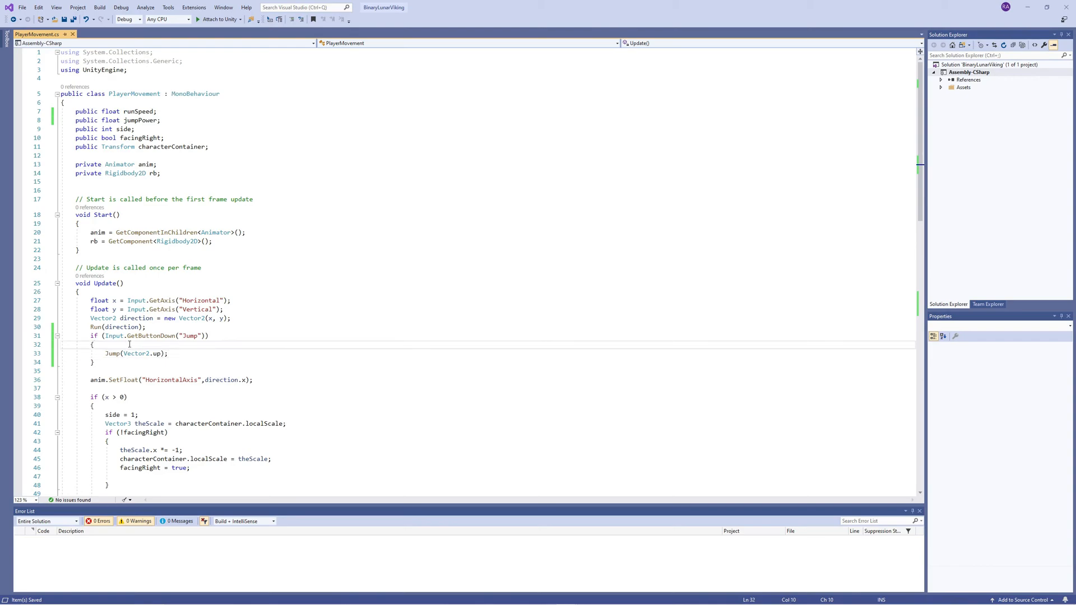
# Add anim.SetTrigger("Jump") above the Jump(Vector2.up) call, then head back to Unity.
pyautogui.press('enter')
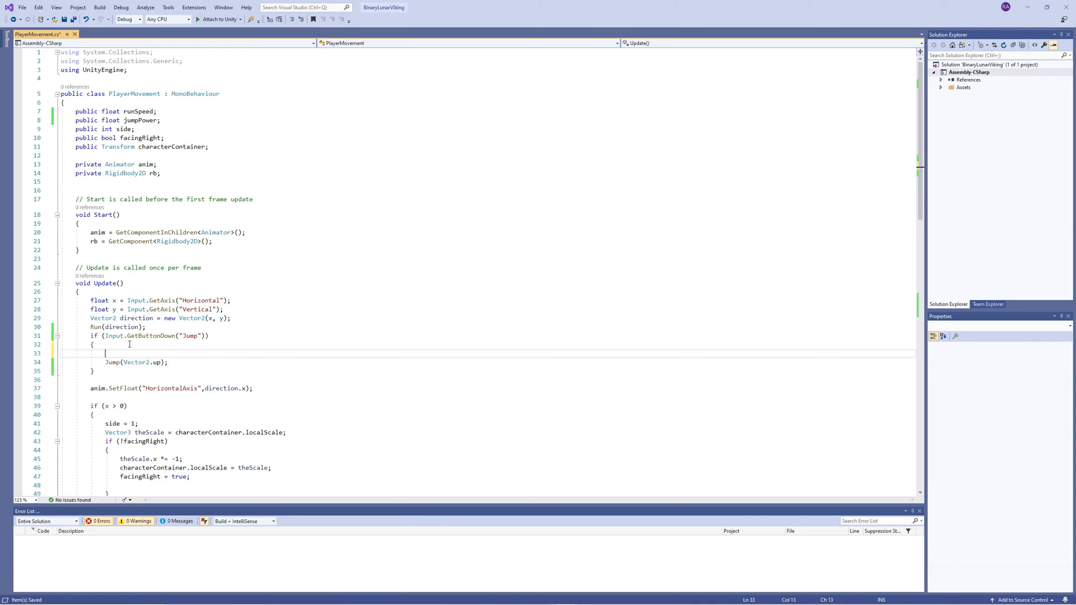
pyautogui.write('anim')
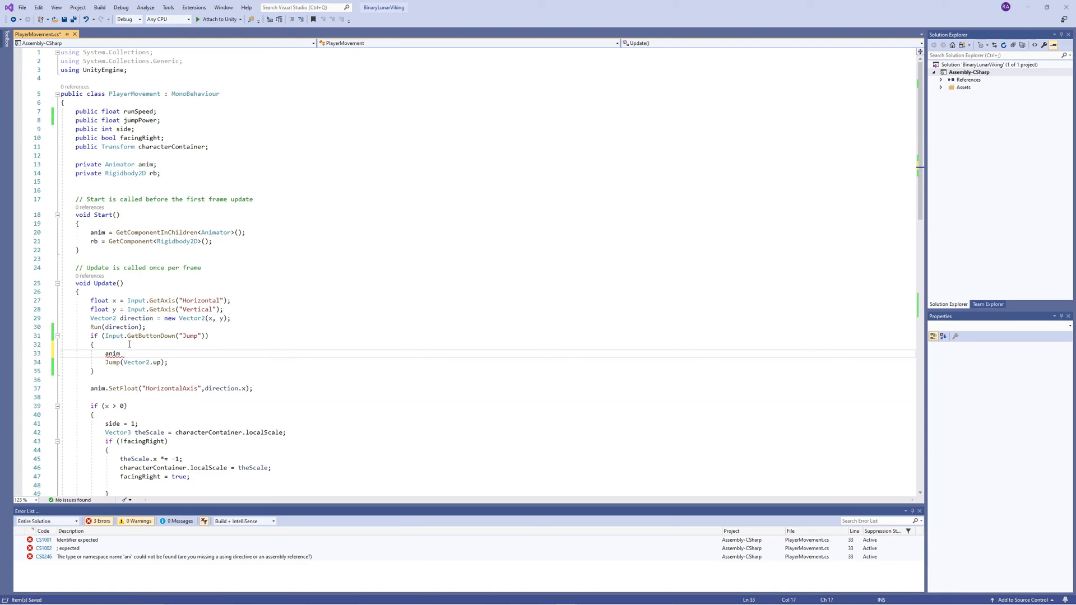
pyautogui.write('.SetTrigger("')
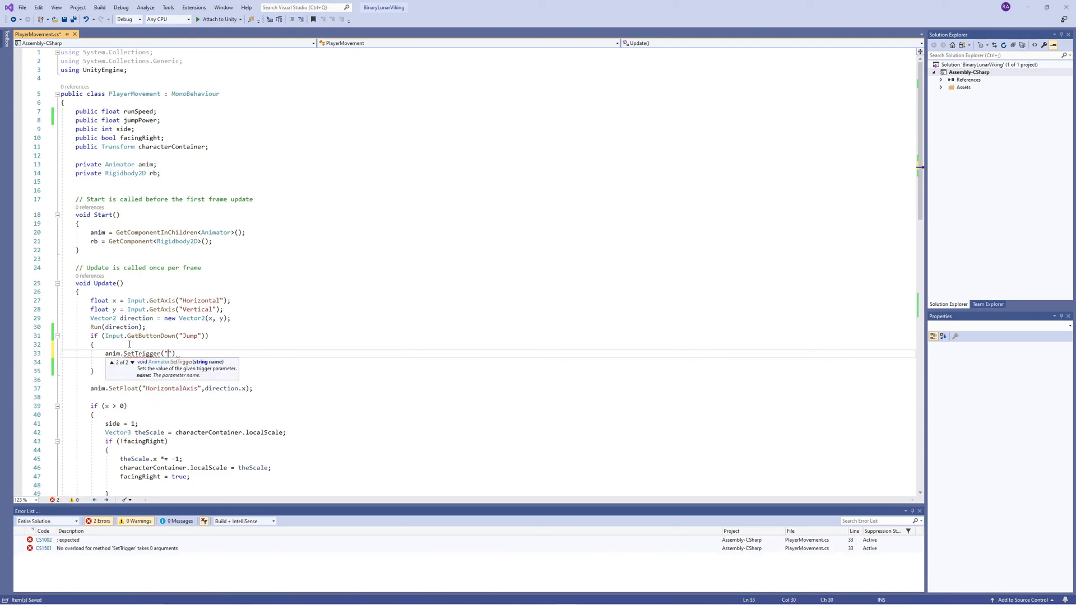
pyautogui.write('Jump");')
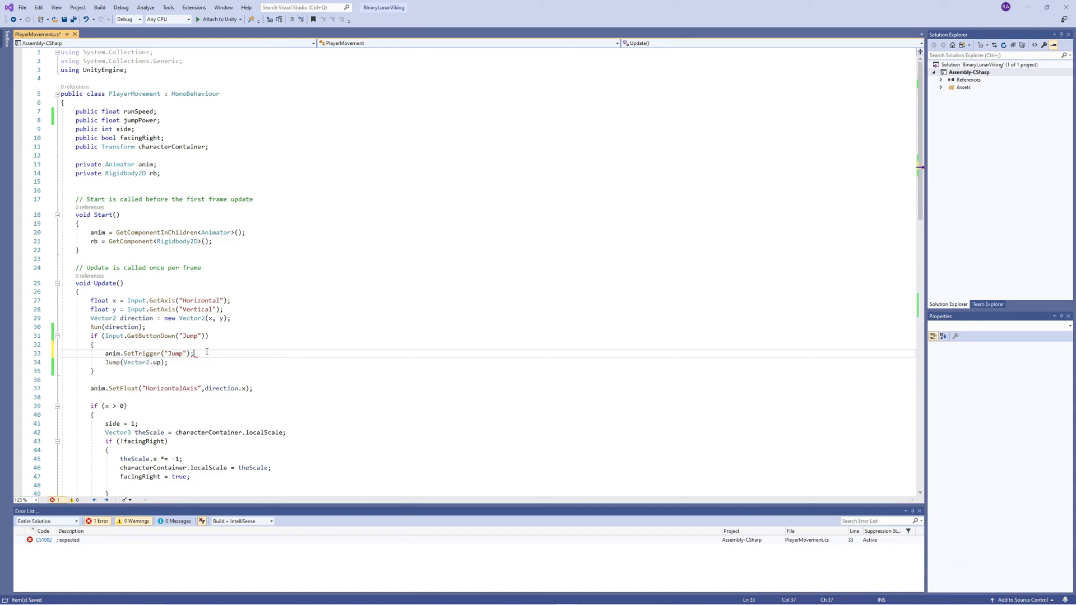
pyautogui.press('alt+tab')
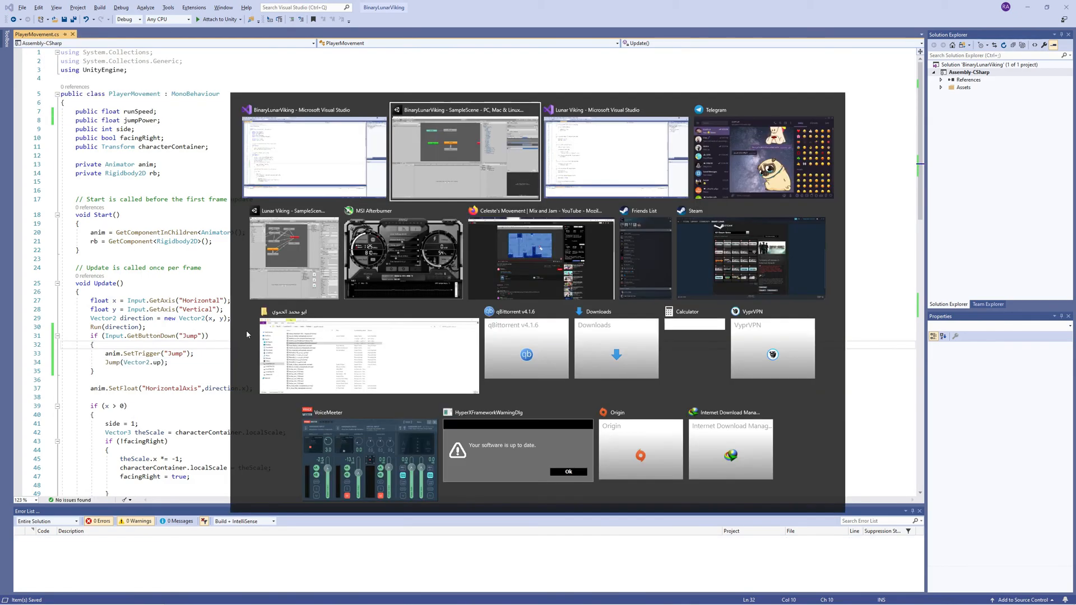
# Playtest the viking's flipping jump, inspecting the Player's Jump Power of 5 before stopping.
pyautogui.click(465, 150)
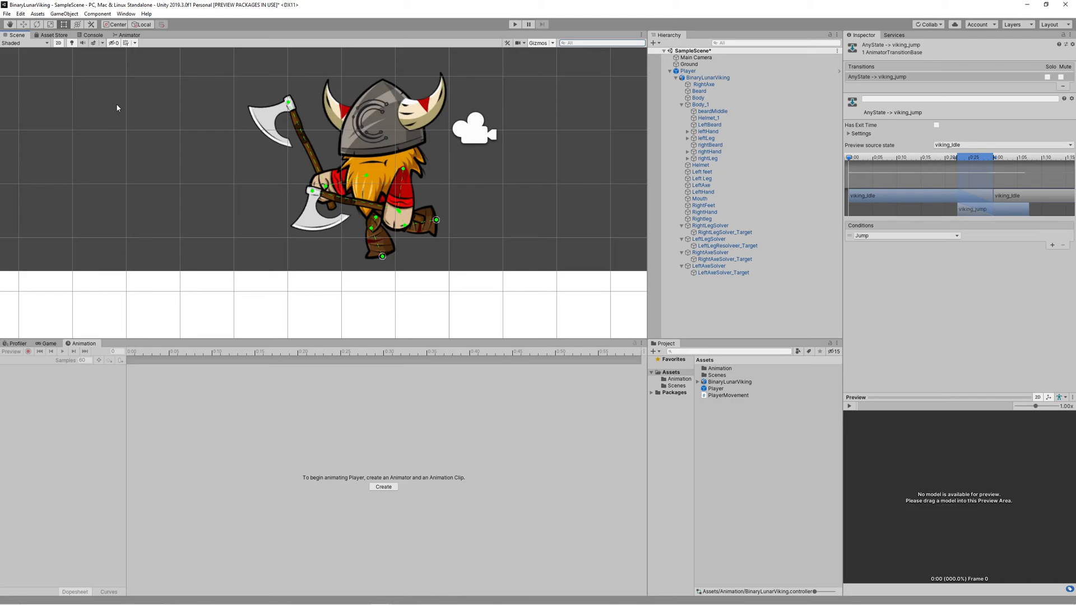
pyautogui.click(515, 24)
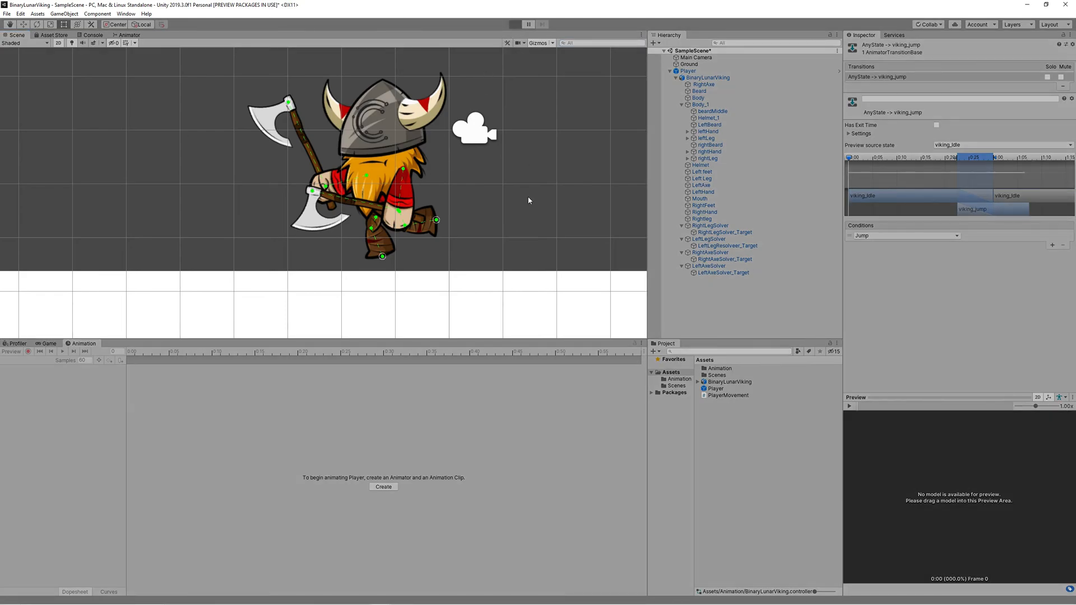
pyautogui.click(515, 24)
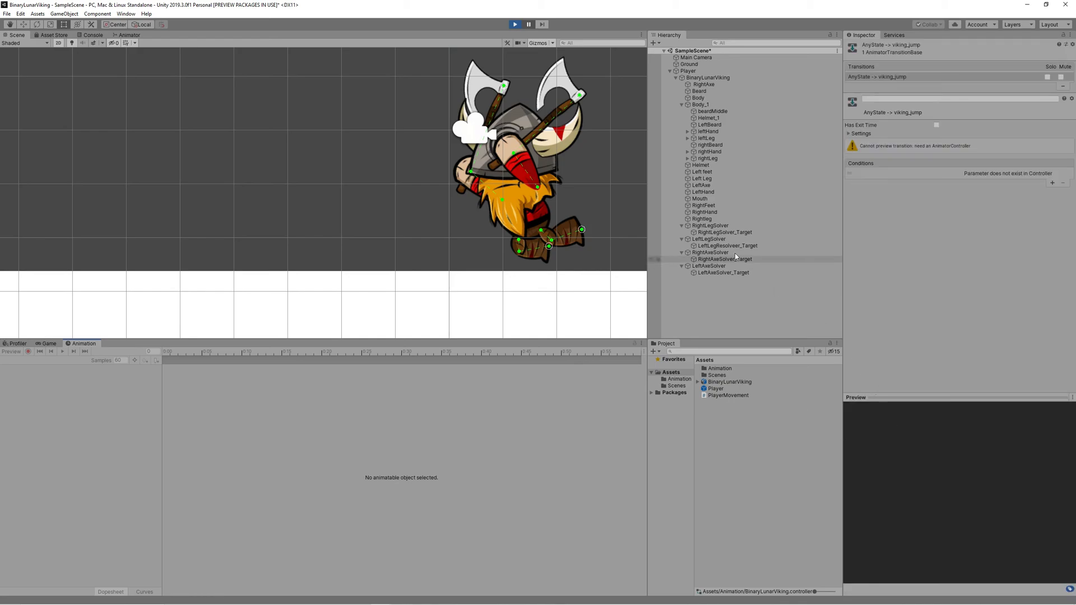
pyautogui.click(688, 71)
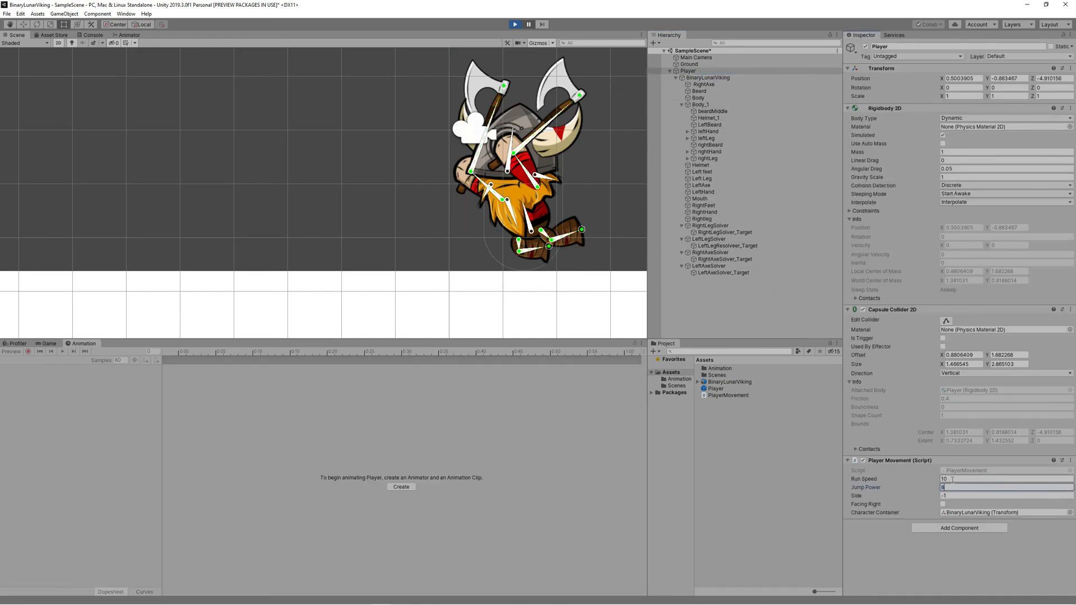
pyautogui.click(514, 24)
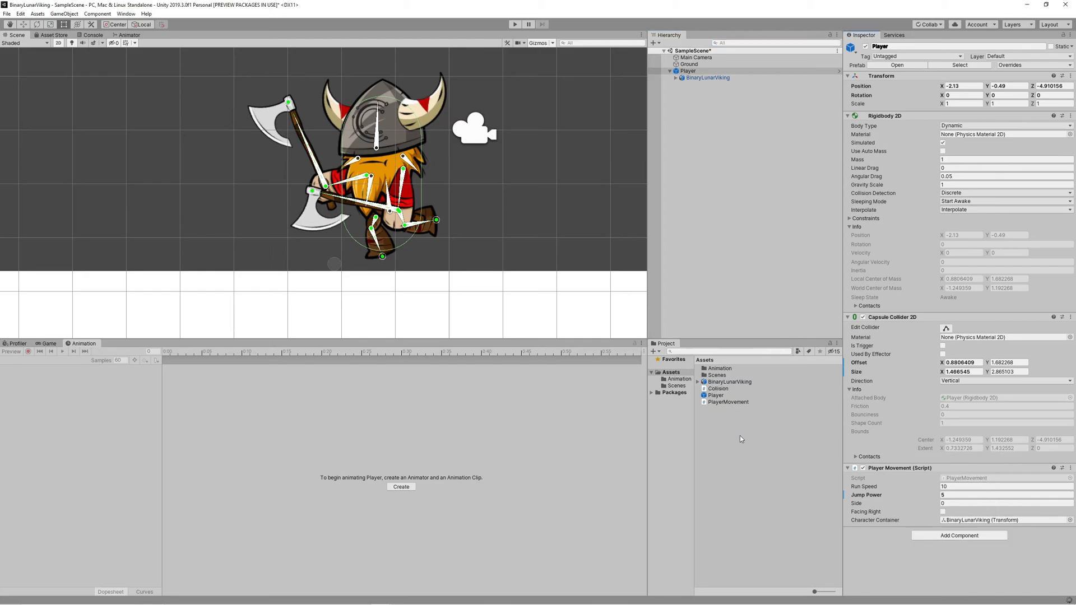
# Create Scripts and Prefabs folders, move both scripts into Scripts, and open Collision.
pyautogui.rightClick(740, 439)
pyautogui.write('Scrip')
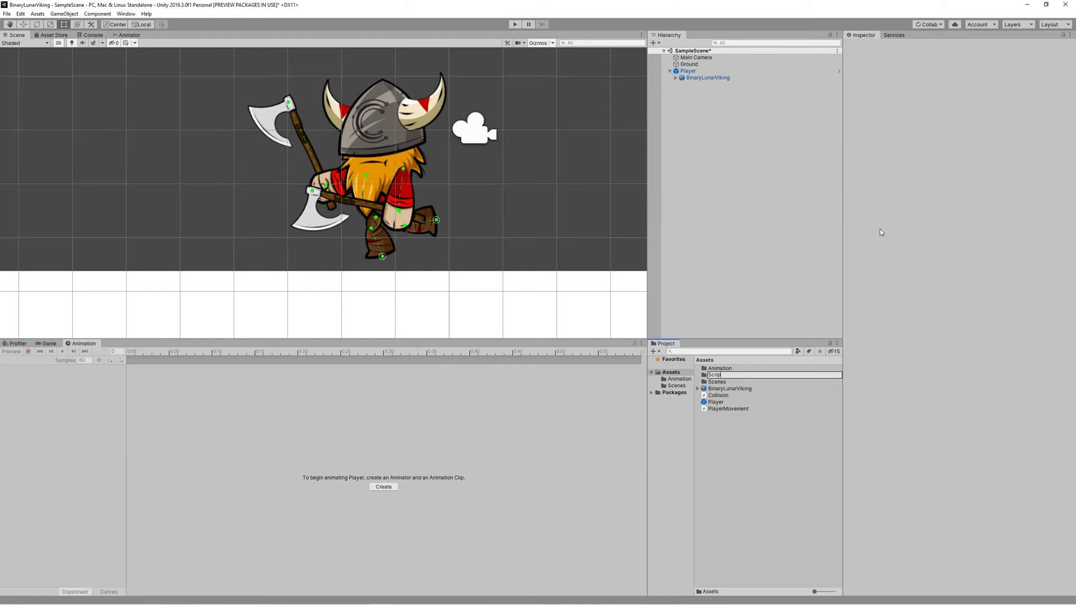
pyautogui.click(718, 396)
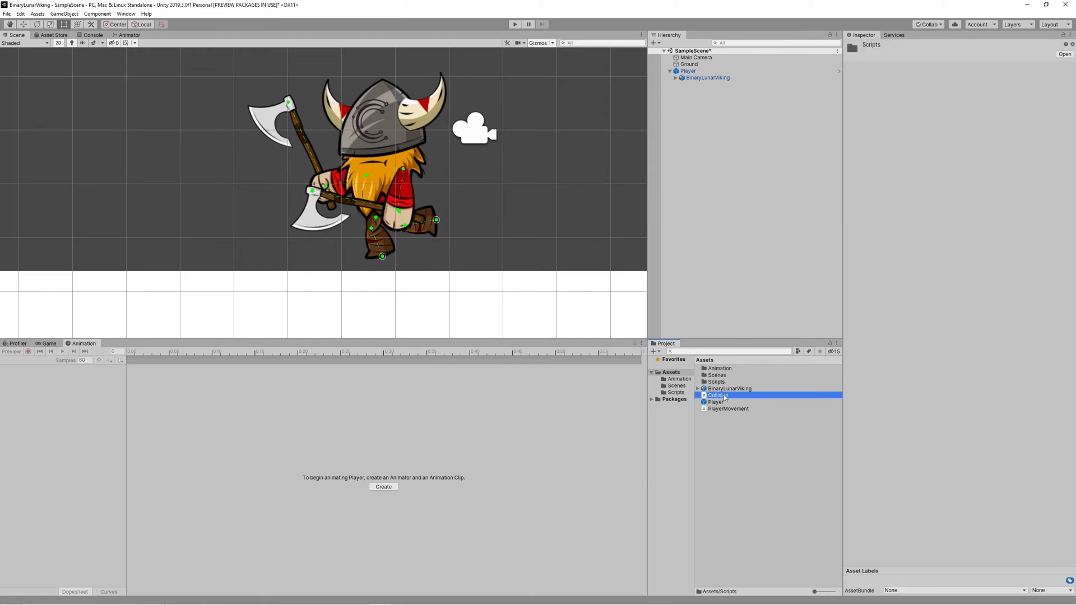
pyautogui.click(728, 402)
pyautogui.write('Prefabs')
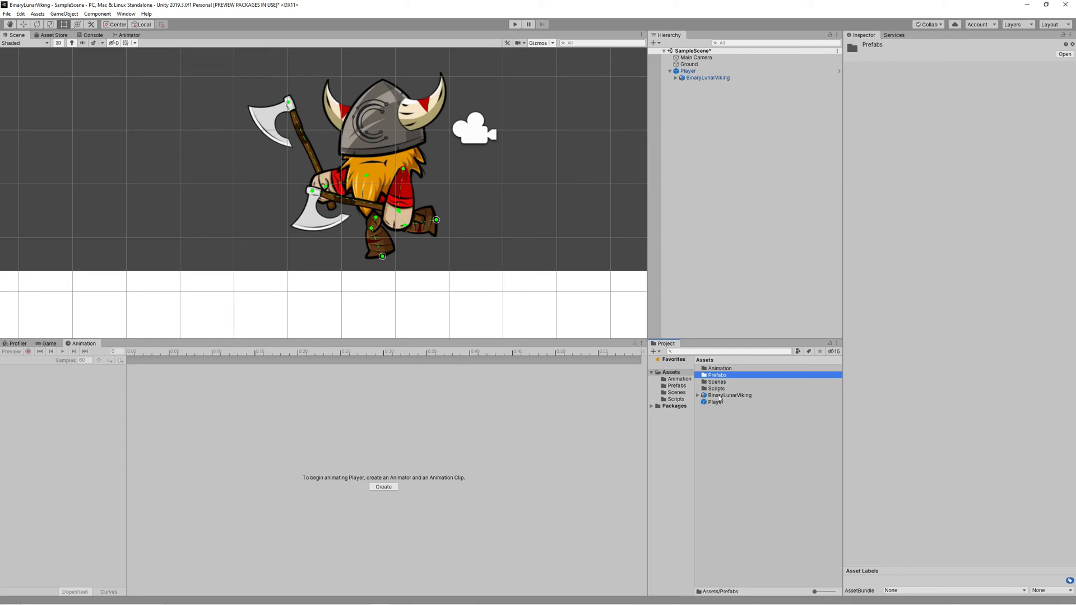
pyautogui.click(715, 402)
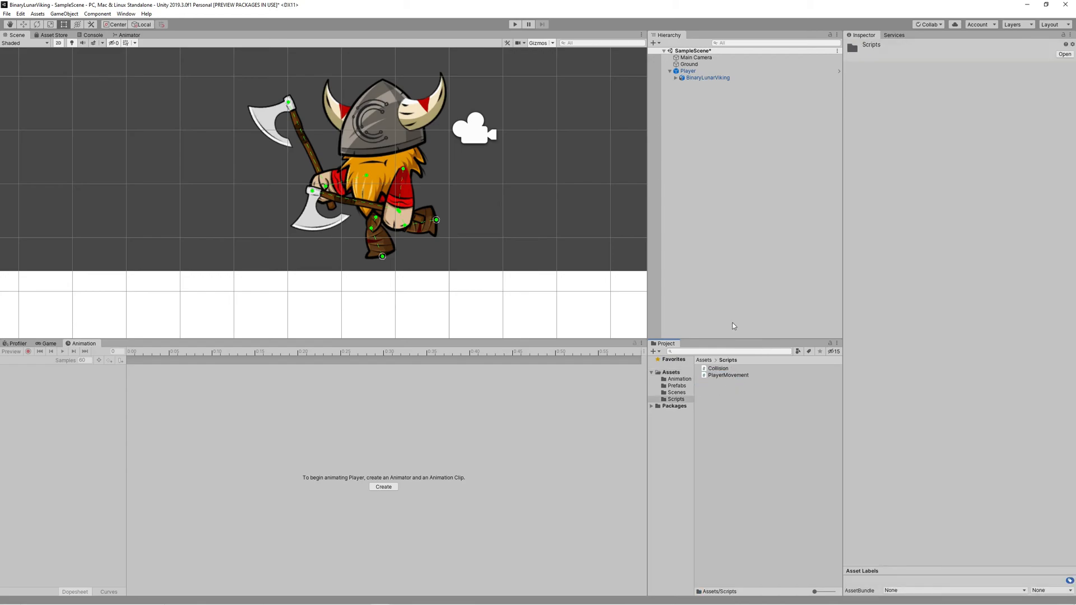
pyautogui.doubleClick(719, 369)
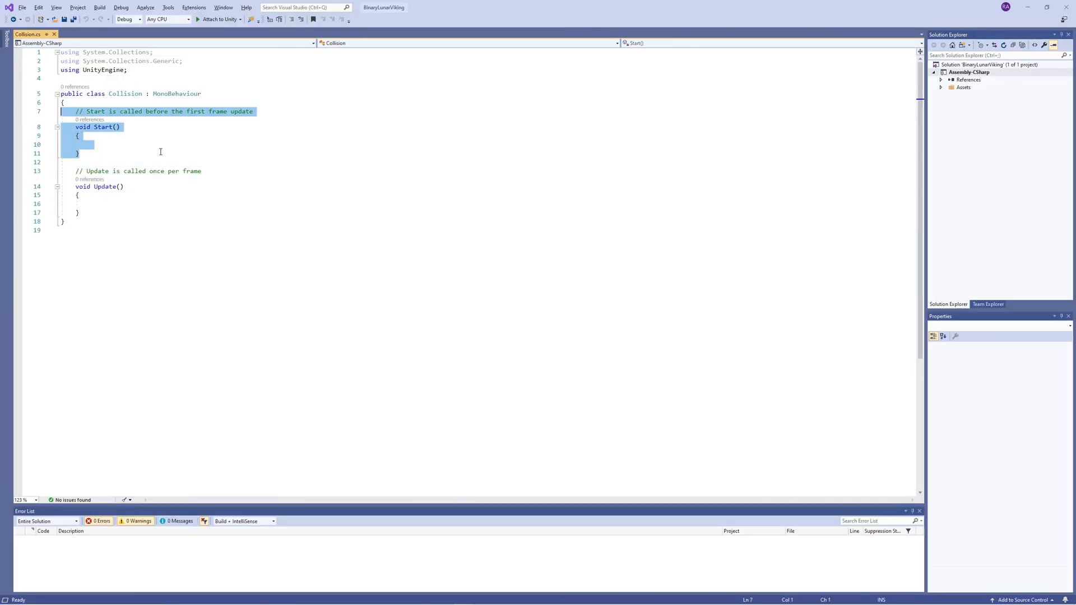
# Replace Start with public groundLayer, onGround, collisionRadius, groundOffset and gizmoColor = Color.red fields.
pyautogui.press('Delete')
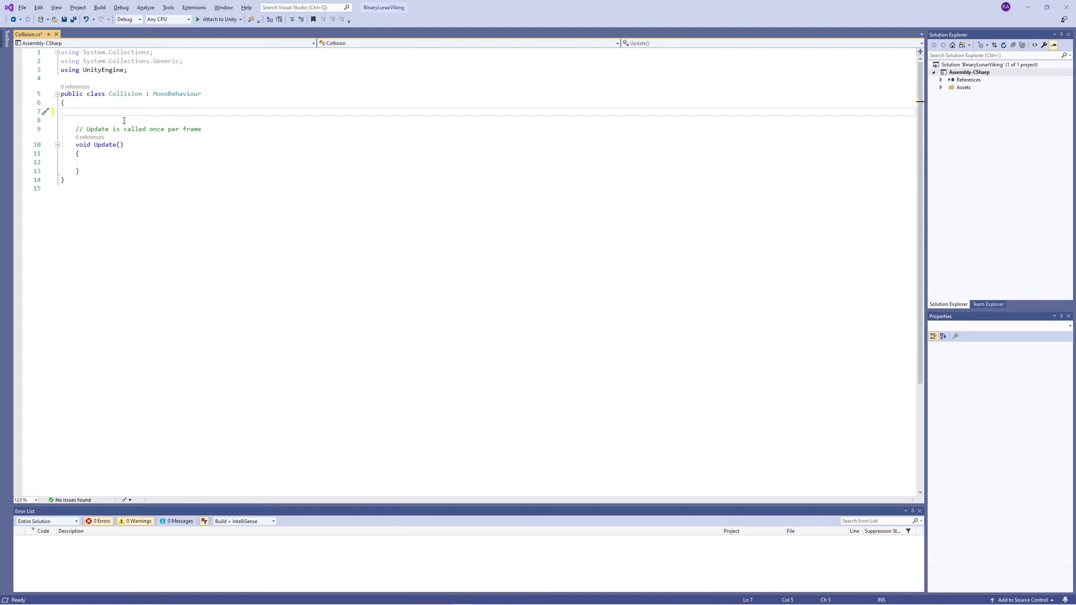
pyautogui.write('public')
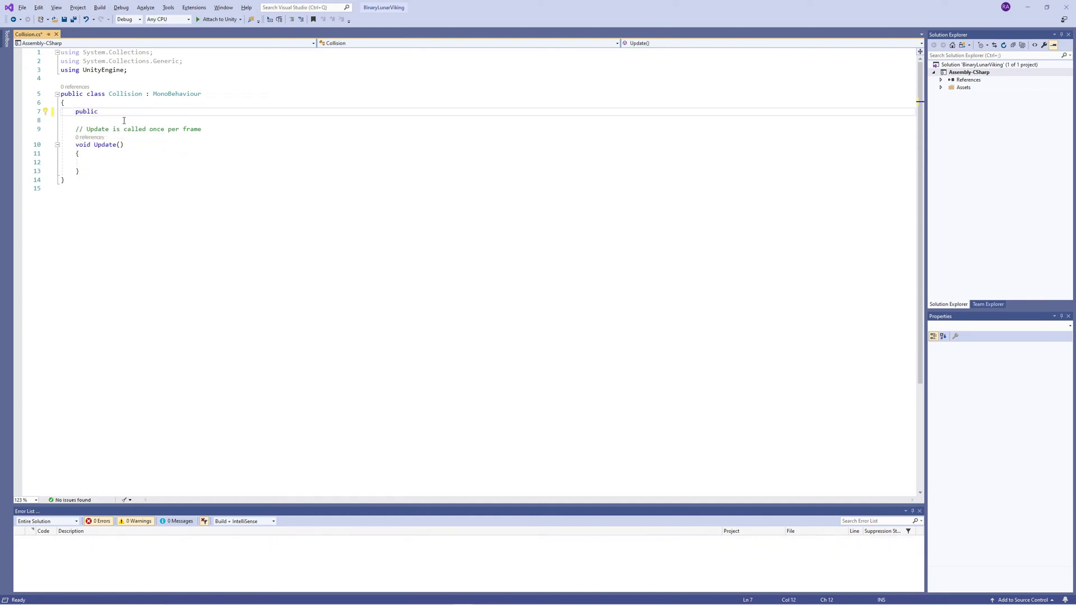
pyautogui.write('LayerMask groundLayer;')
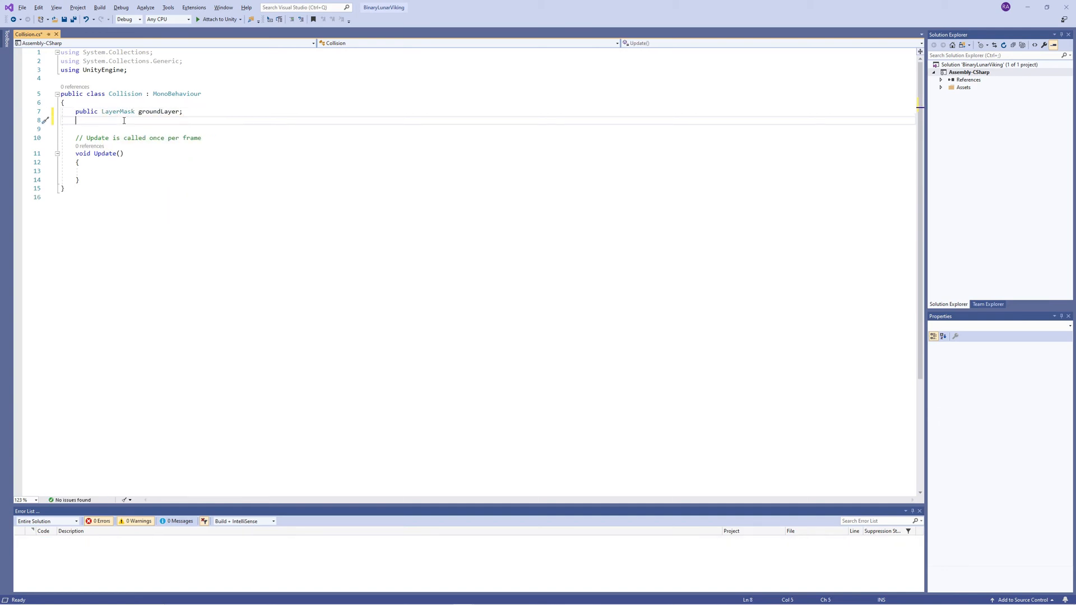
pyautogui.write('public bool onGround;')
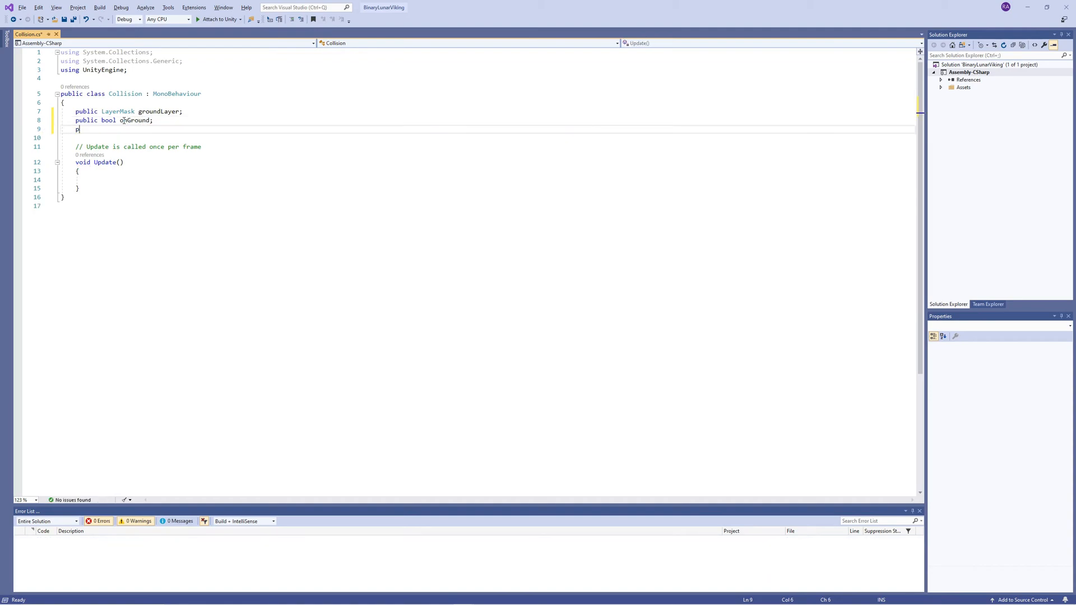
pyautogui.write('ublic float collisionRadius;')
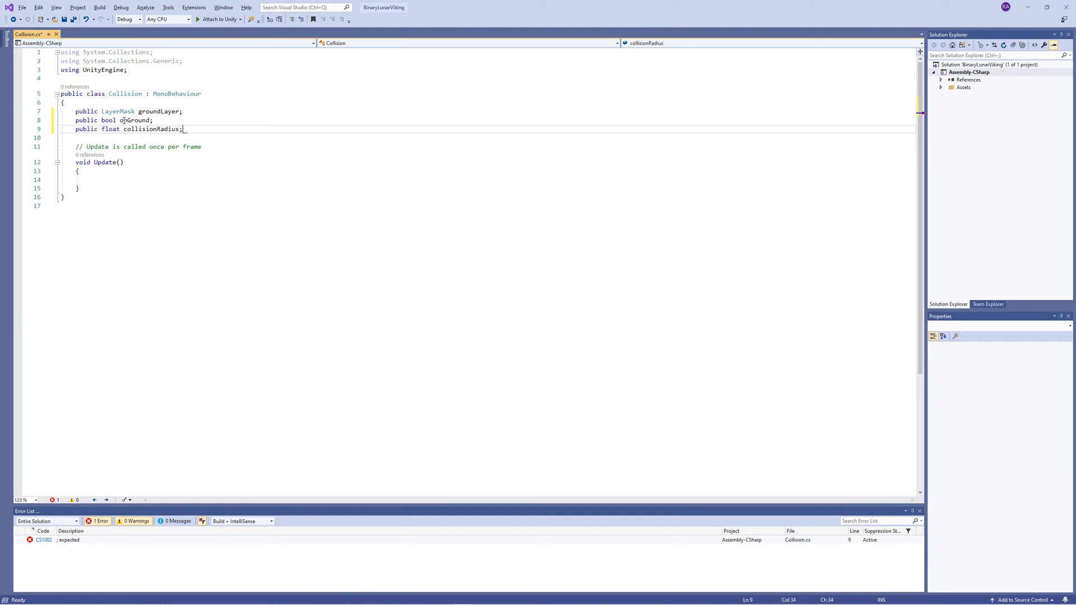
pyautogui.write('public Vector2 groundOffset;')
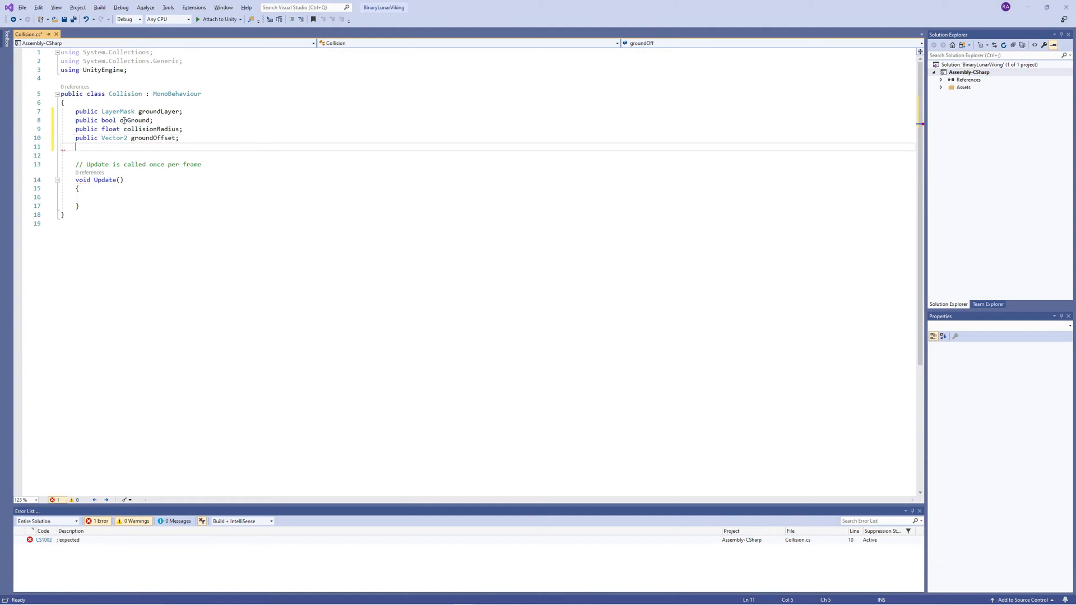
pyautogui.write('publicc')
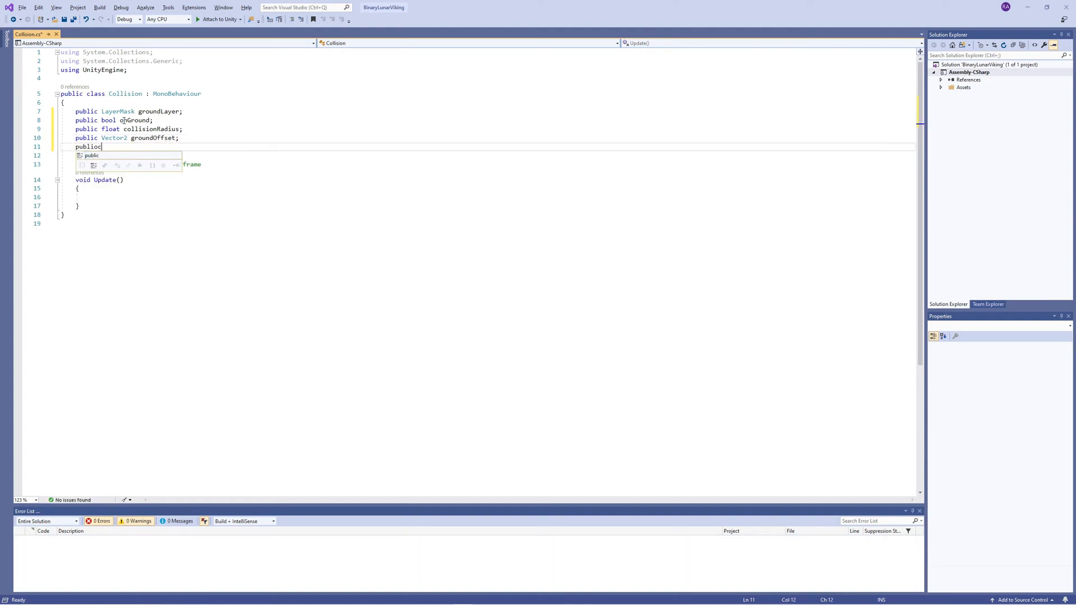
pyautogui.write('color')
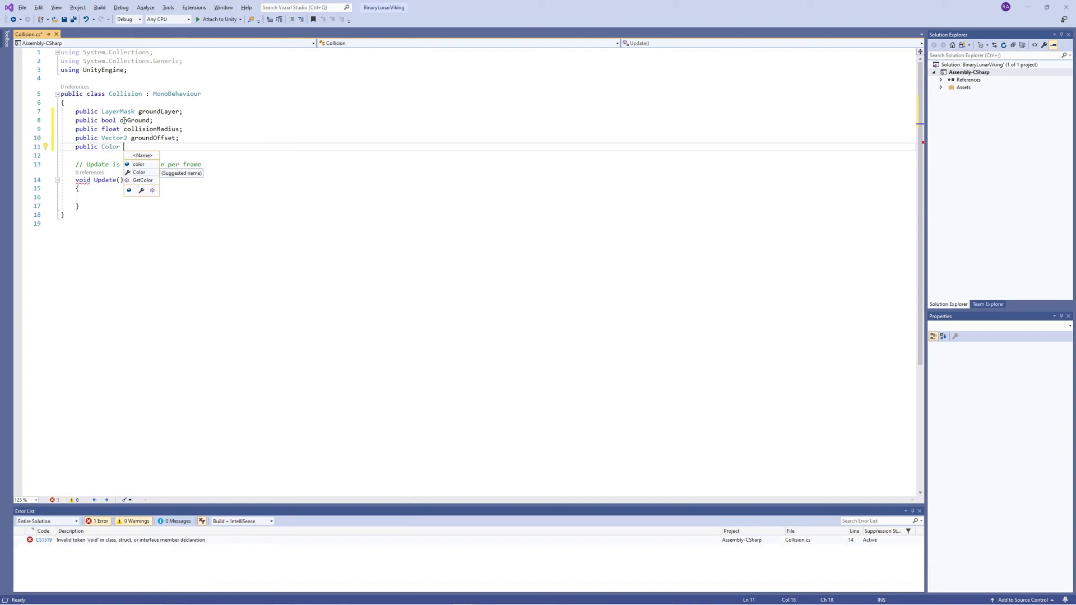
pyautogui.write('gizmoColor')
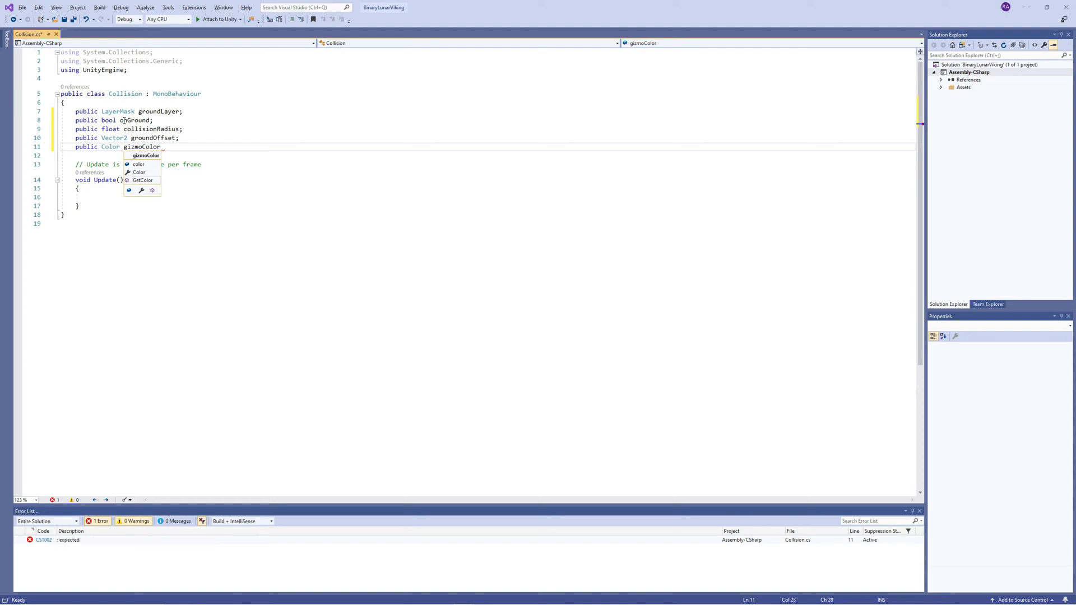
pyautogui.write('= Color.red;')
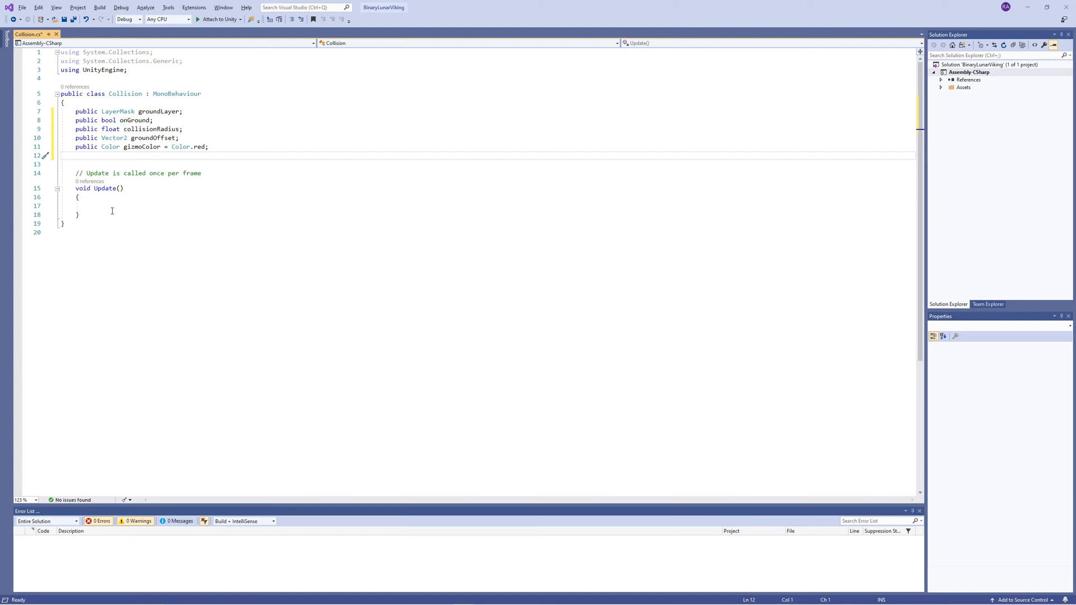
# Begin onGround = Physics2D.OverlapCircle using transform.position + groundOffset as the check point.
pyautogui.write('onGround =')
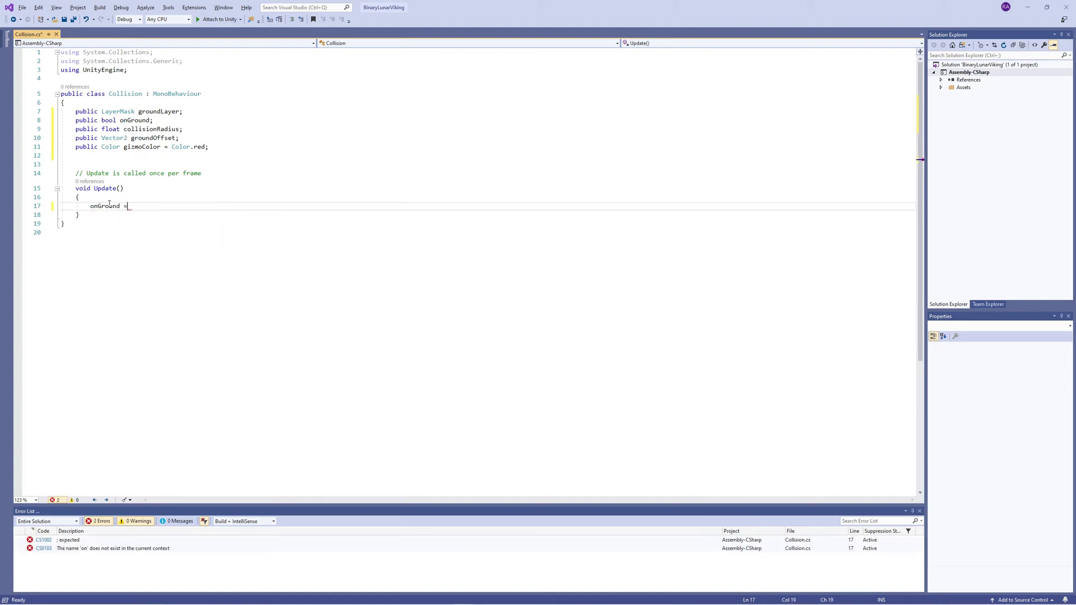
pyautogui.write('phy')
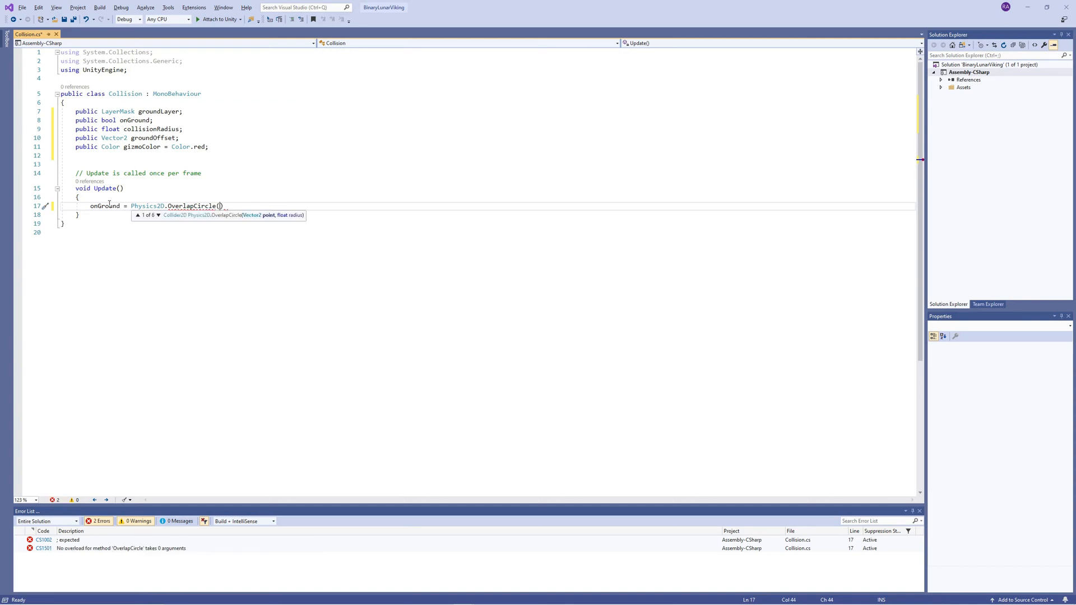
pyautogui.click(158, 214)
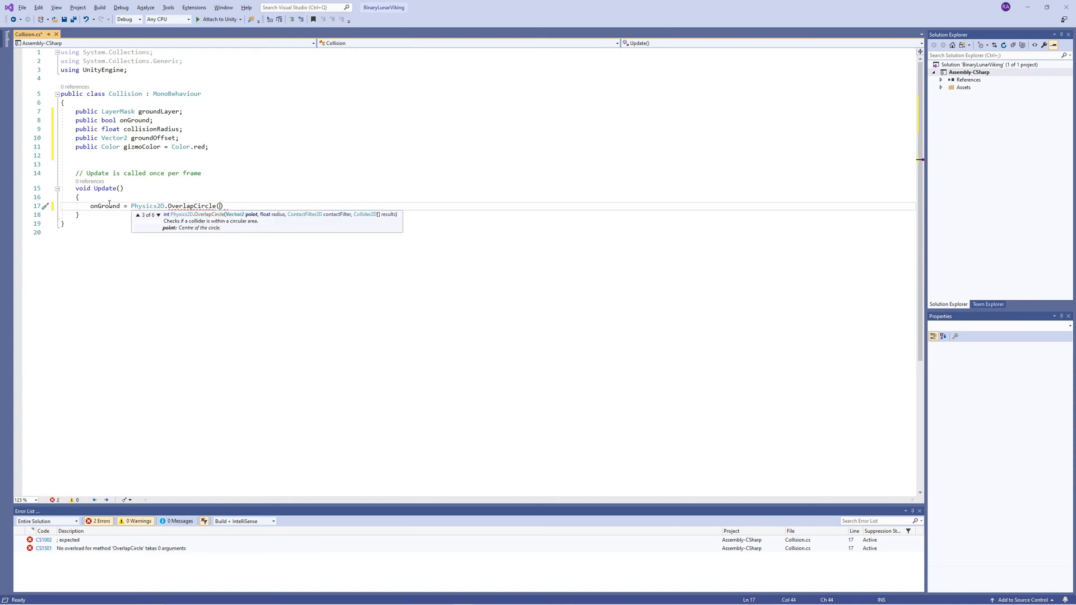
pyautogui.write('P')
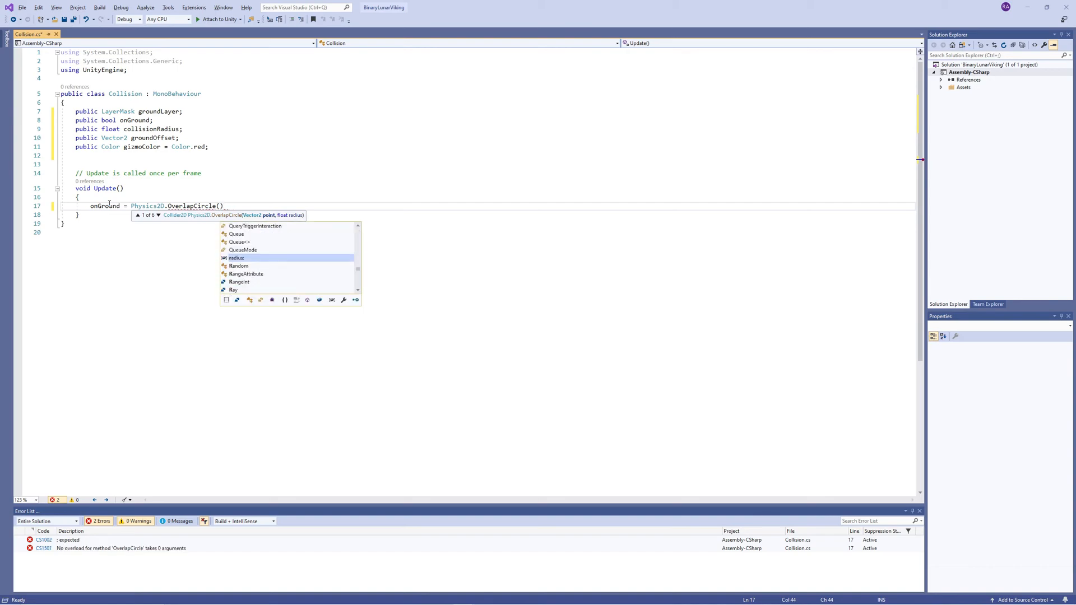
pyautogui.write('transform.position')
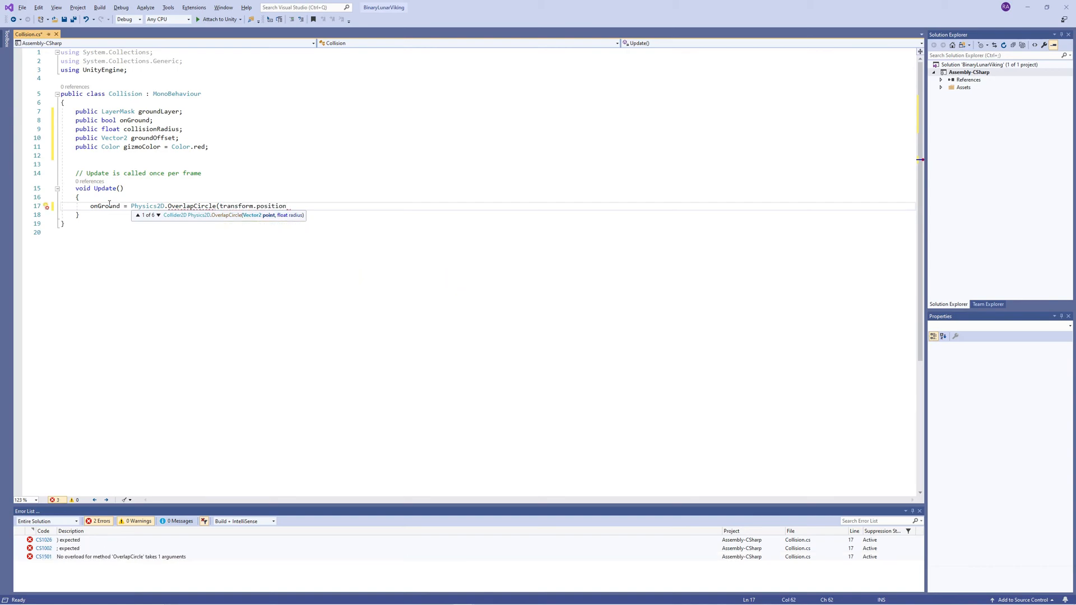
pyautogui.write(',')
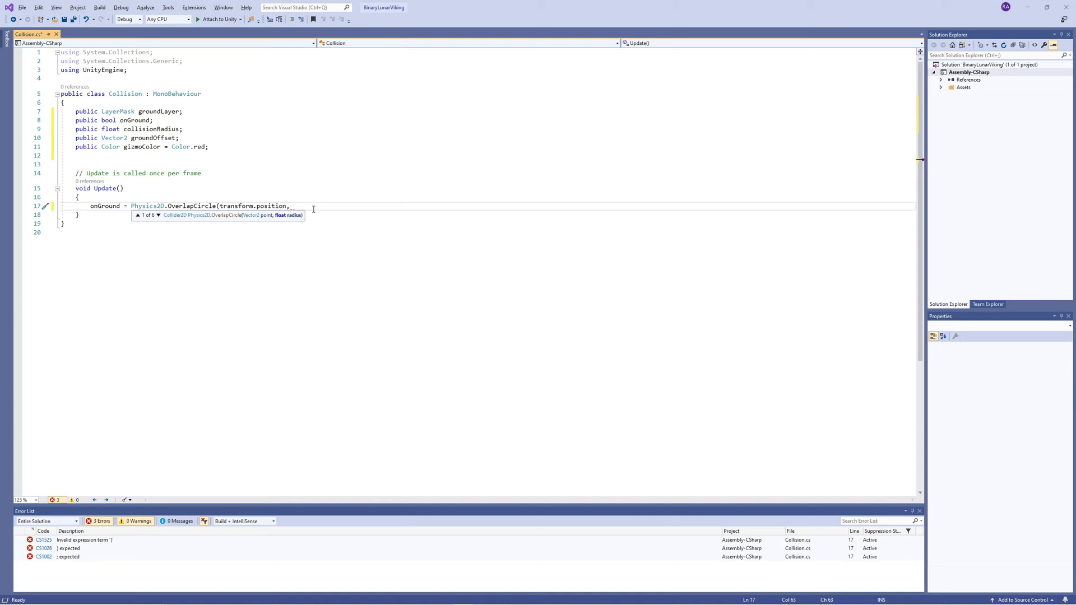
pyautogui.write('+g')
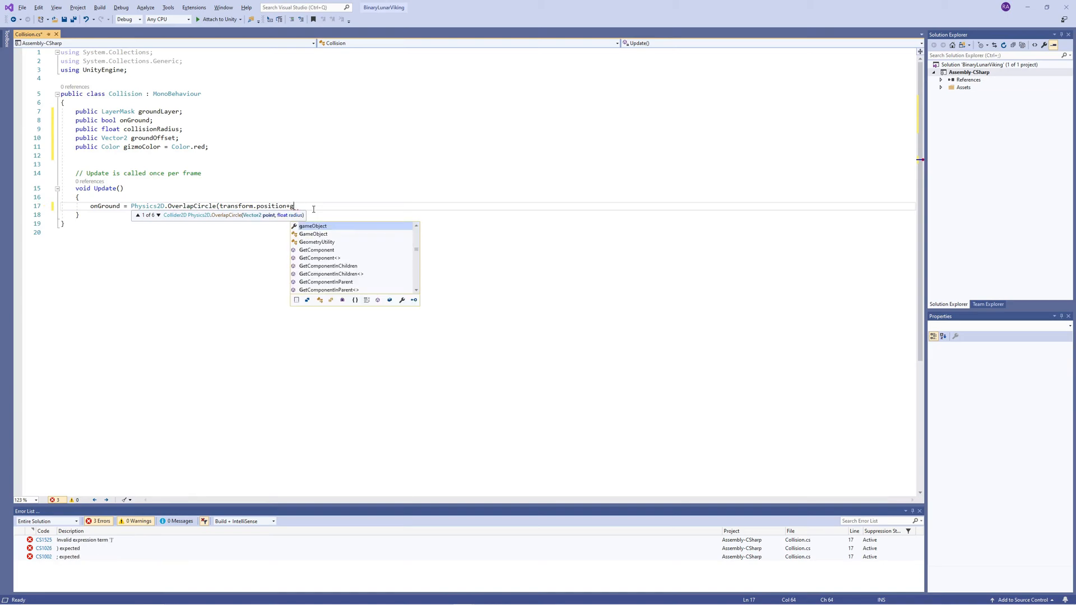
pyautogui.write('roundOffset')
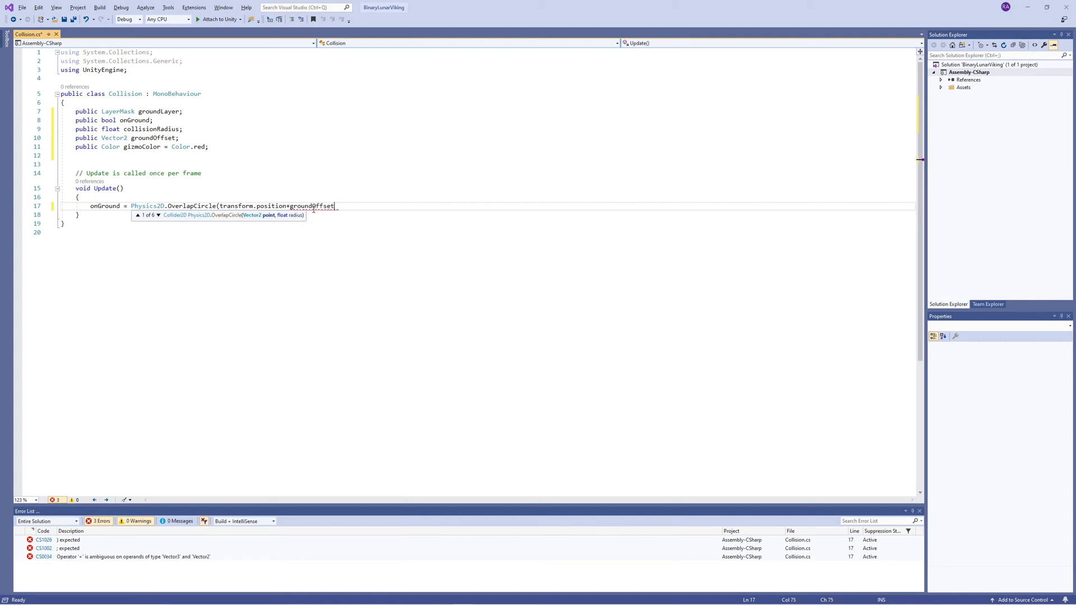
pyautogui.write(',')
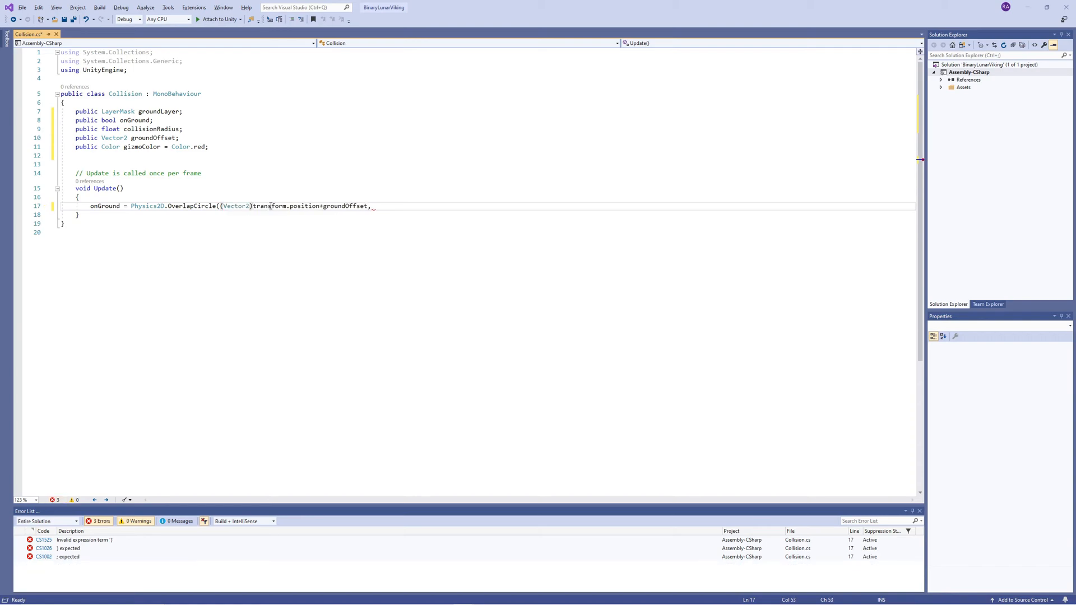
# Complete the OverlapCircle call with collisionRadius and groundLayer arguments.
pyautogui.click(384, 206)
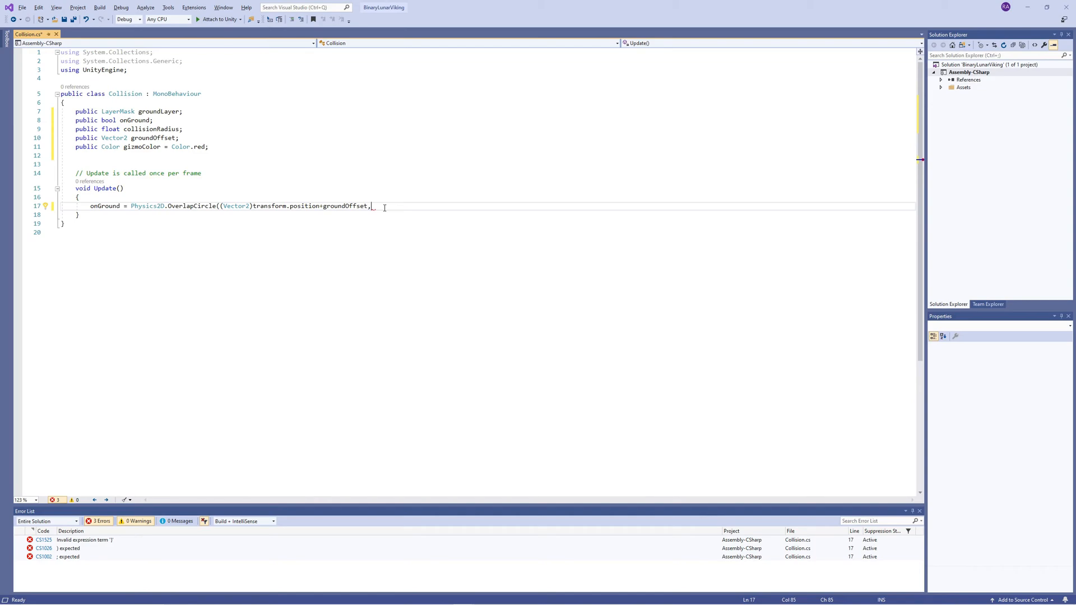
pyautogui.write('rad')
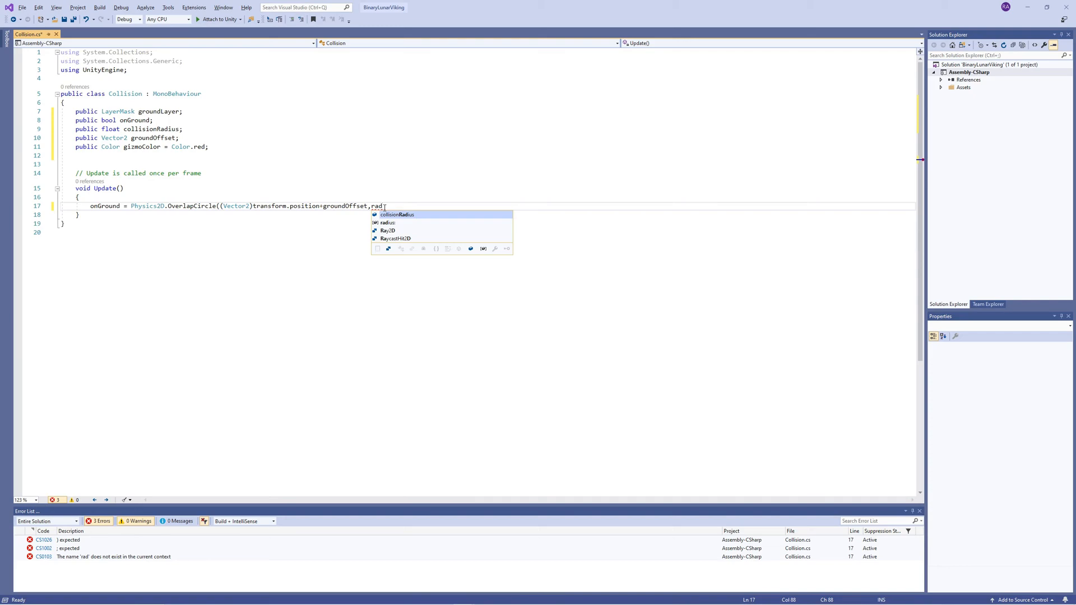
pyautogui.write('collisionRadius,groundLayer);')
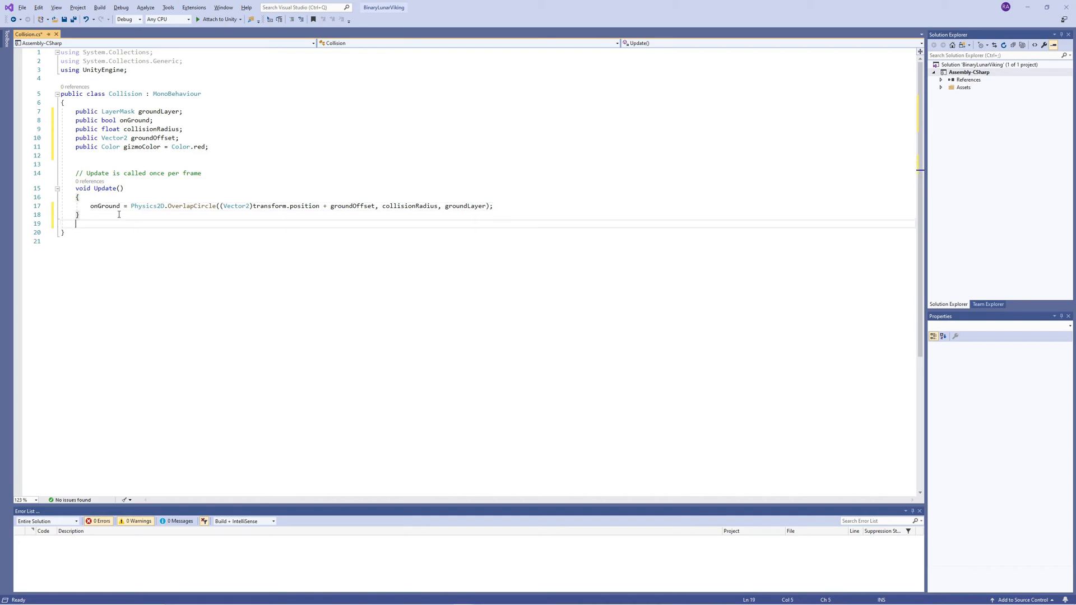
pyautogui.write('private')
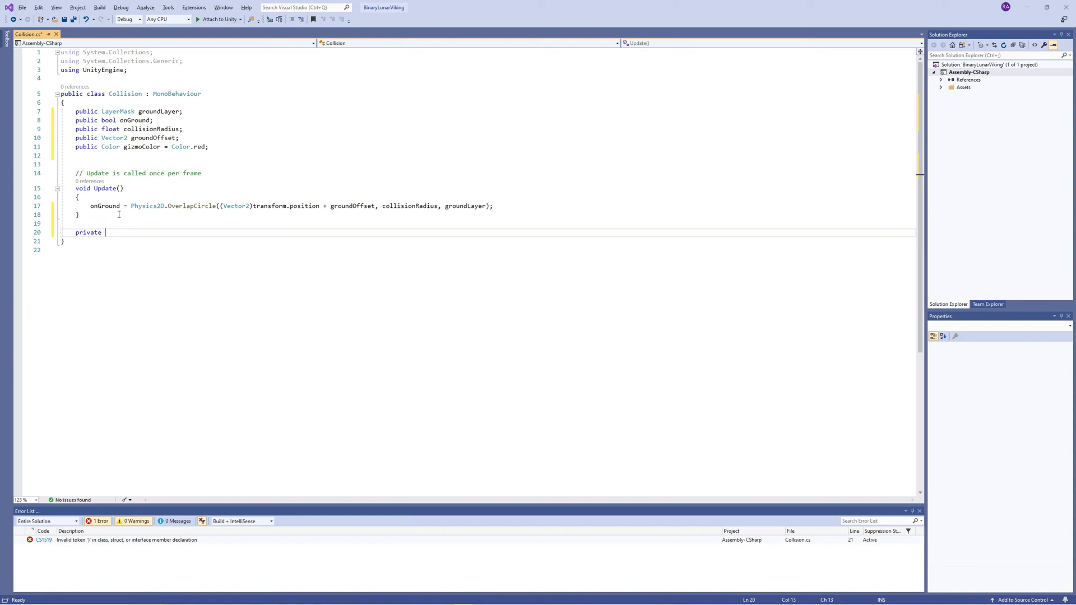
# Write OnDrawGizmos: Gizmos.color = gizmoColor, then DrawWireSphere at position + groundOffset with collisionRadius.
pyautogui.write('Ond')
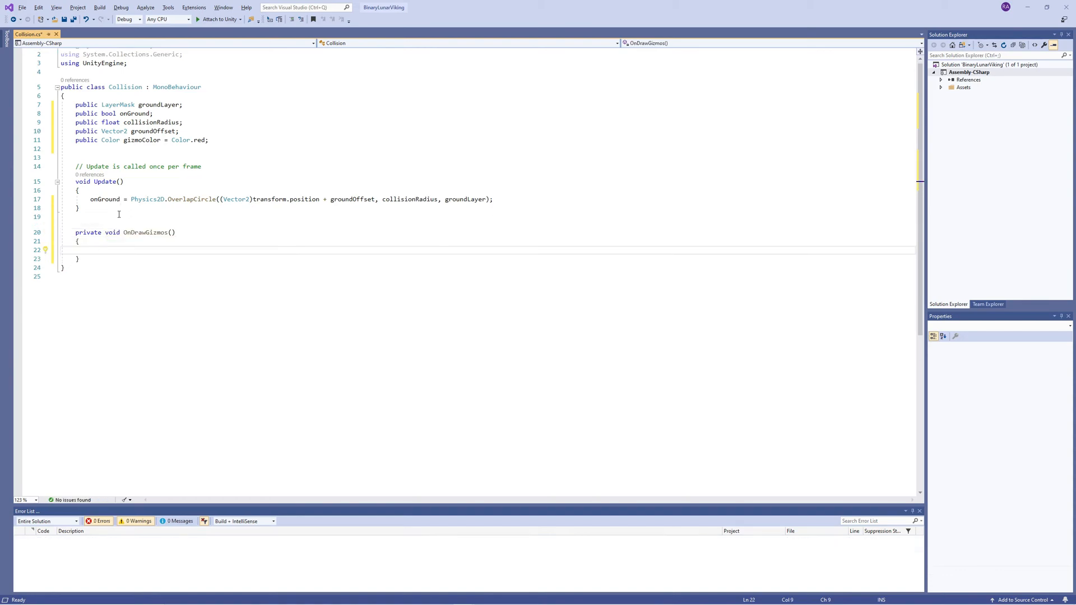
pyautogui.write('g')
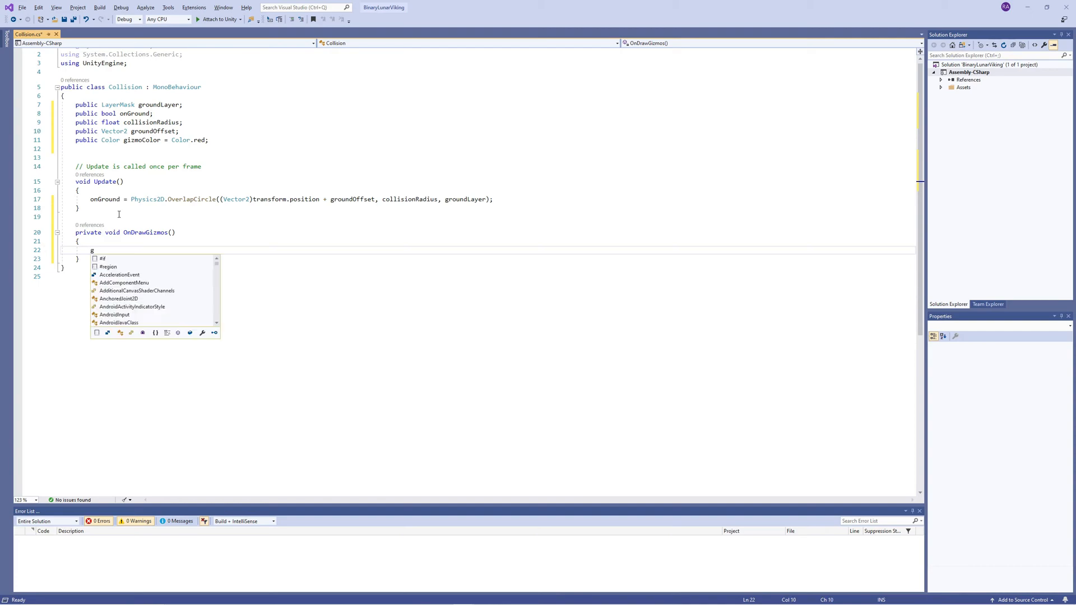
pyautogui.write('izo')
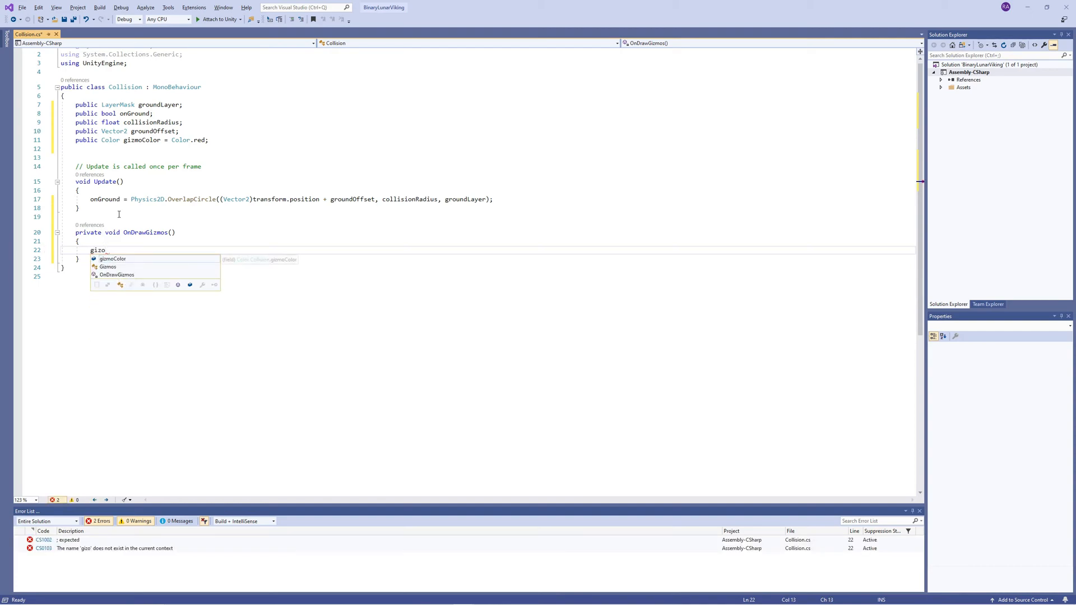
pyautogui.write('Gizmos.color')
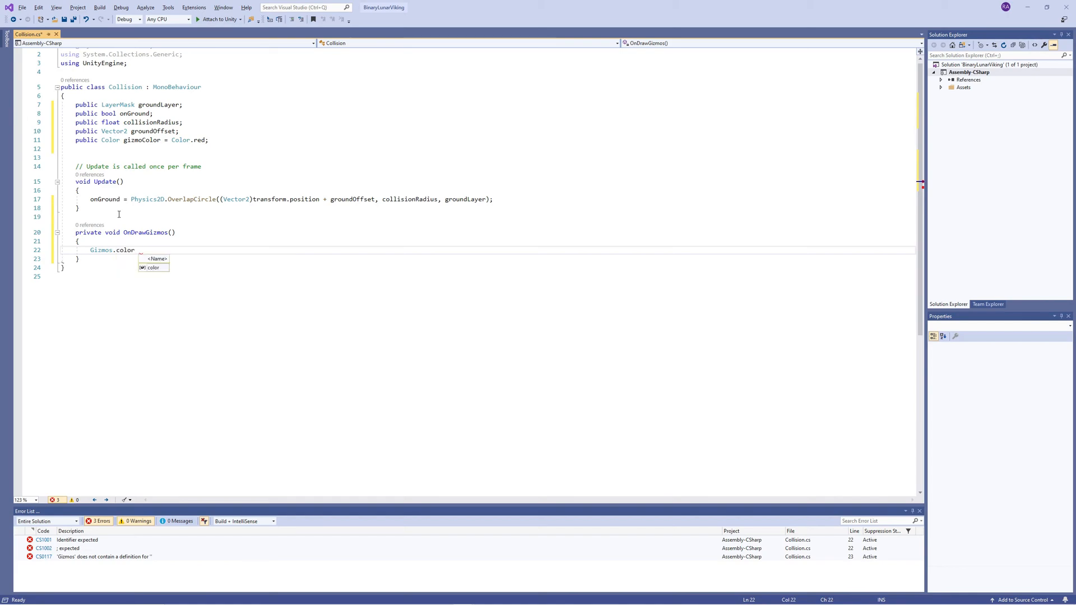
pyautogui.write('= gizmoColor;')
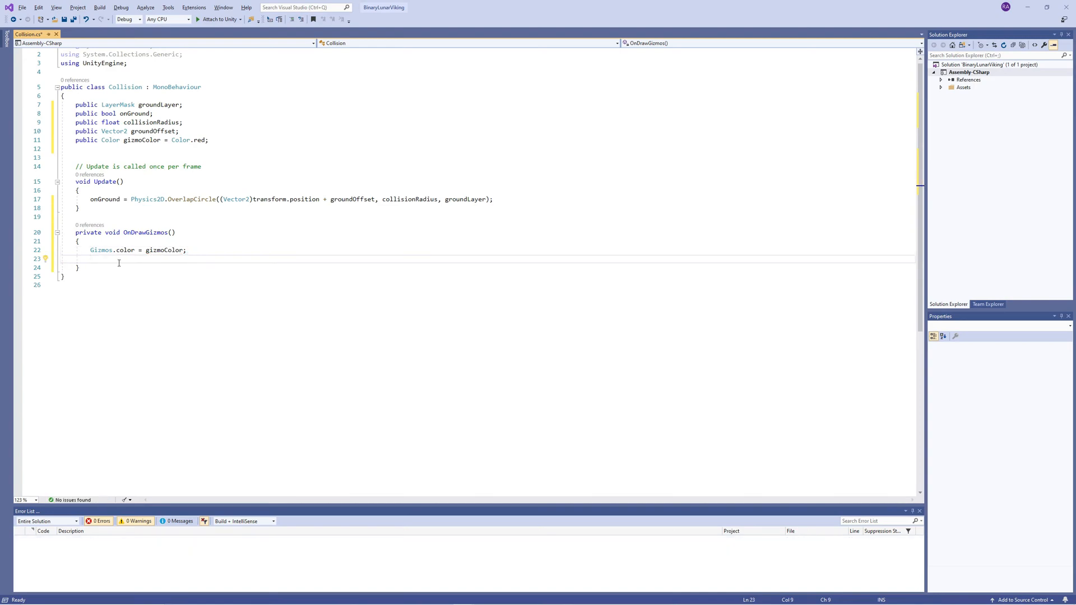
pyautogui.write('Gizmos.d')
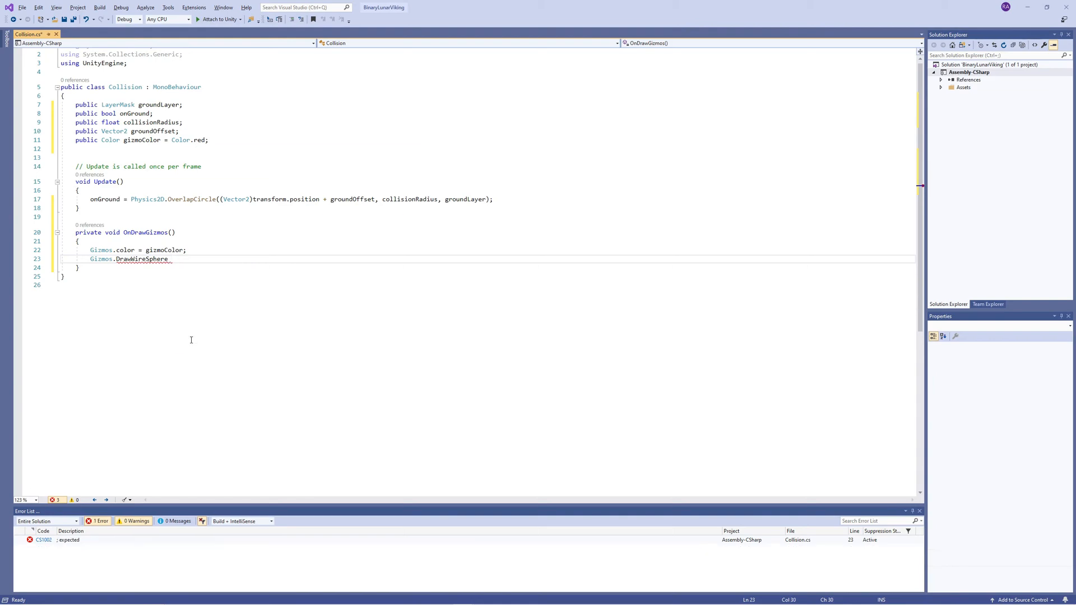
pyautogui.write('((Vector2))')
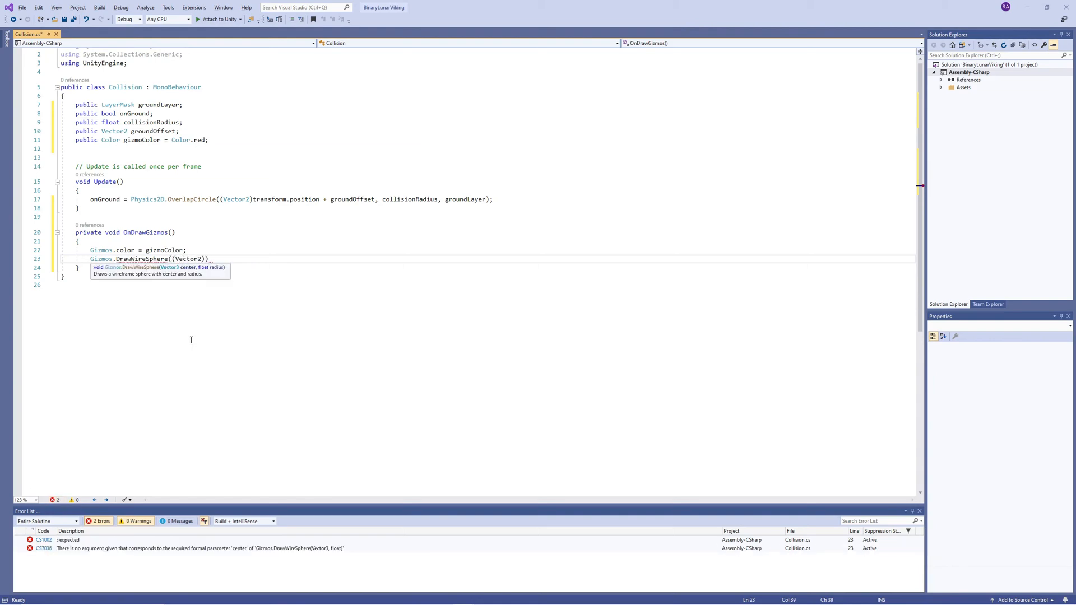
pyautogui.write('transform.position + groundOffset,')
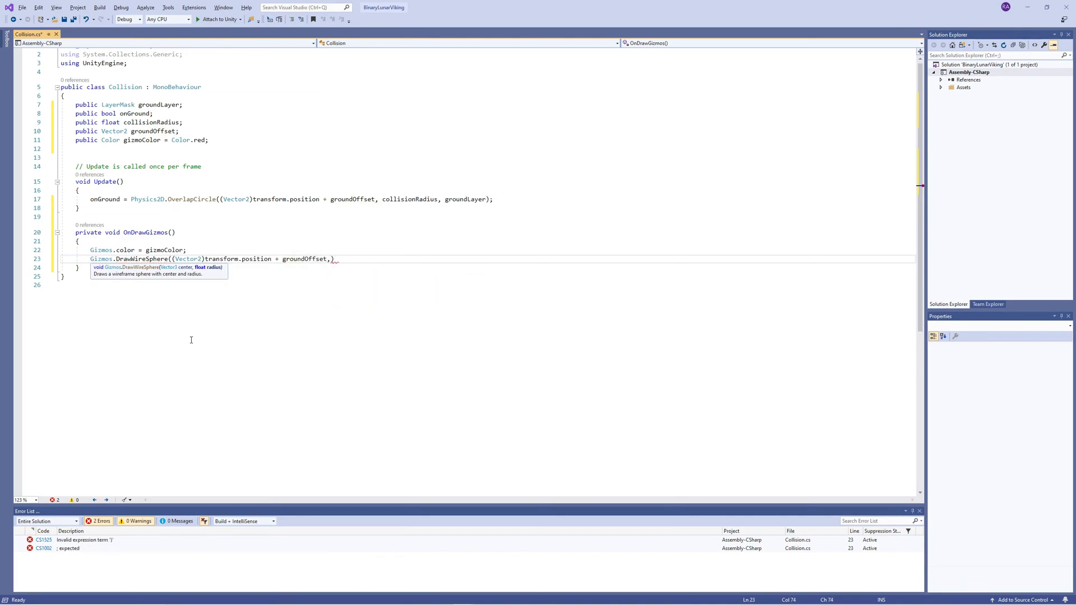
pyautogui.write('collisionRadius')
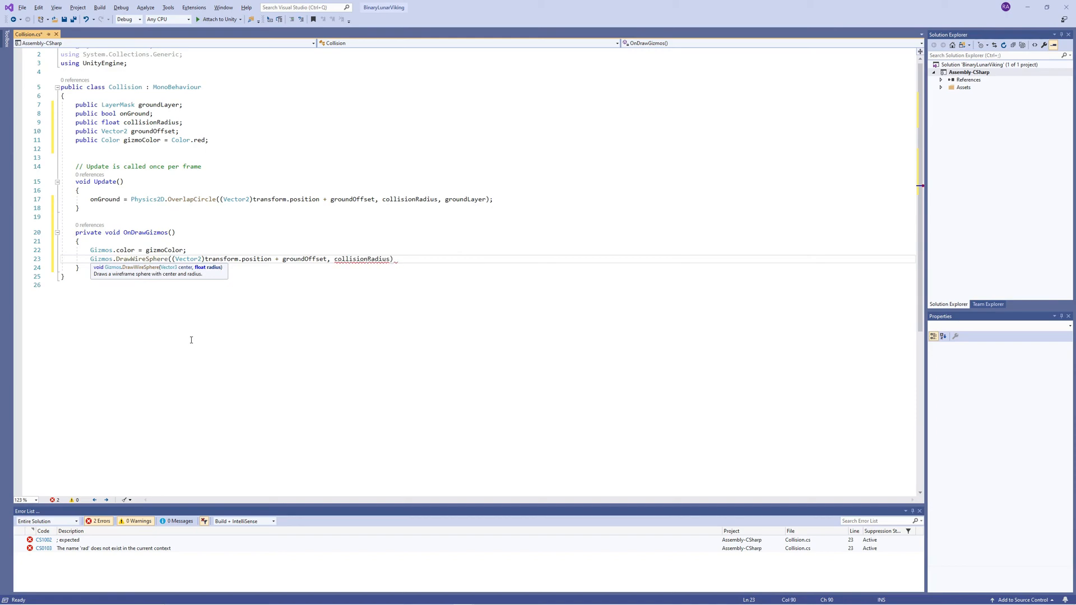
pyautogui.write(');')
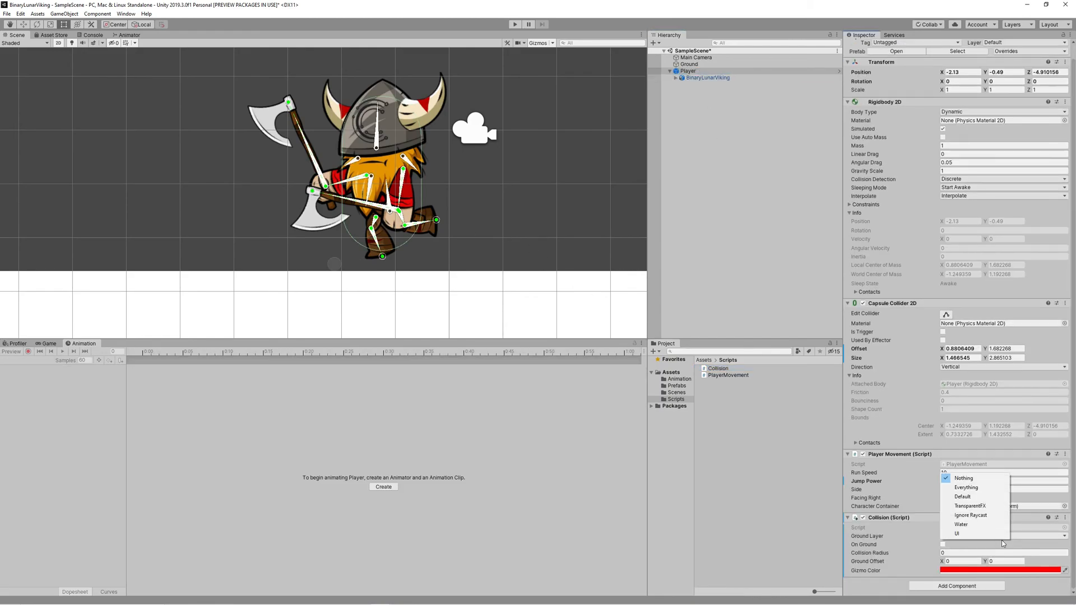
# Add a 'Ground' user layer and assign it to the Ground object.
pyautogui.click(688, 64)
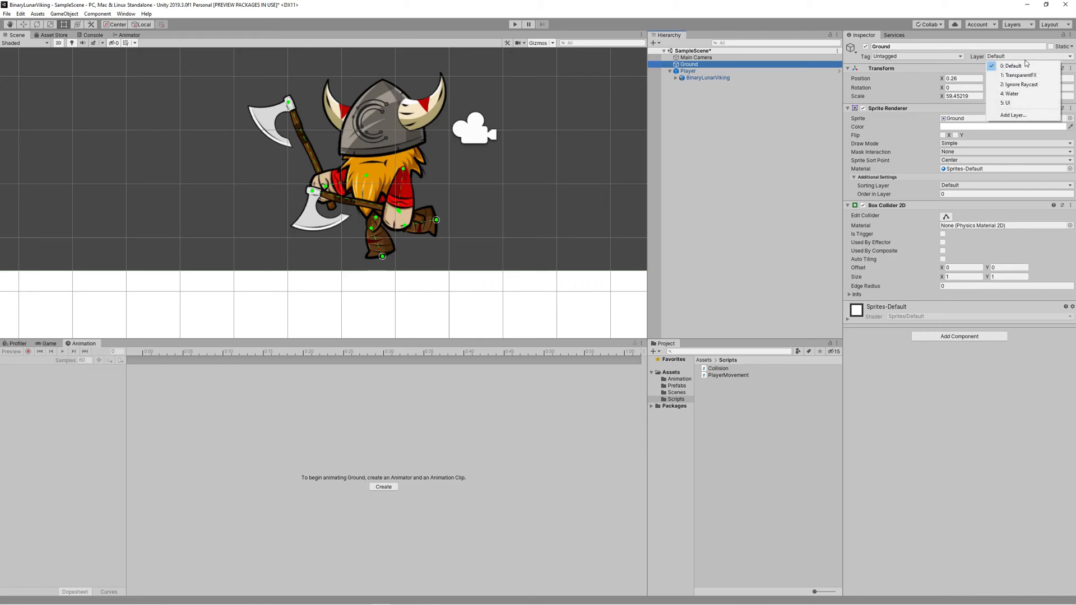
pyautogui.click(1013, 114)
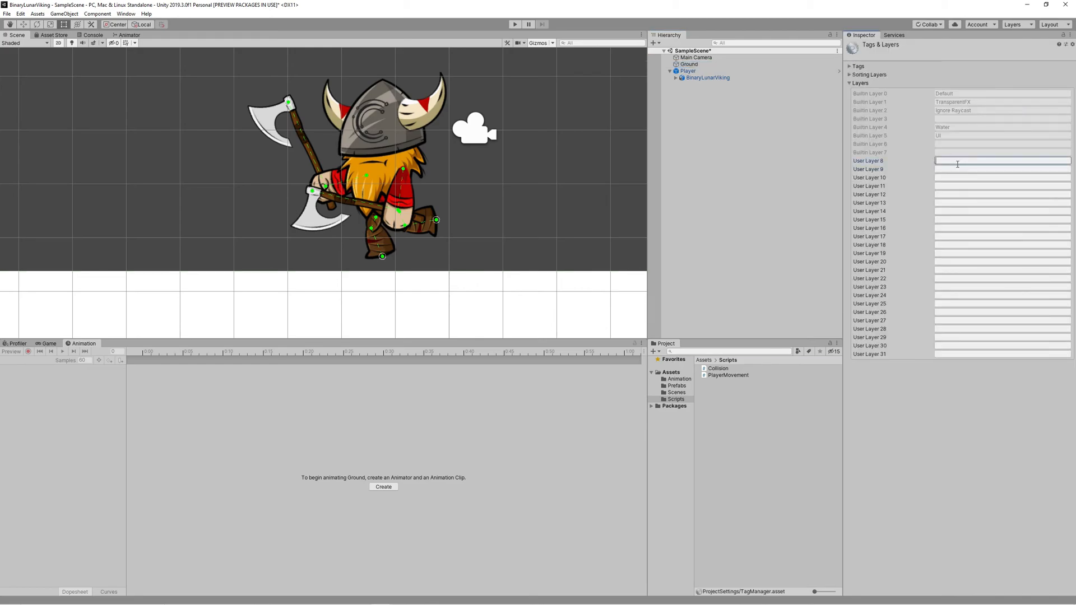
pyautogui.write('Ground')
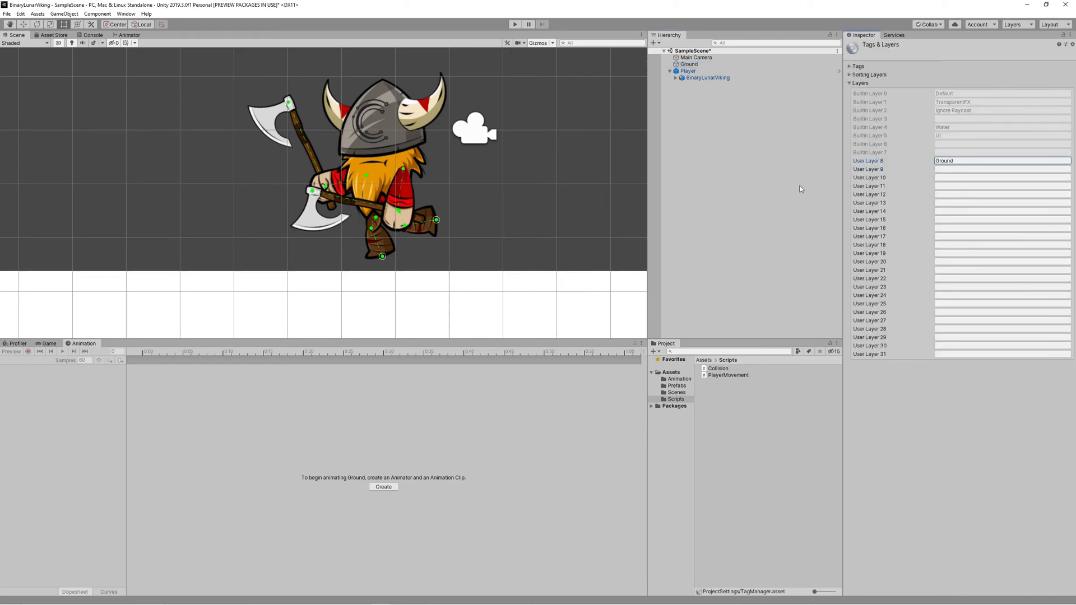
pyautogui.click(688, 64)
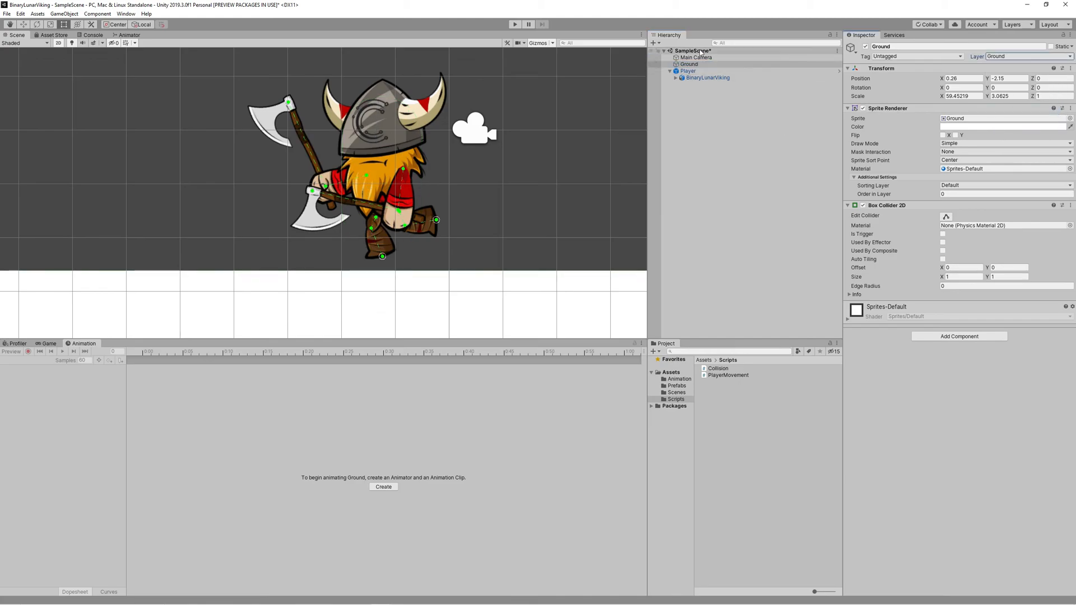
pyautogui.click(688, 71)
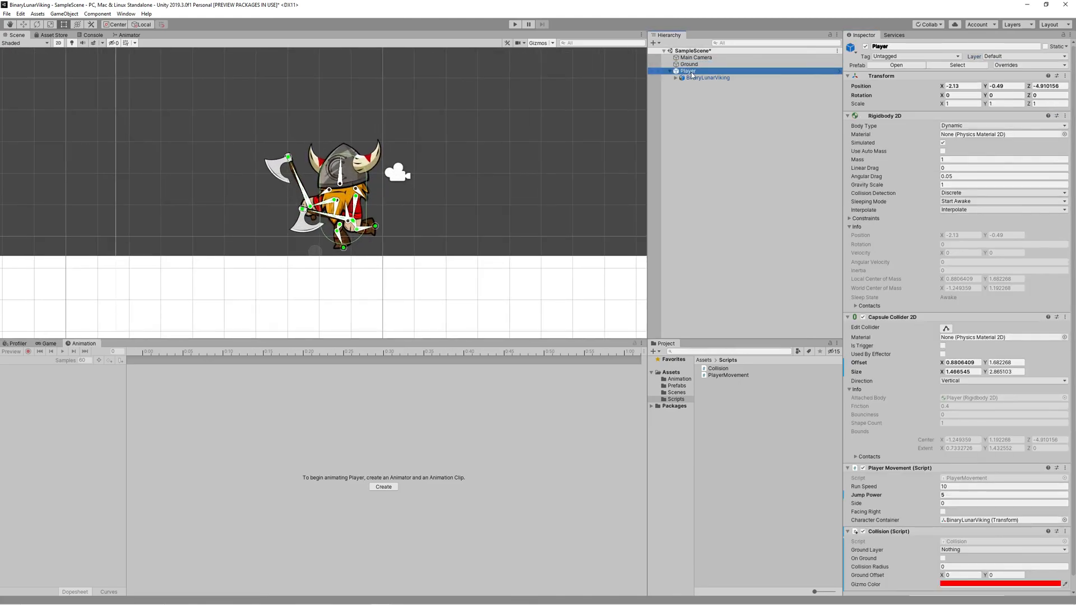
pyautogui.click(1002, 550)
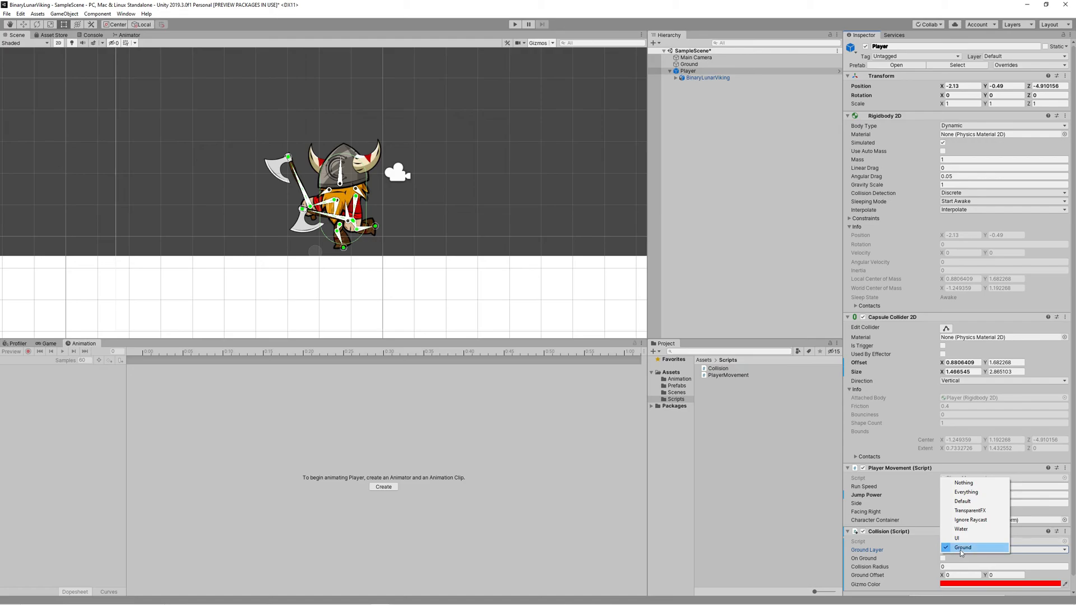
# Set Ground Layer to Ground, radius 0.25, offset (0.9, 0.24), then enter Play mode.
pyautogui.click(963, 547)
pyautogui.write('.05')
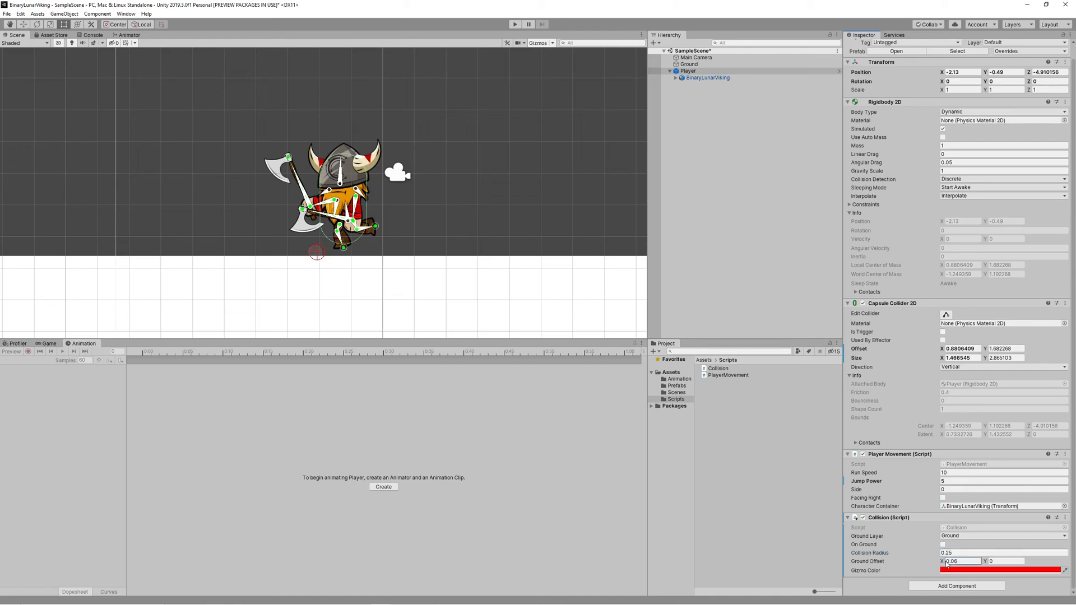
pyautogui.write('0.9')
pyautogui.click(1004, 562)
pyautogui.write('.24')
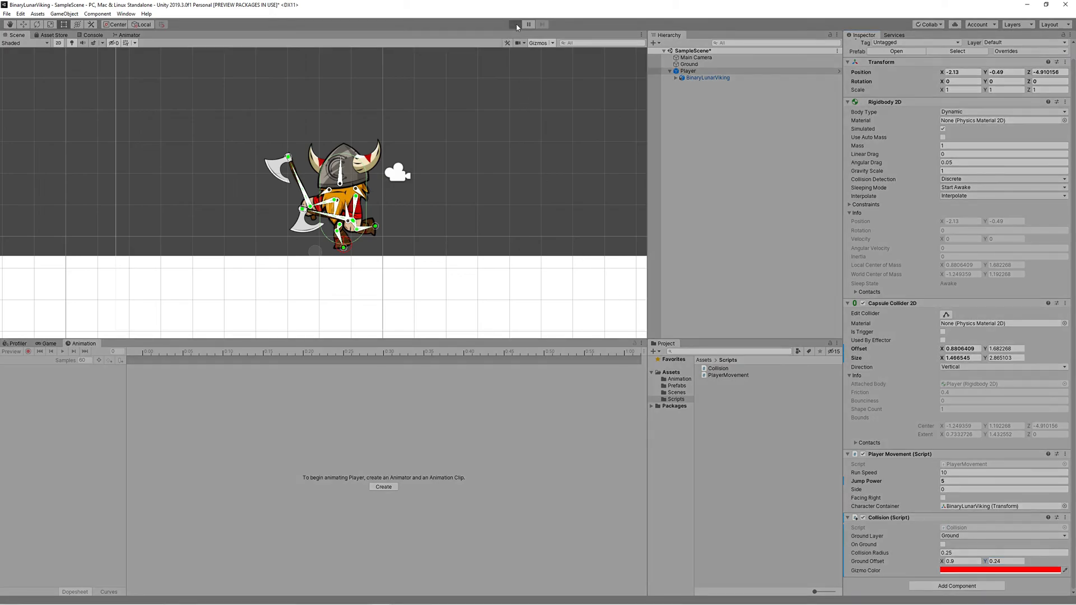
pyautogui.click(514, 24)
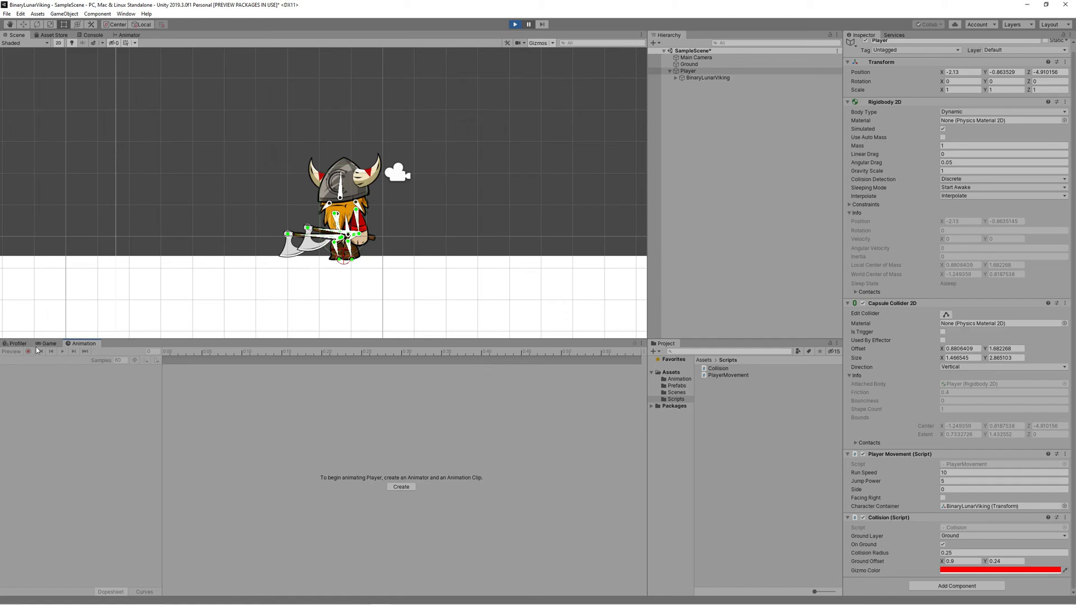
# Watch On Ground tick while the Viking moves in the Game view, then end the run.
pyautogui.click(514, 24)
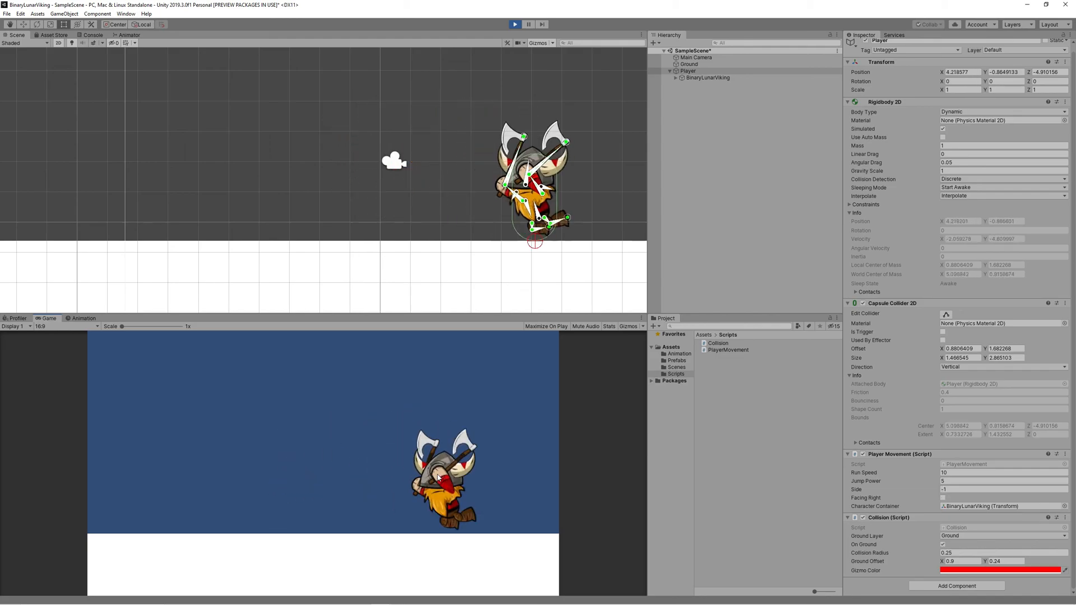
pyautogui.click(514, 24)
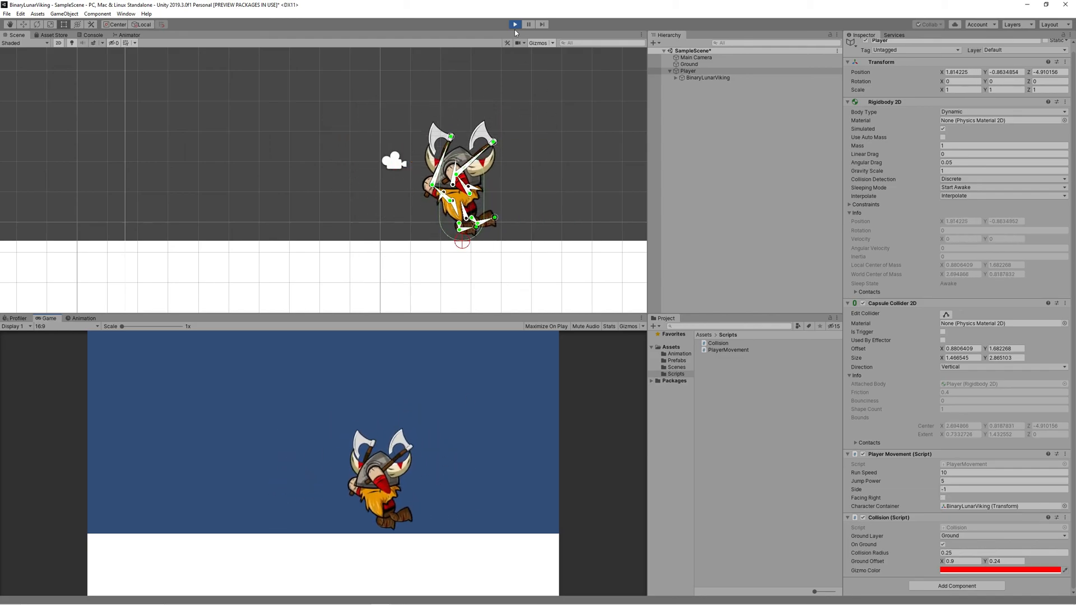
pyautogui.click(515, 24)
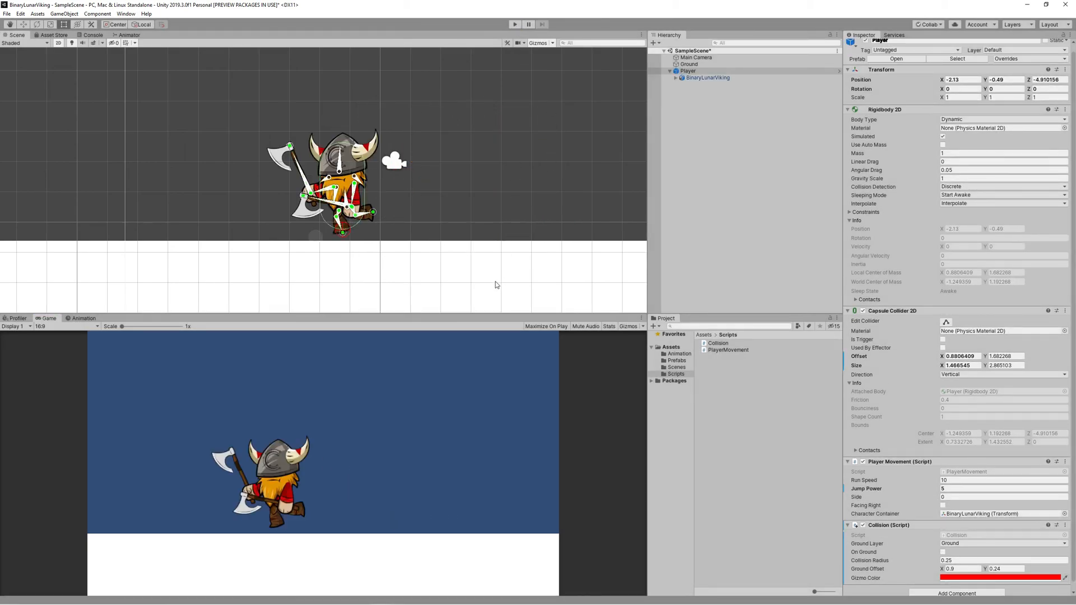
pyautogui.moveTo(477, 261)
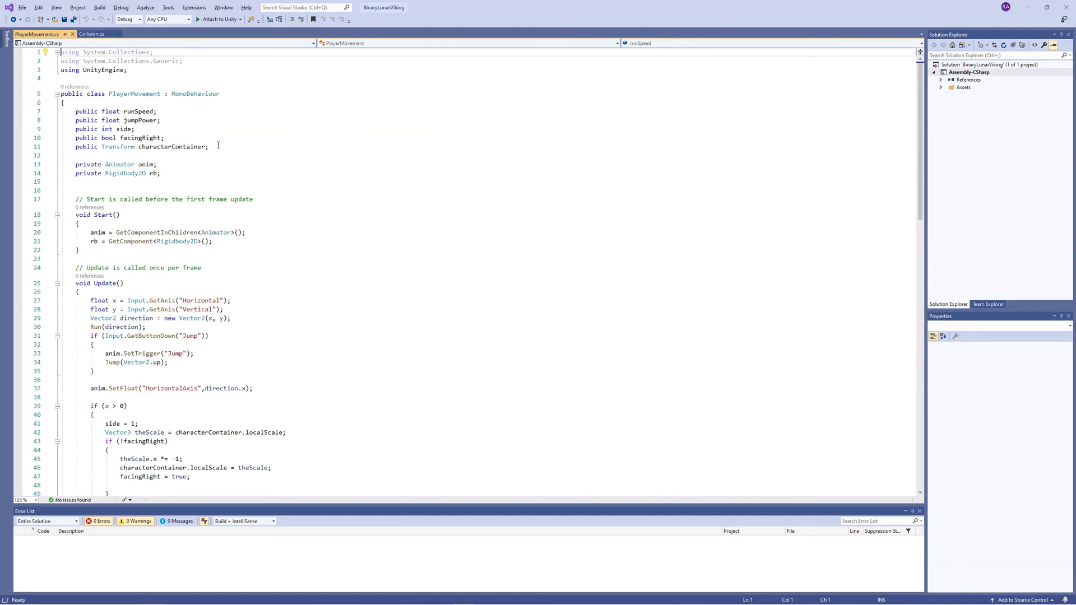
# Add a private Collision reference and begin anim.SetBool("OnGround", collision.onGround).
pyautogui.write('private c')
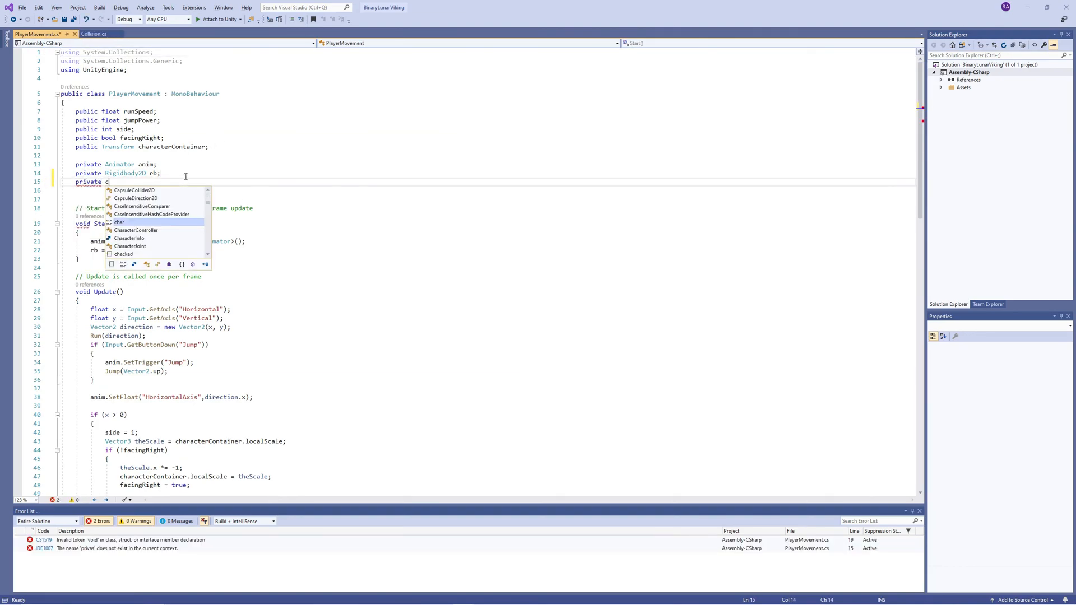
pyautogui.write('ollision collision;')
pyautogui.write('collision = GetComponent<Collision>();')
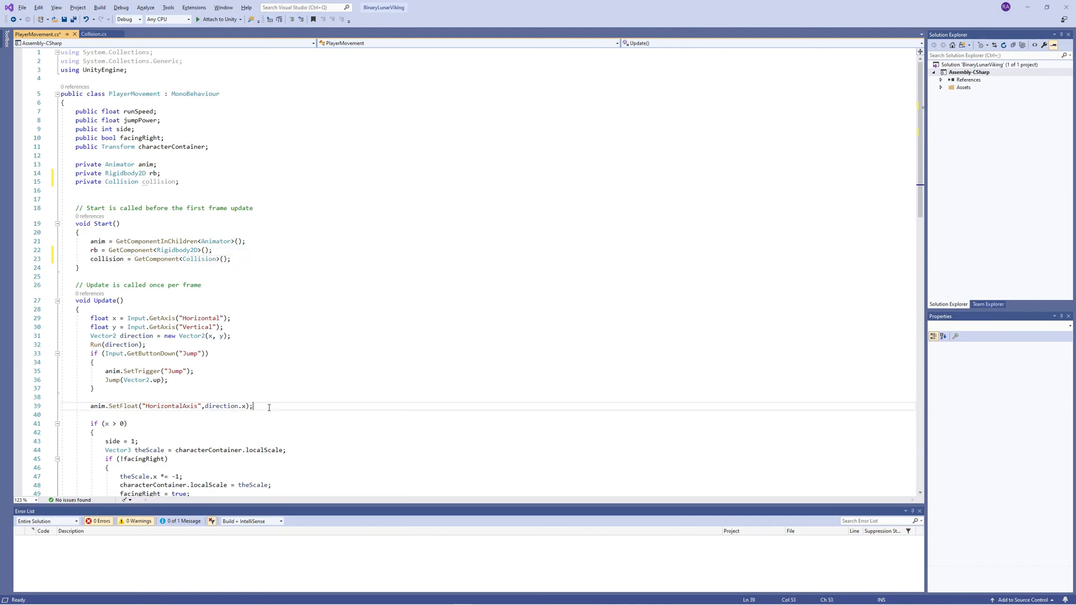
pyautogui.write('anim.setBool(')
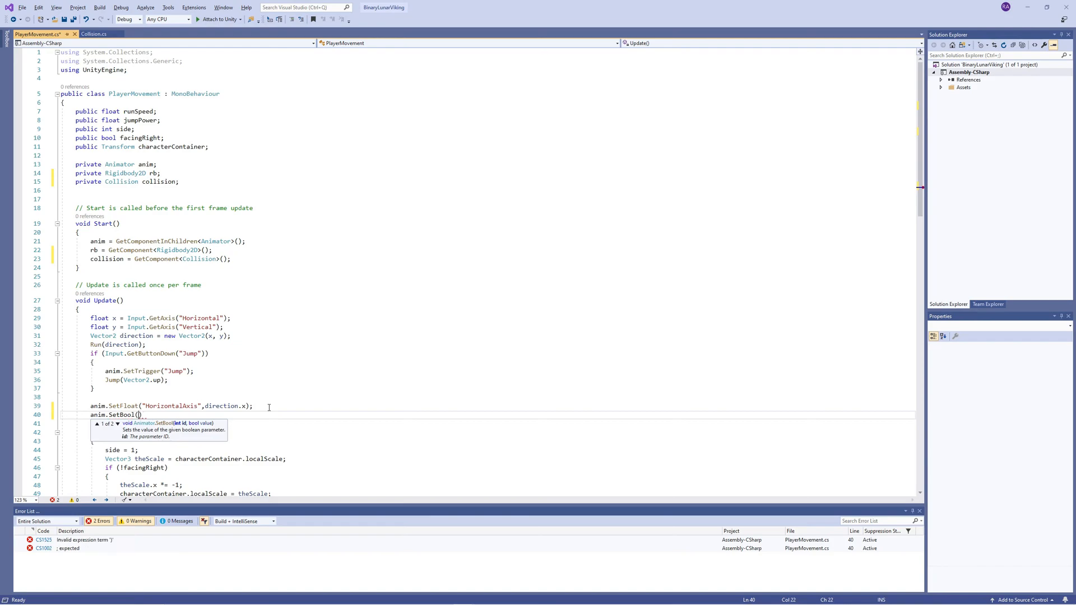
pyautogui.write('"OnGround"')
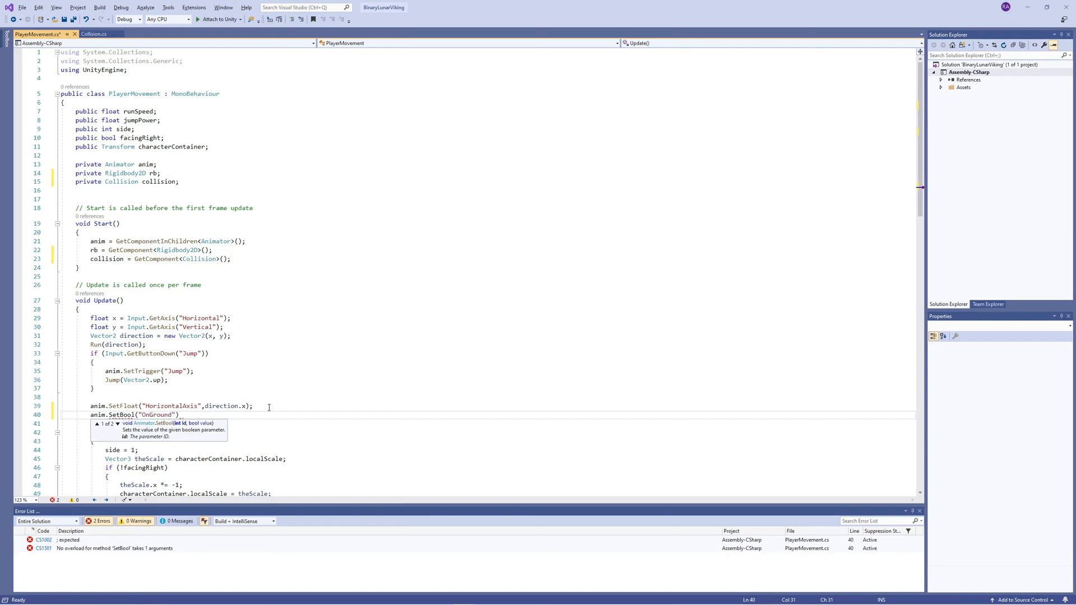
pyautogui.write(',on')
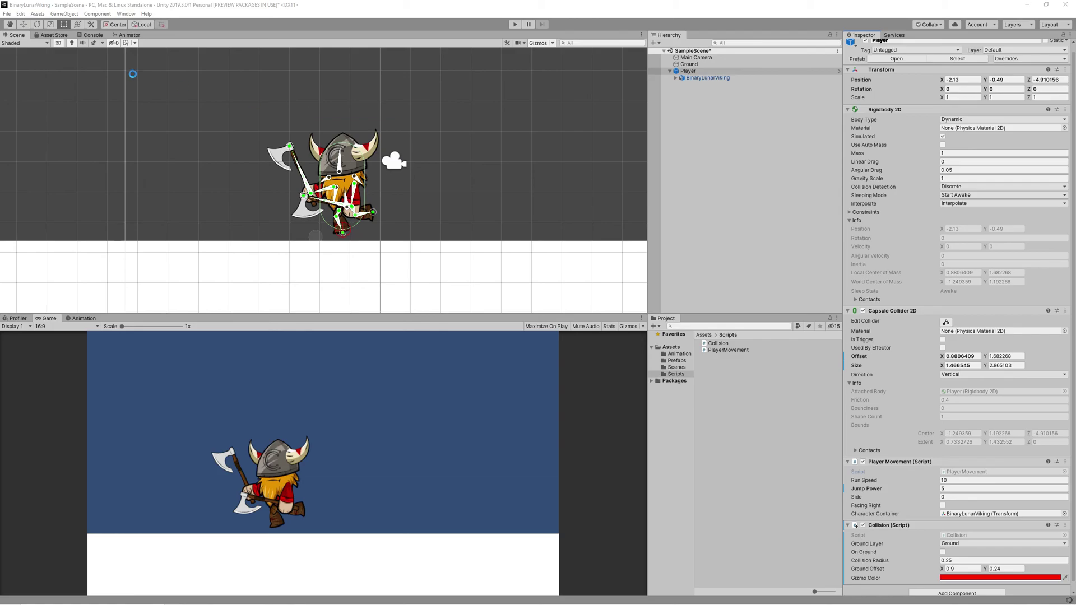
# Add an OnGround bool parameter to the Viking's Animator.
pyautogui.click(129, 35)
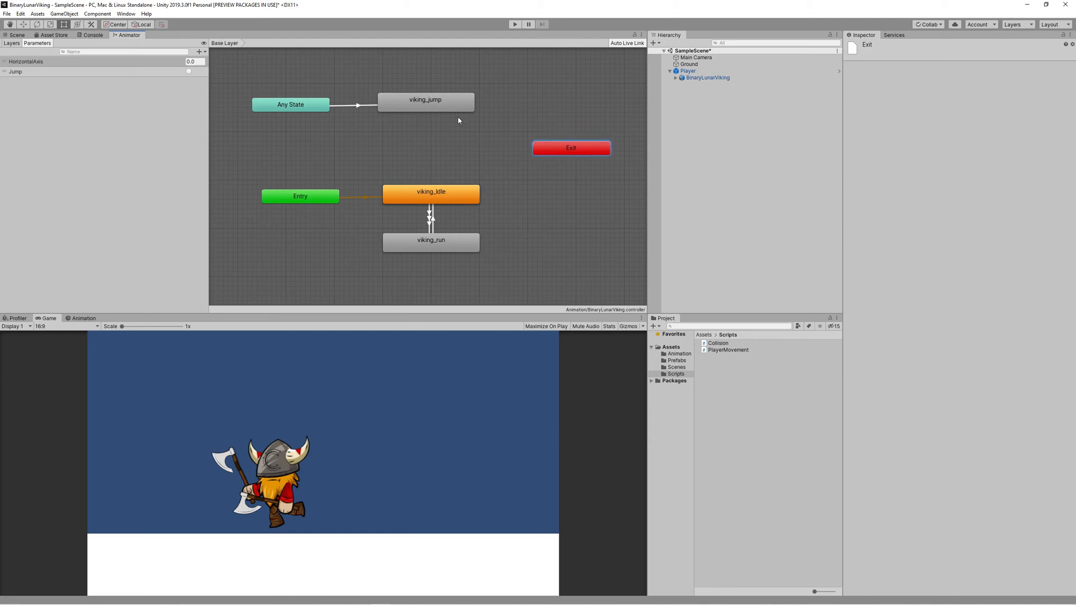
pyautogui.click(426, 100)
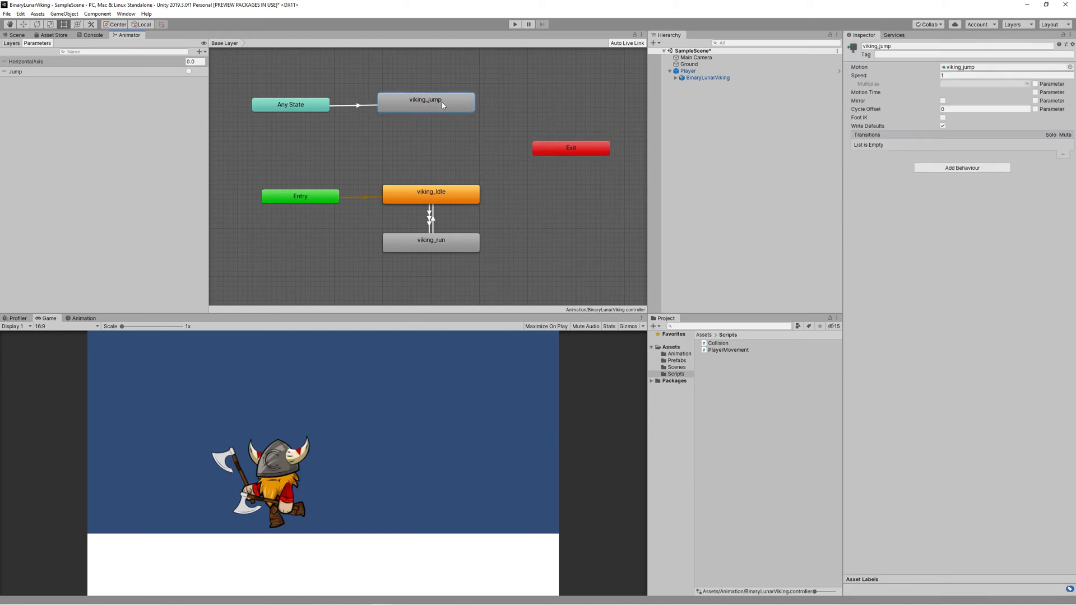
pyautogui.click(199, 51)
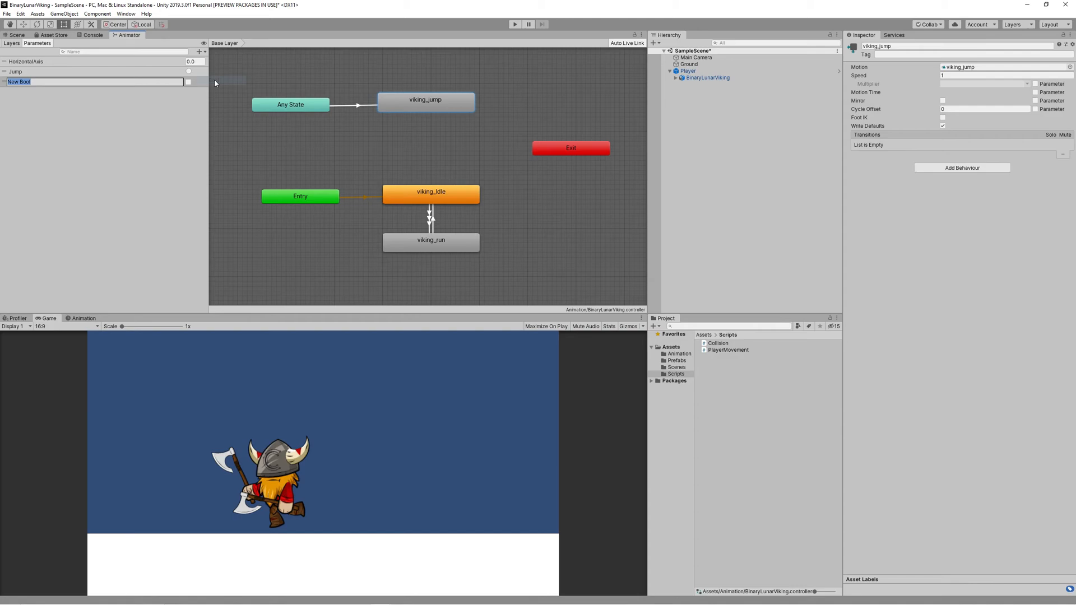
pyautogui.write('OnGroun')
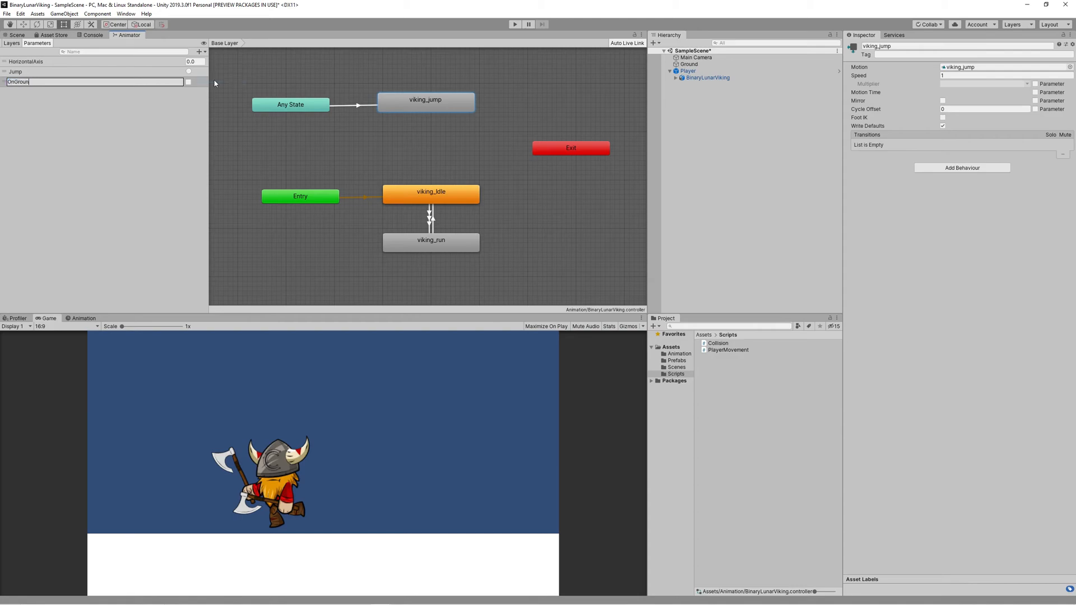
# Make a viking_jump to Exit transition requiring OnGround true, without exit time.
pyautogui.rightClick(425, 101)
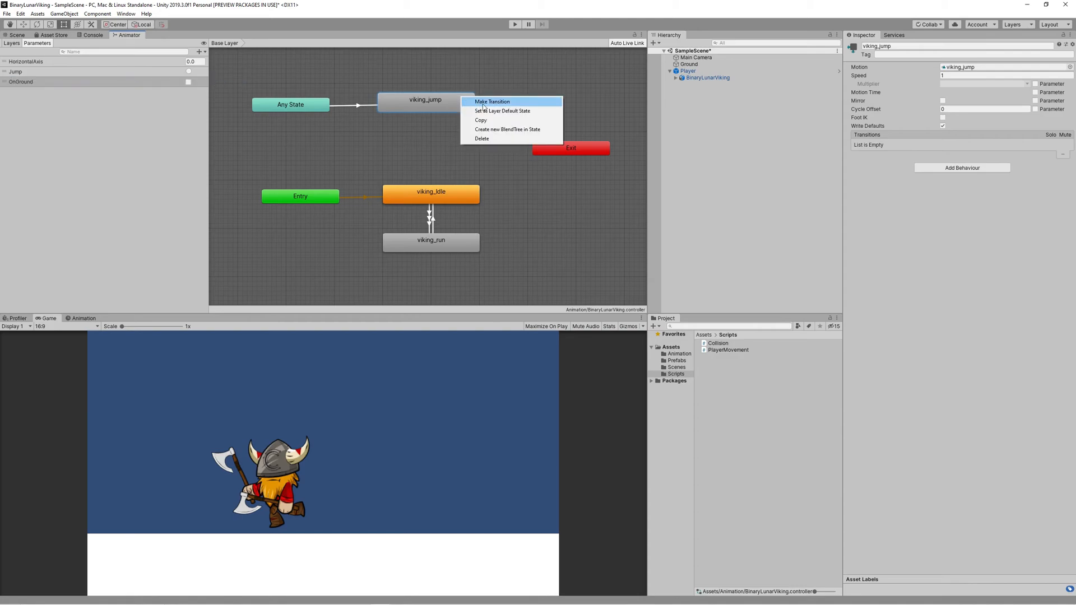
pyautogui.click(492, 102)
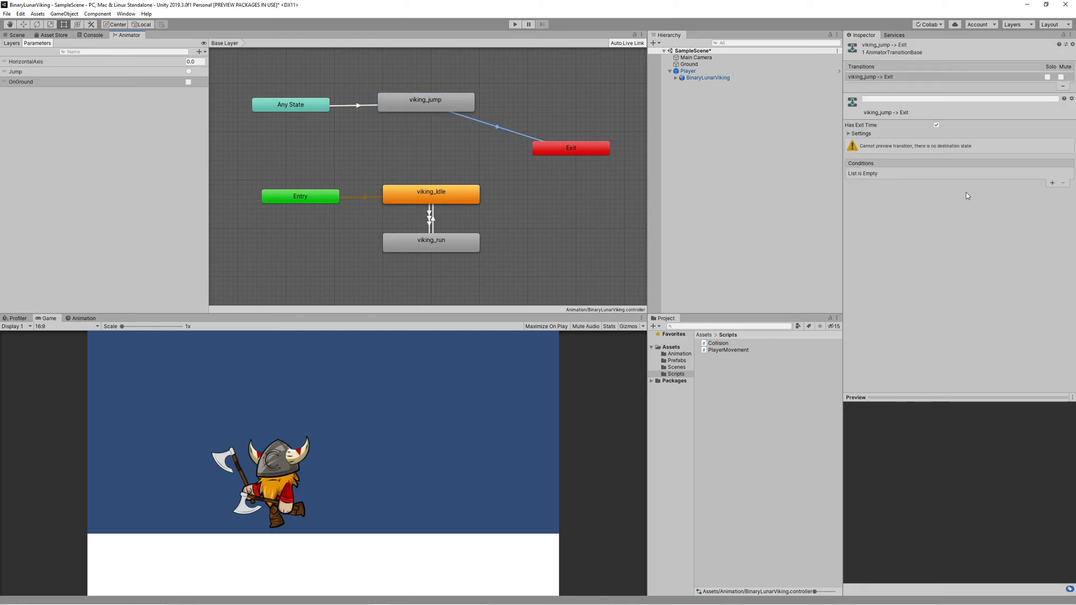
pyautogui.click(1051, 184)
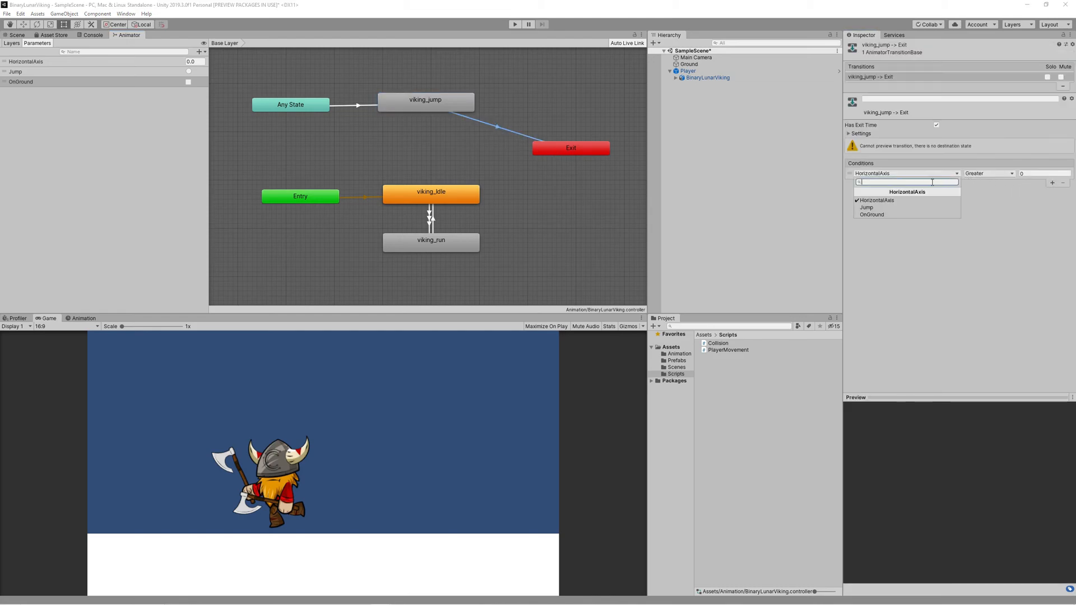
pyautogui.click(872, 214)
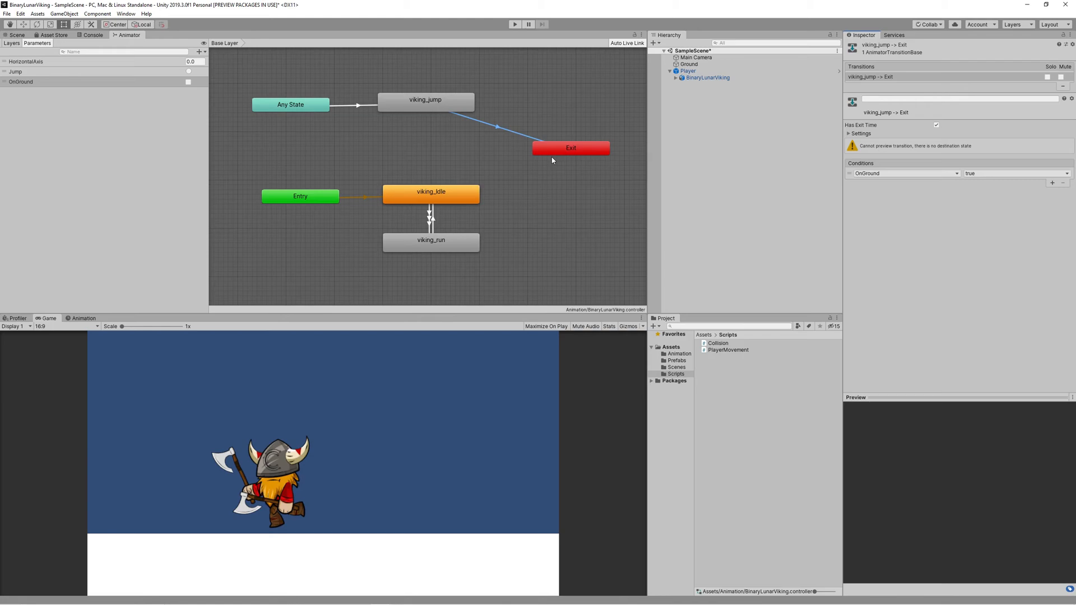
pyautogui.moveTo(781, 149)
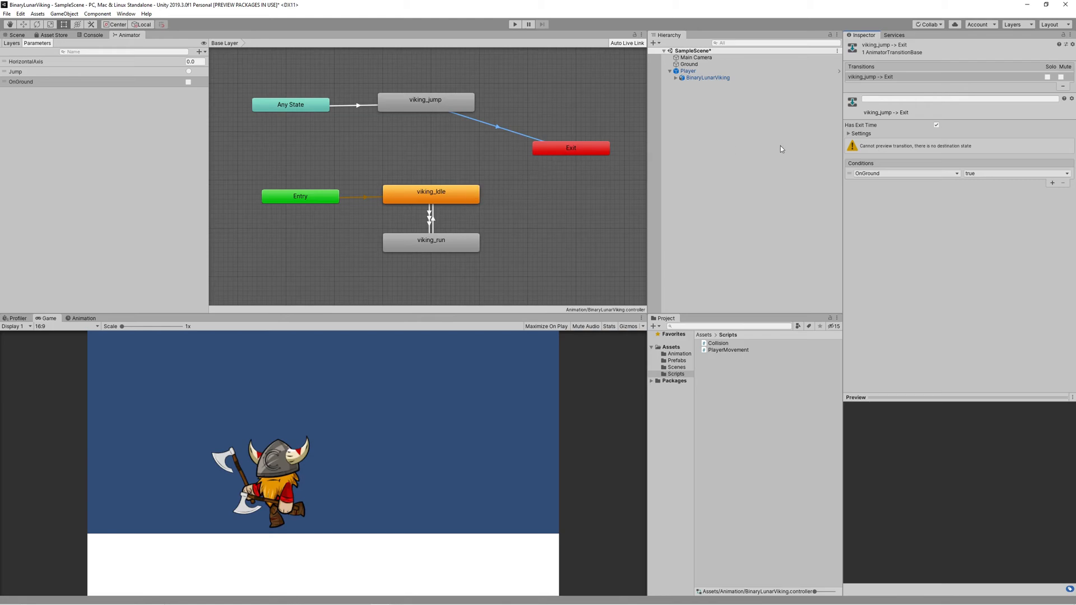
pyautogui.click(862, 133)
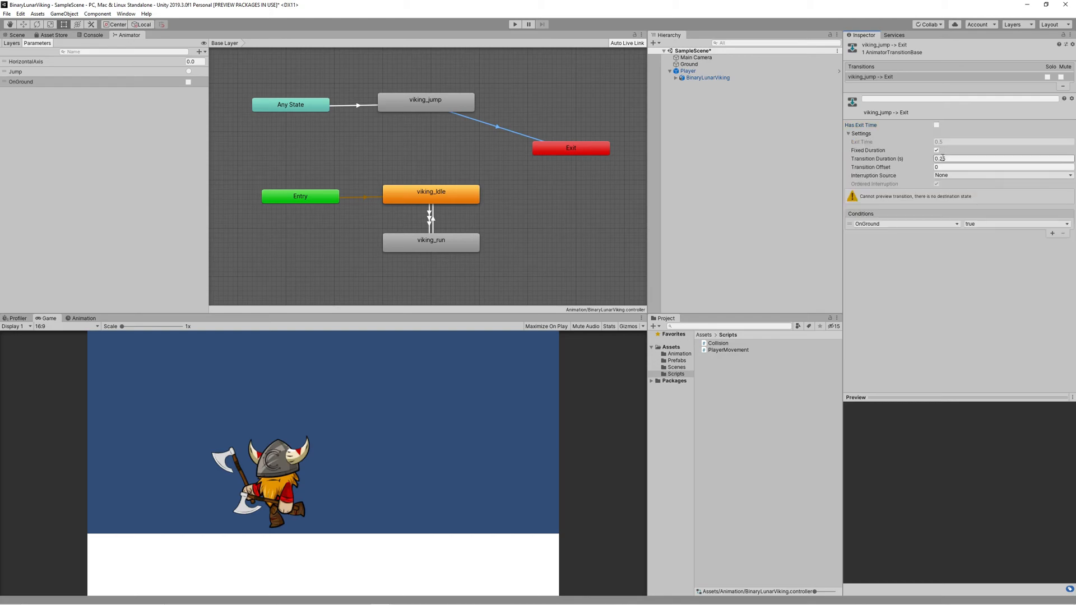
pyautogui.tripleClick(1002, 158)
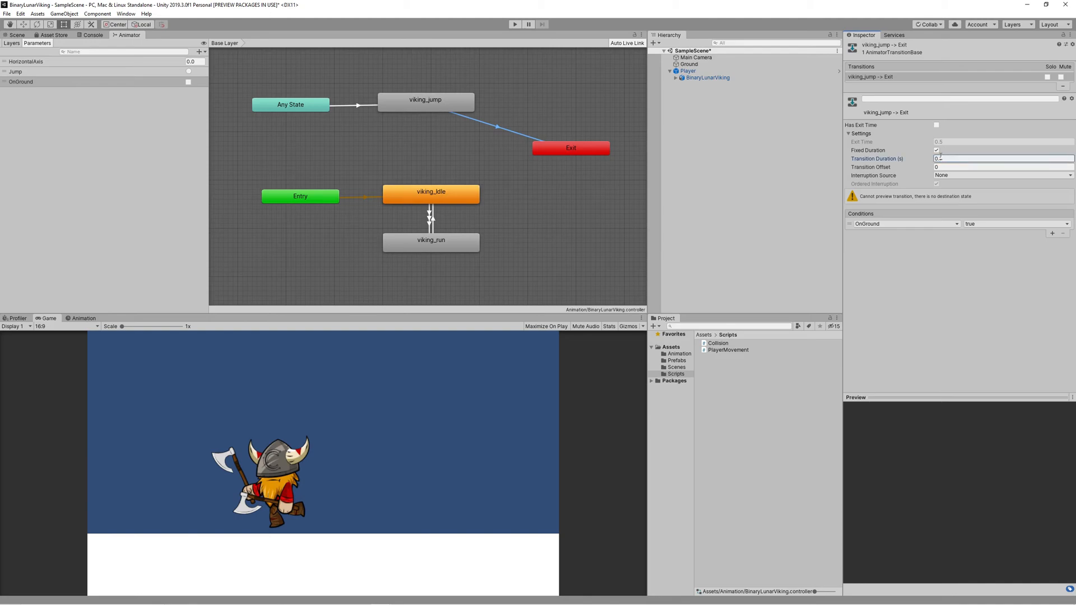
# Add a viking_idle to Exit transition with OnGround false and duration 0.1.
pyautogui.rightClick(431, 192)
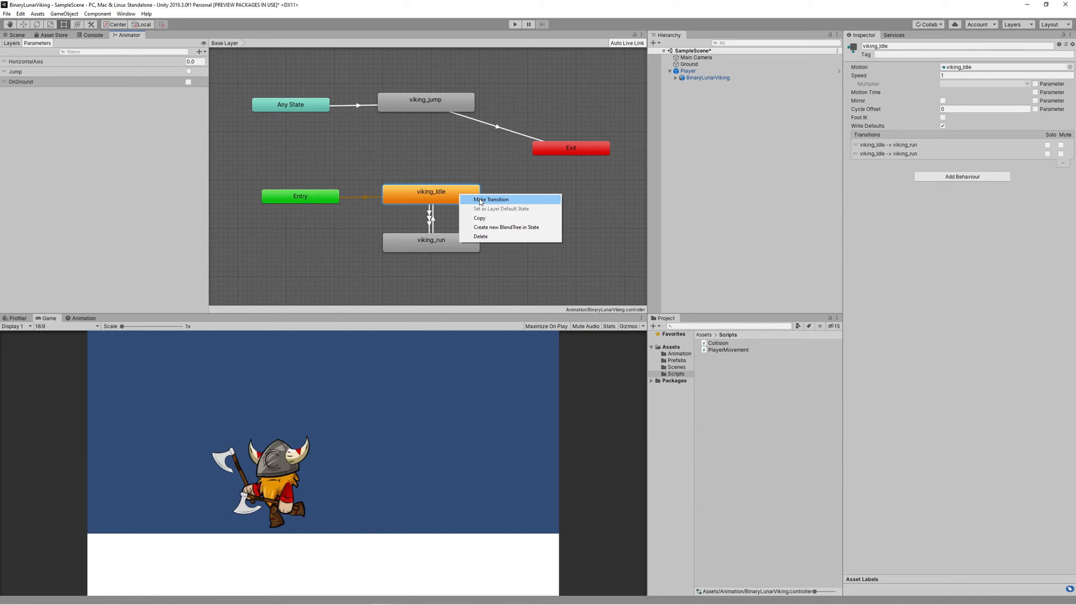
pyautogui.click(491, 199)
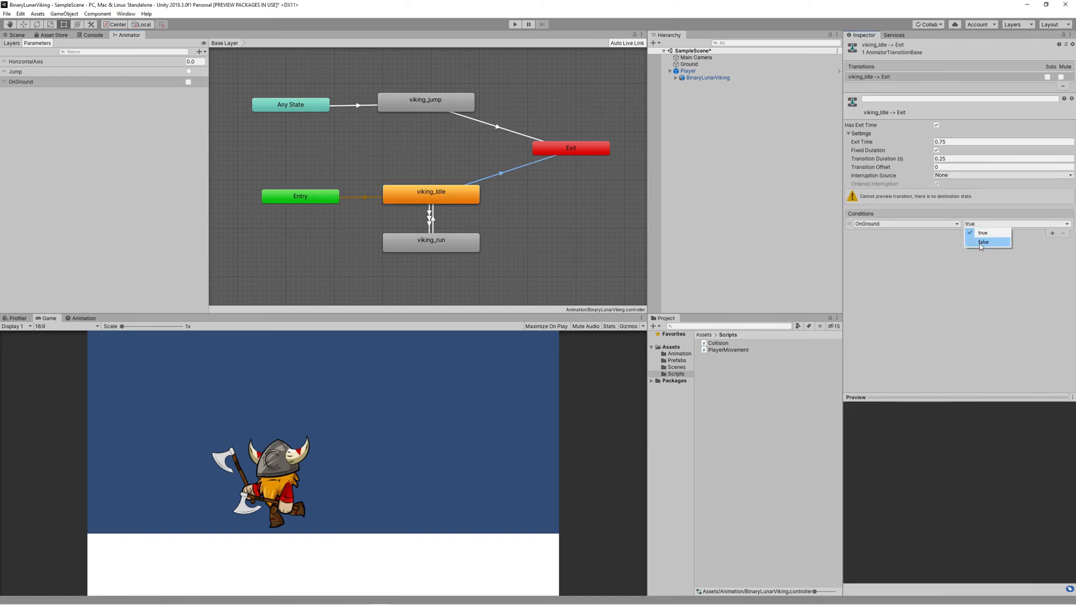
pyautogui.click(984, 242)
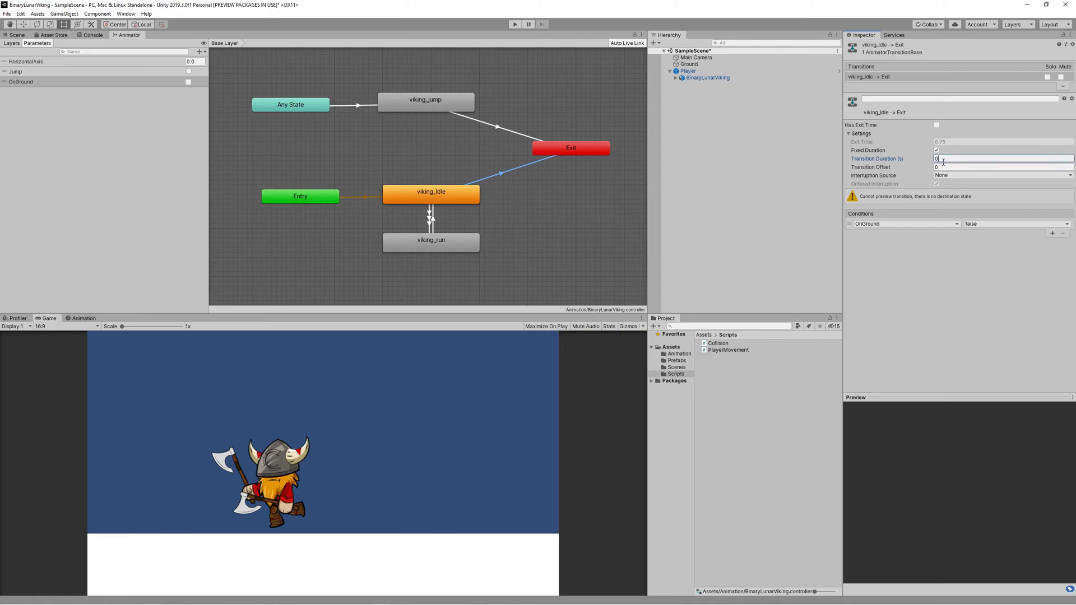
pyautogui.write('0.1')
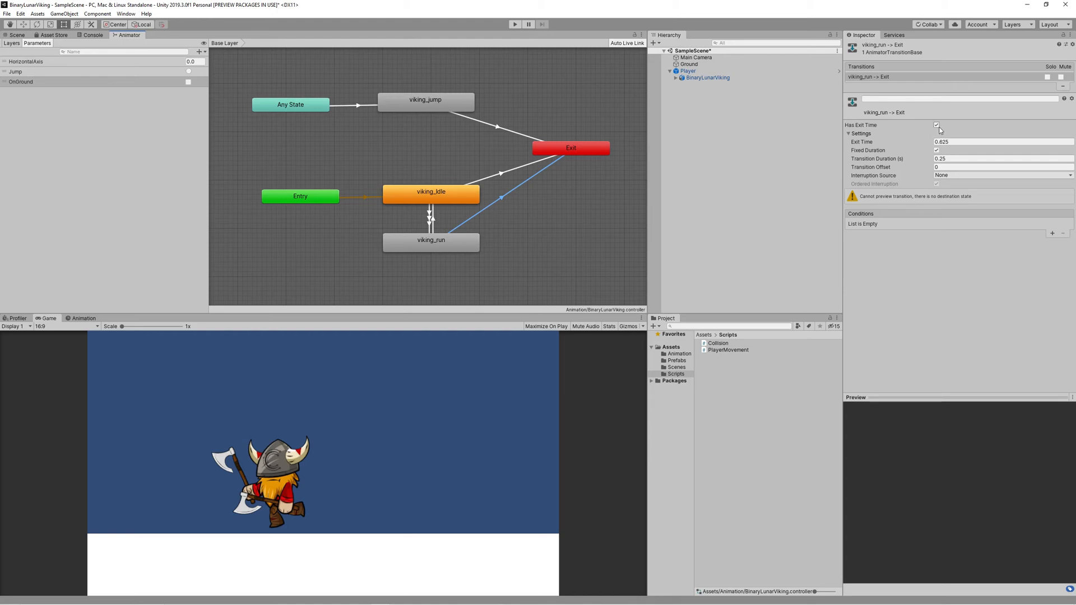
# Give the viking_run to Exit transition no exit time and an OnGround false condition.
pyautogui.click(936, 125)
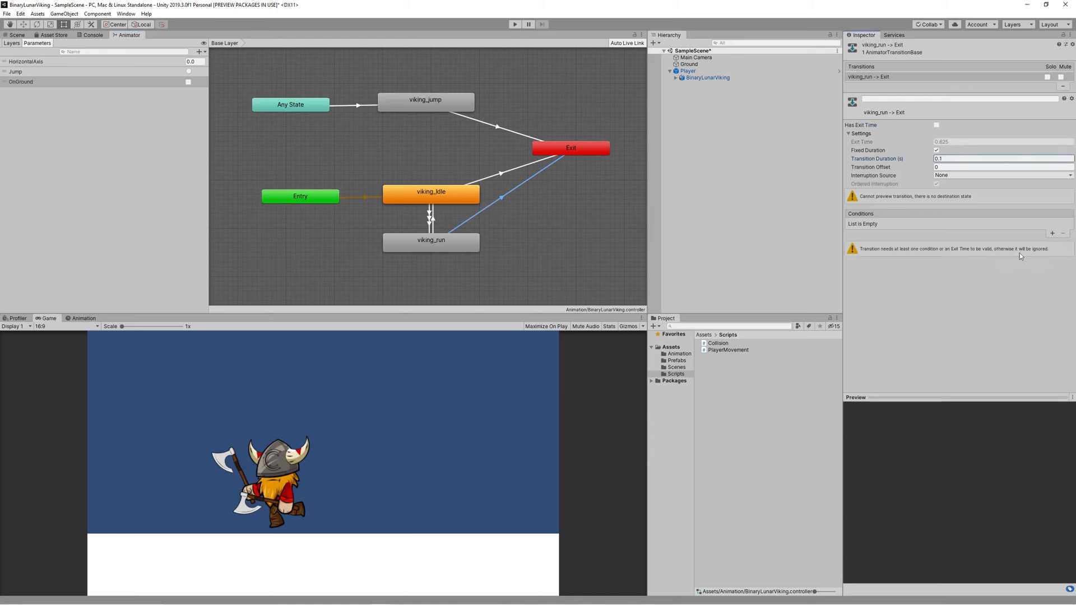
pyautogui.click(1016, 224)
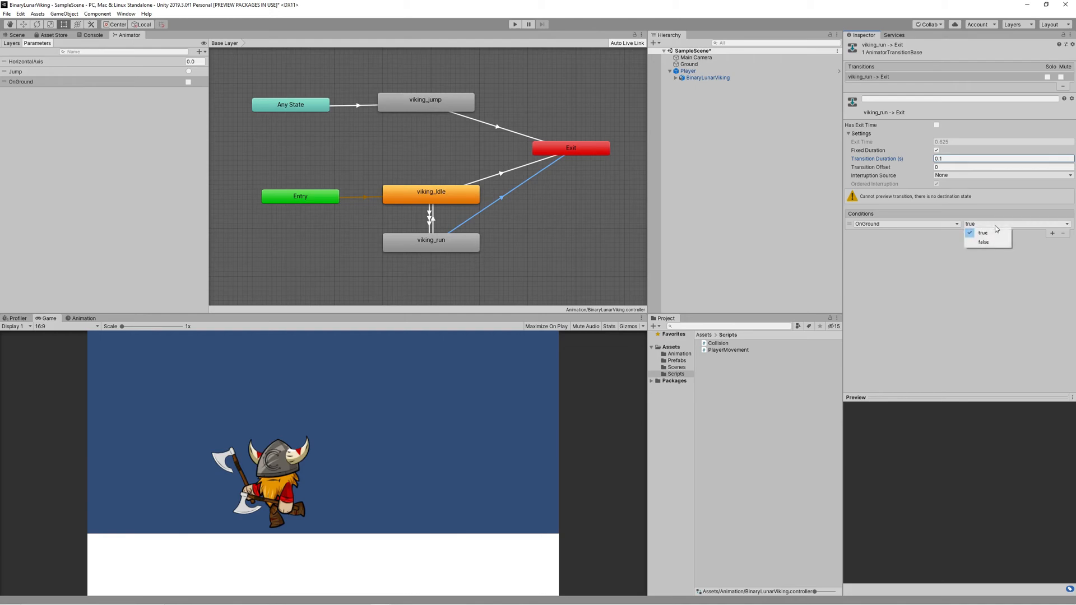
pyautogui.click(983, 242)
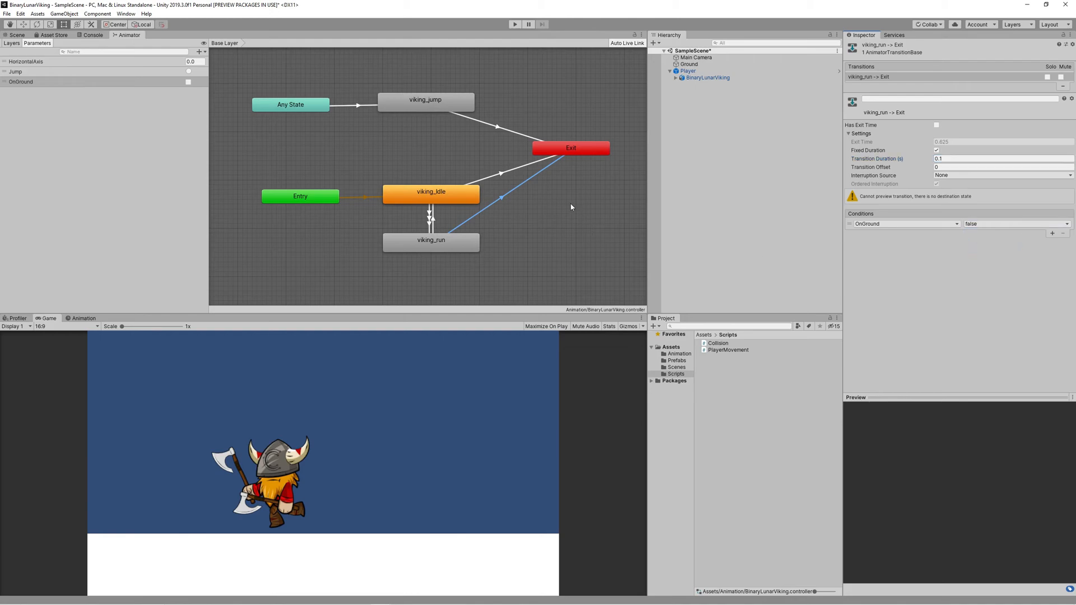
pyautogui.click(569, 274)
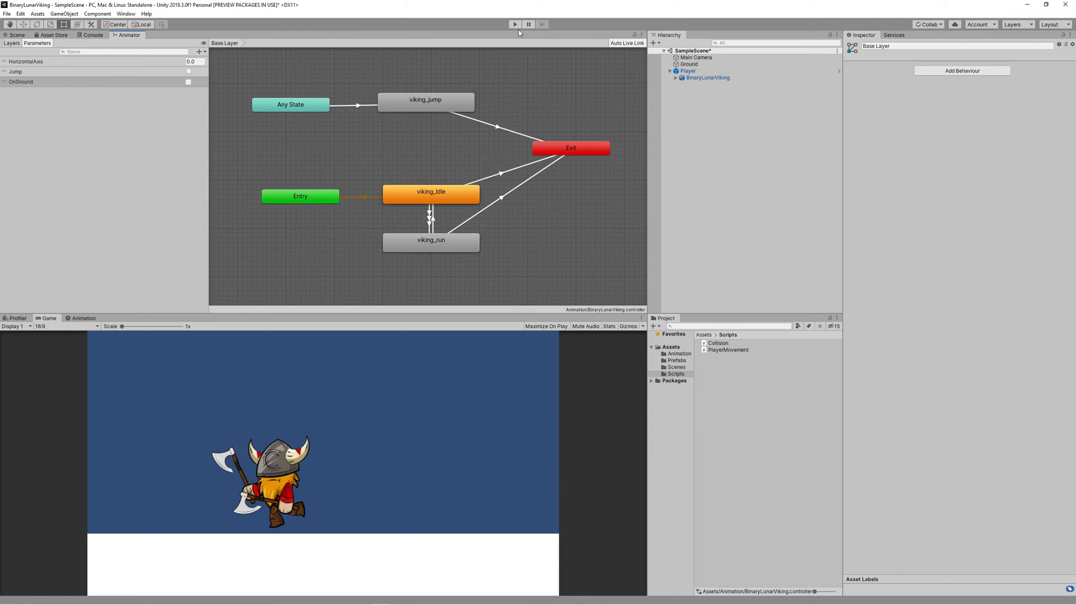
# Play-test the viking's jumping, selecting Player in the Hierarchy before stopping Play mode.
pyautogui.click(514, 25)
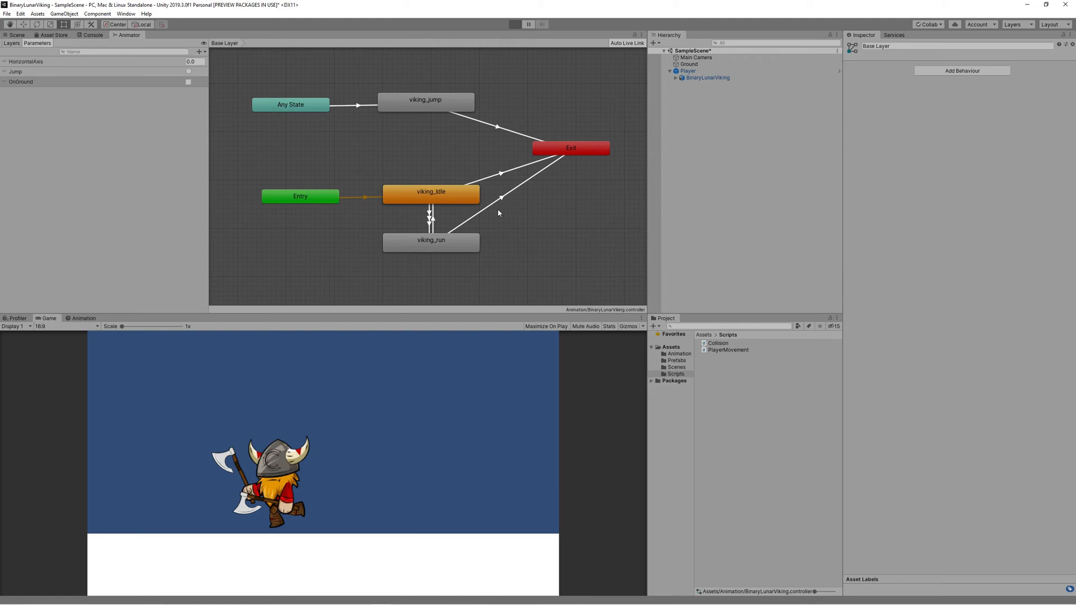
pyautogui.click(514, 24)
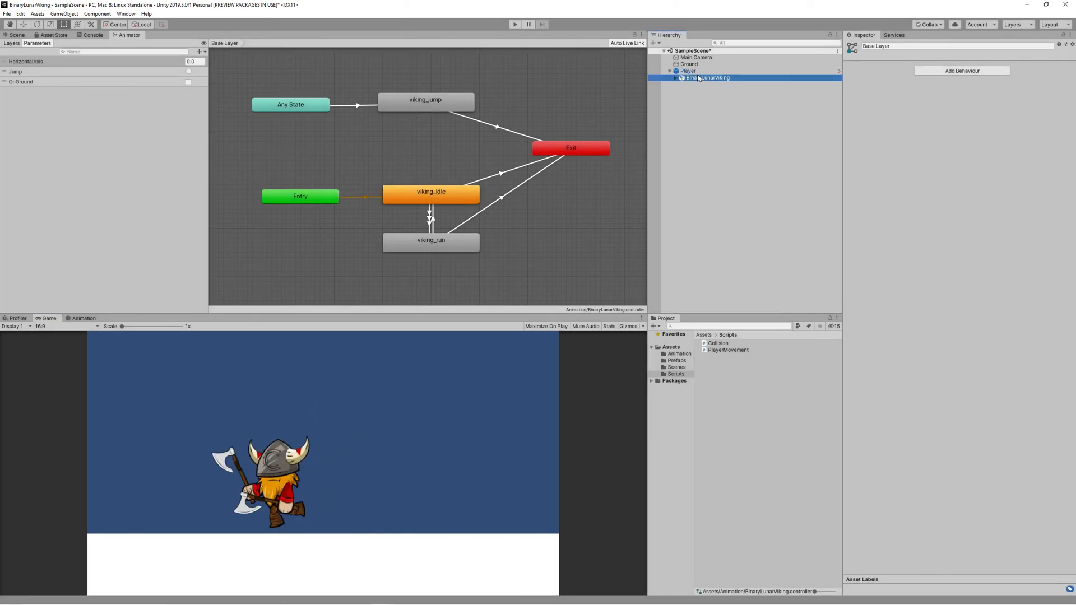
pyautogui.click(688, 71)
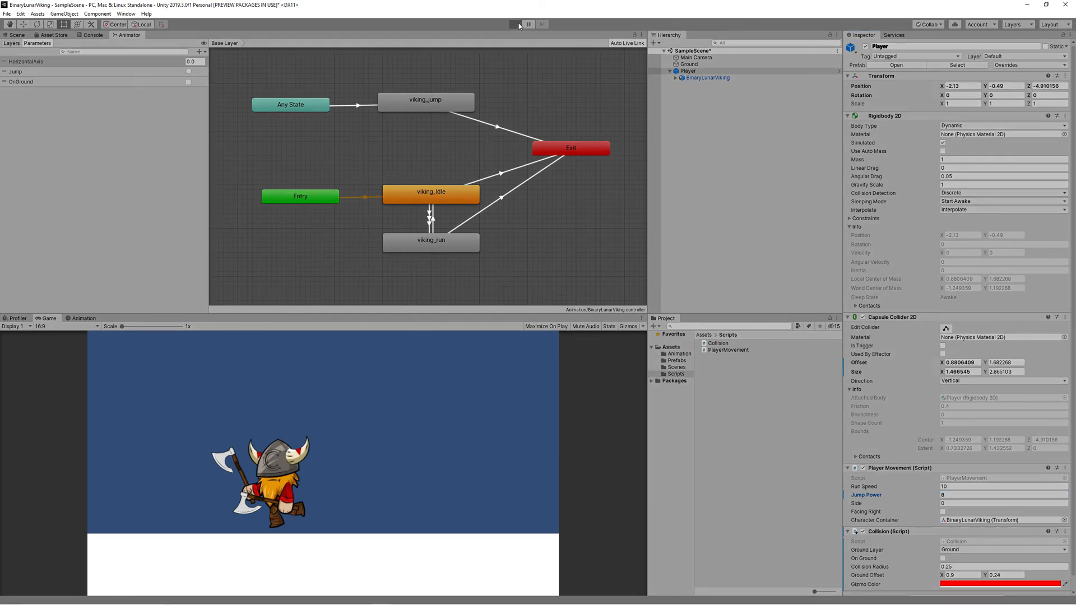
pyautogui.click(514, 24)
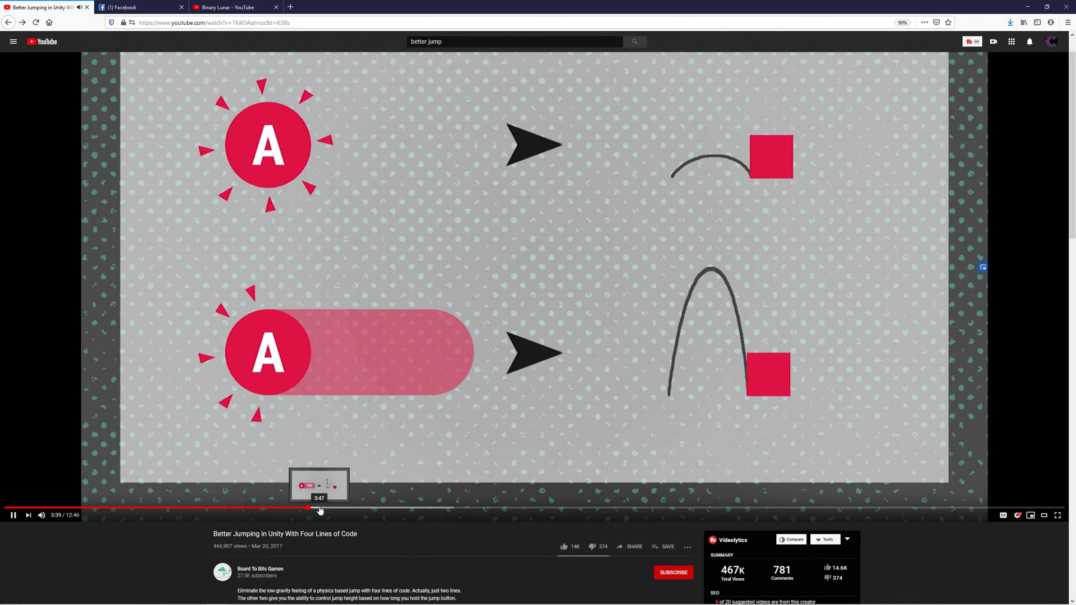
# Seek the Better Jumping tutorial to about 4:08, the jump-frame comparison.
pyautogui.click(319, 509)
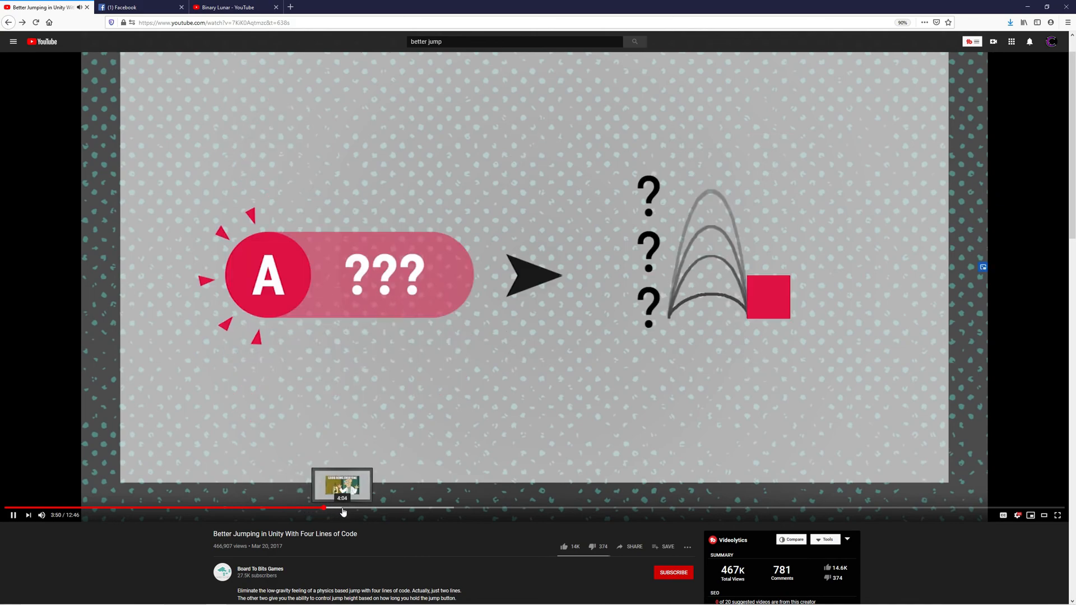
pyautogui.click(344, 508)
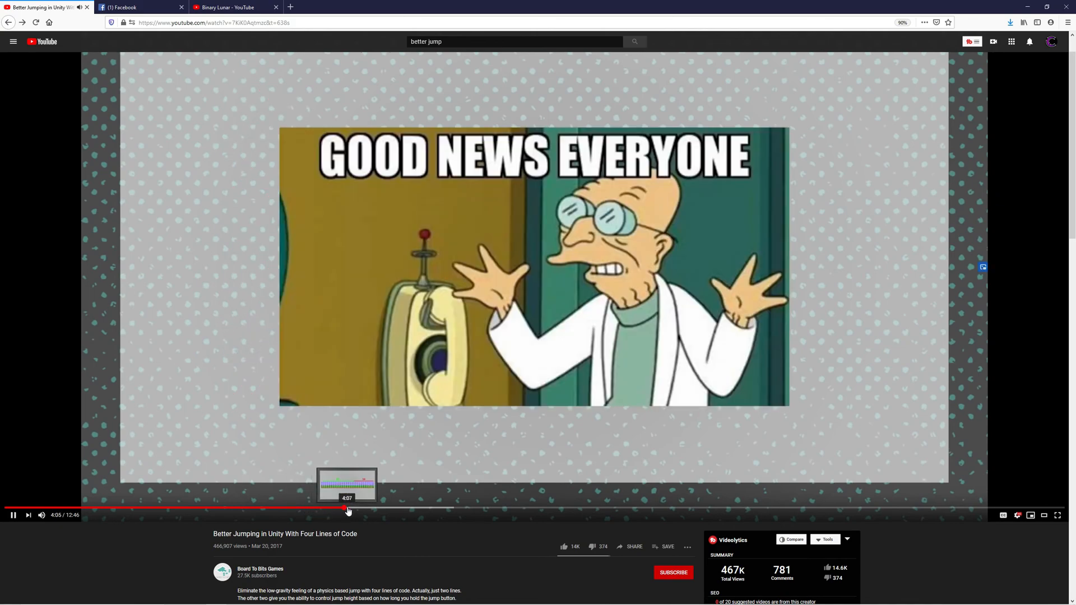
pyautogui.click(348, 509)
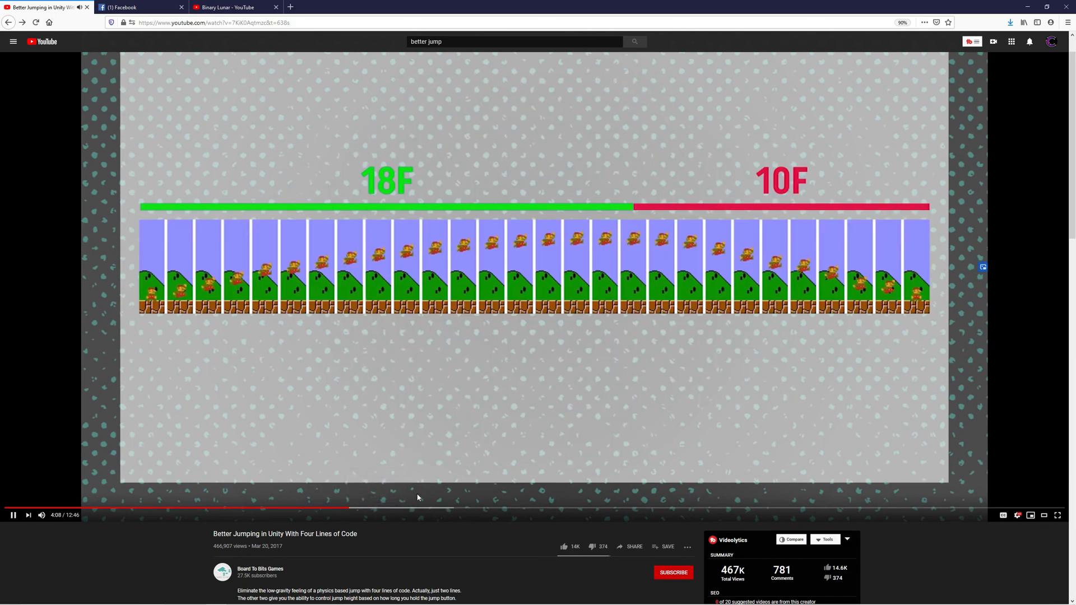
pyautogui.moveTo(379, 508)
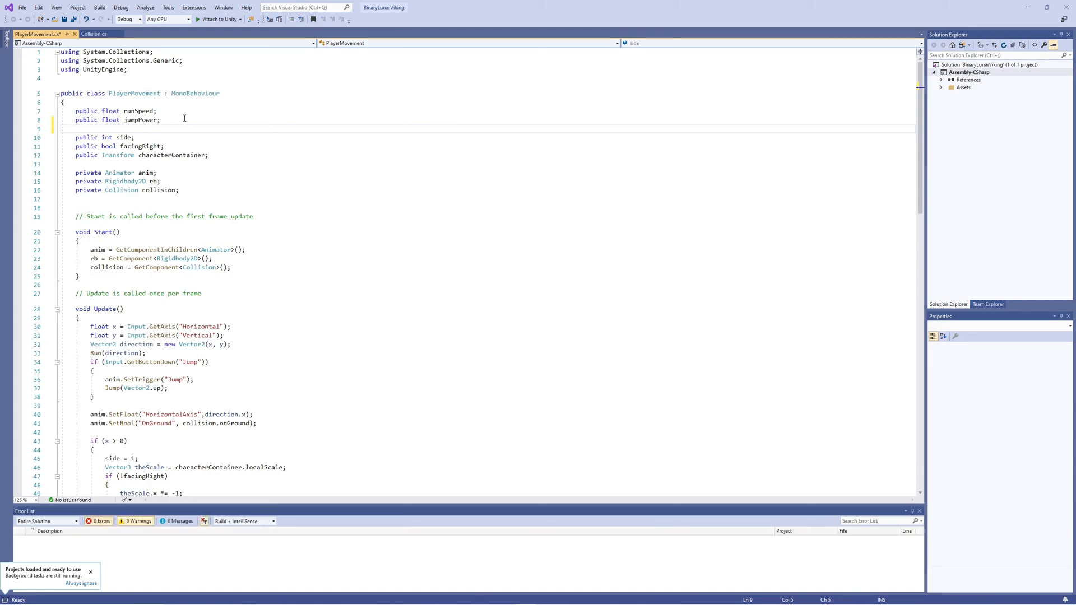
# Declare public floats fallMultiplyer and lowjumpMultiplyer in PlayerMovement.
pyautogui.write('public float fl')
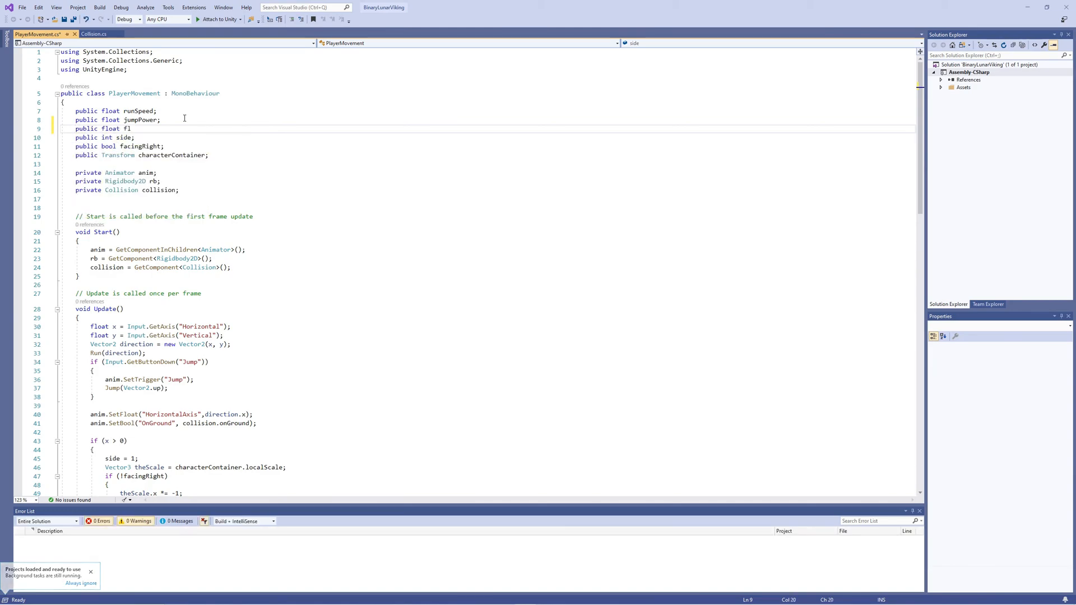
pyautogui.write('allMultiplayer')
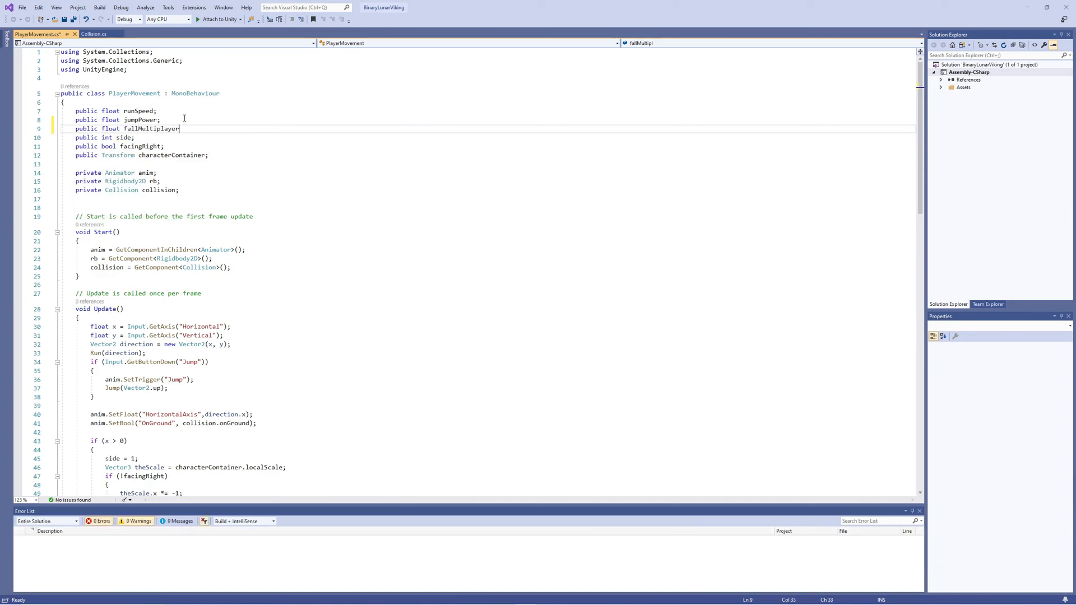
pyautogui.write(';')
pyautogui.write('public float l')
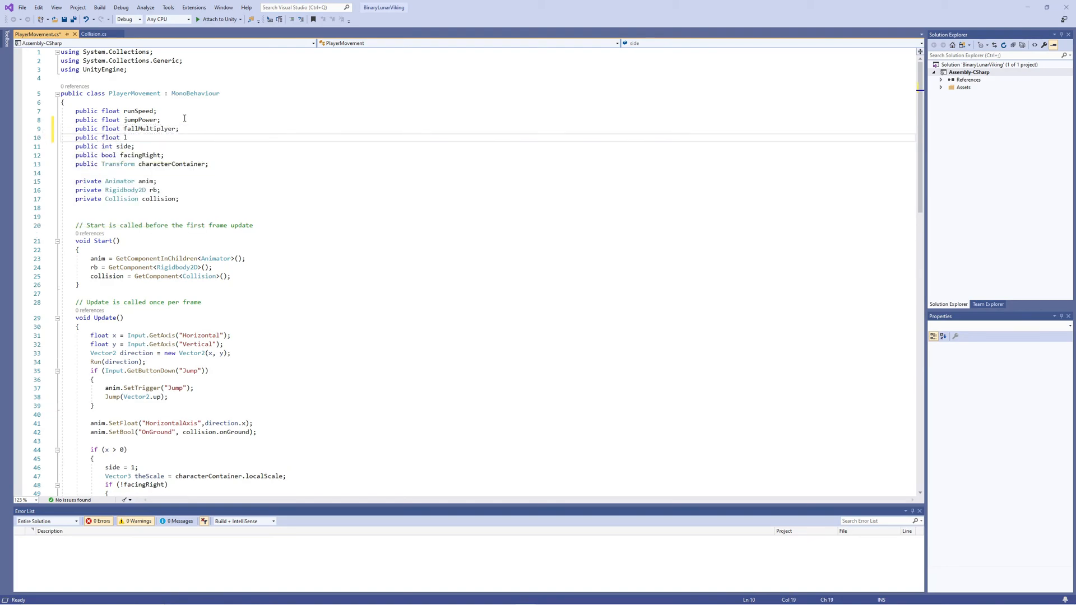
pyautogui.write('owjumpMult')
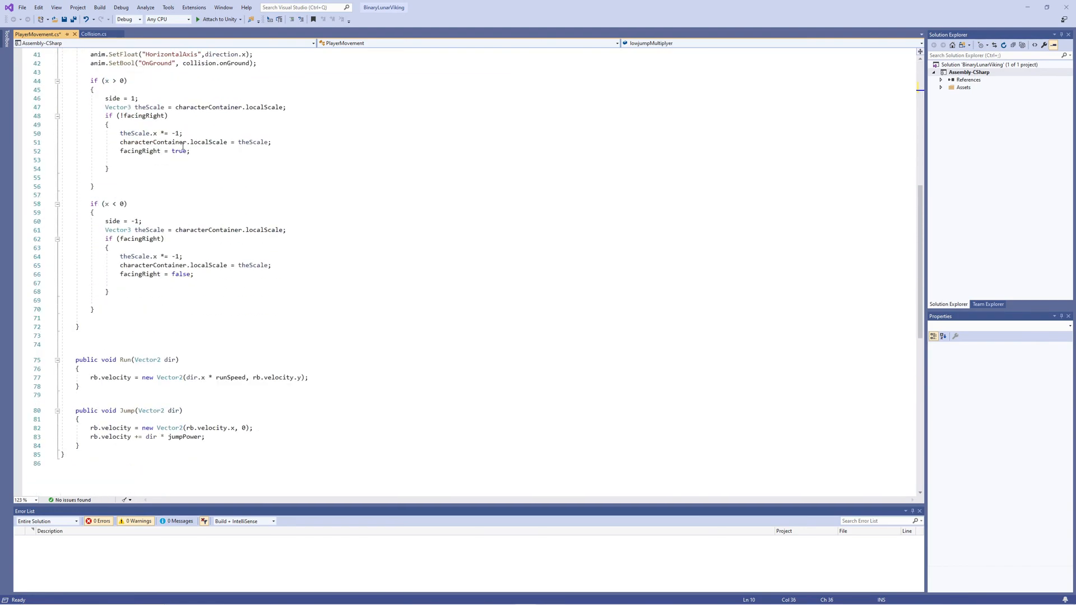
# In Update, add extra fall-multiplied gravity when rb.velocity.y < 0.
pyautogui.scroll(3)
pyautogui.write('if (')
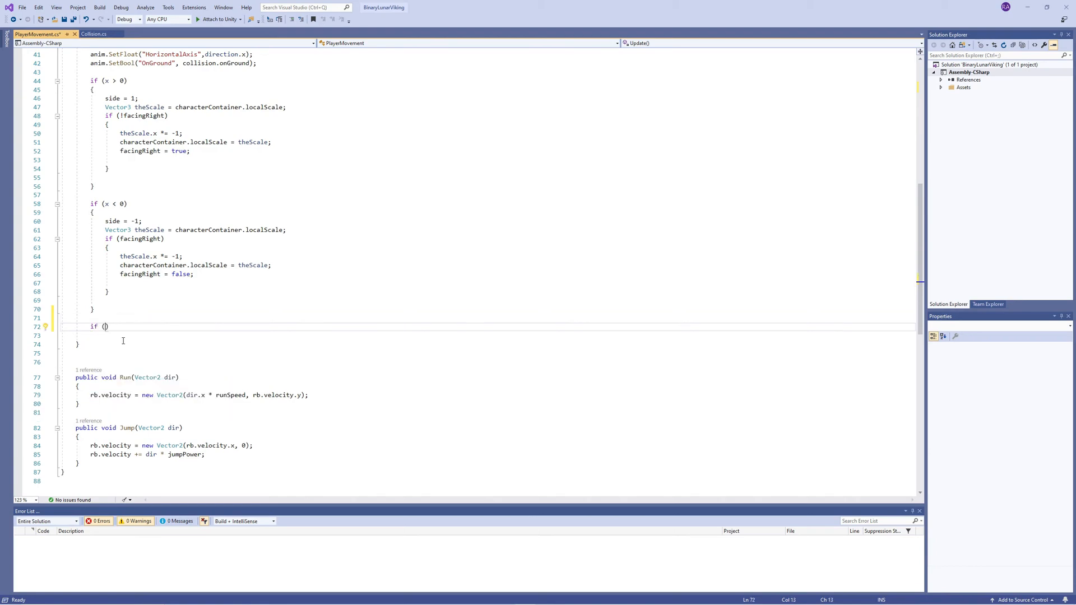
pyautogui.write('rb.velocity.y <')
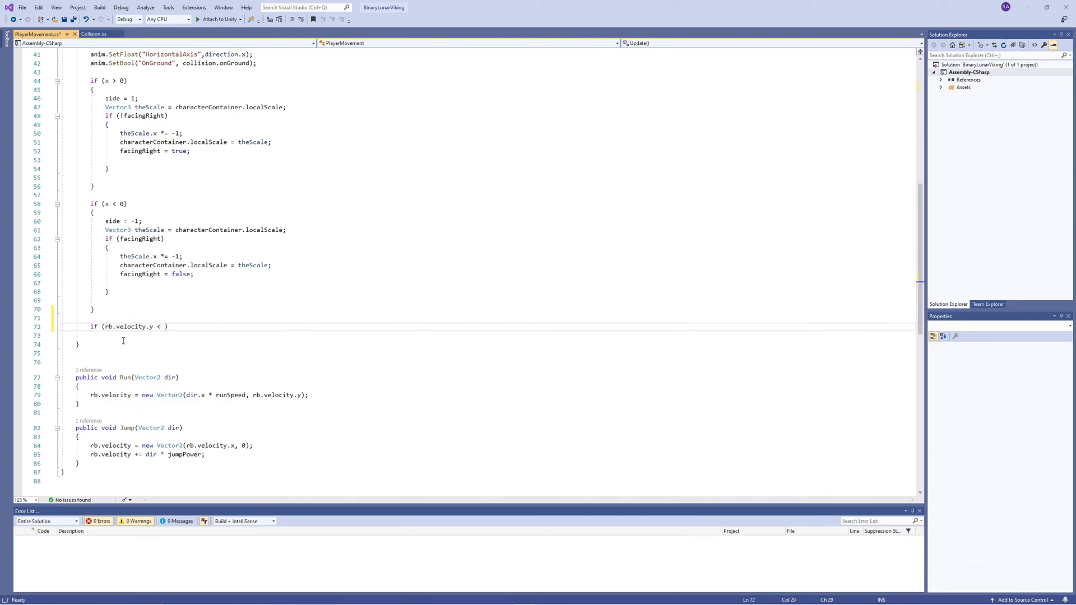
pyautogui.write('0')
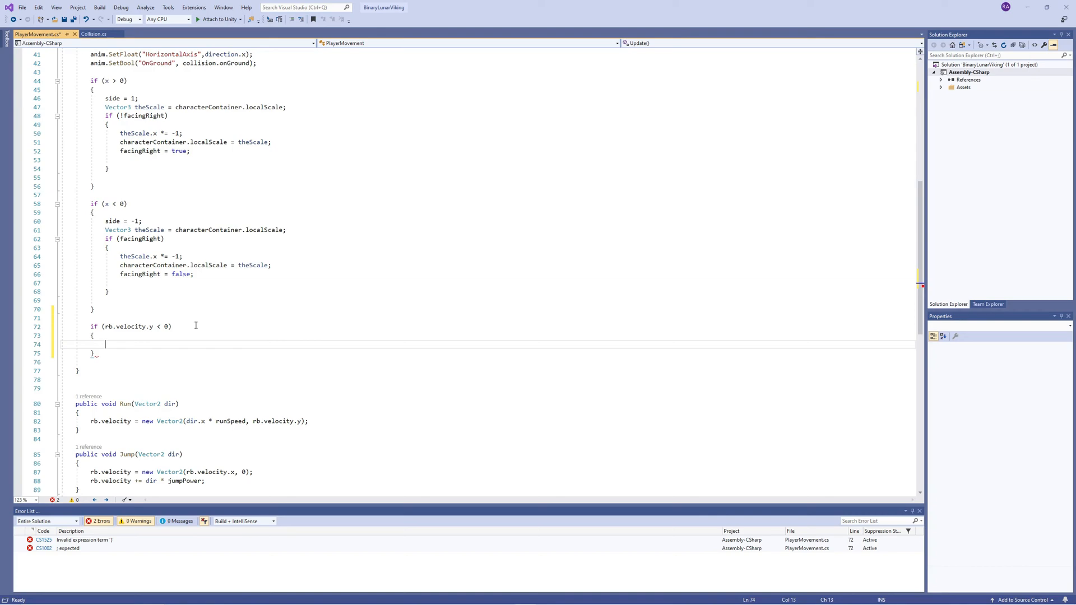
pyautogui.write('rb')
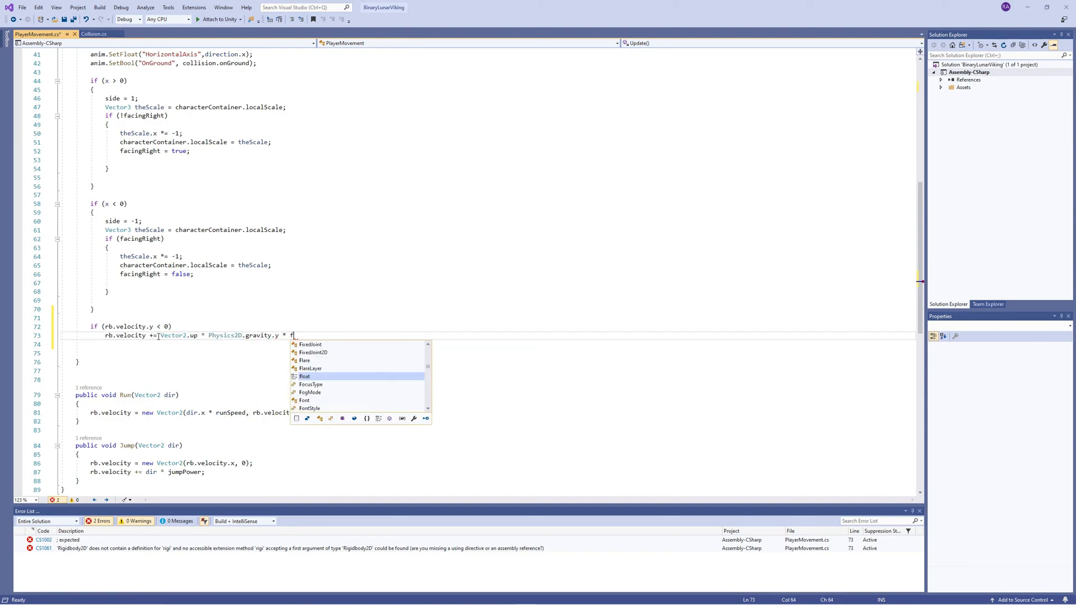
pyautogui.write('allMultiplyer * Time')
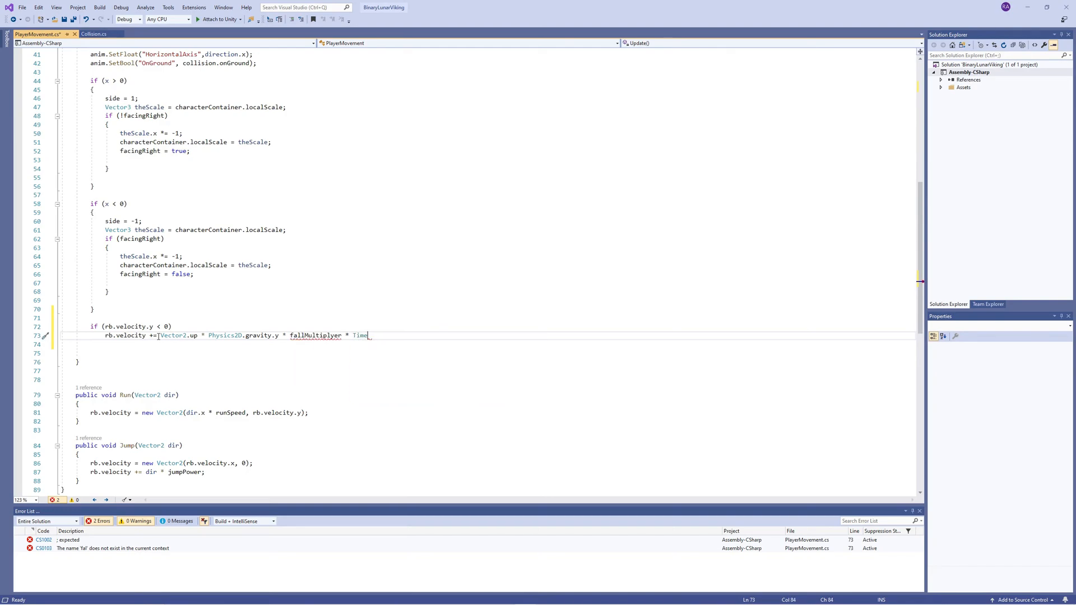
pyautogui.write('.deltaTime;')
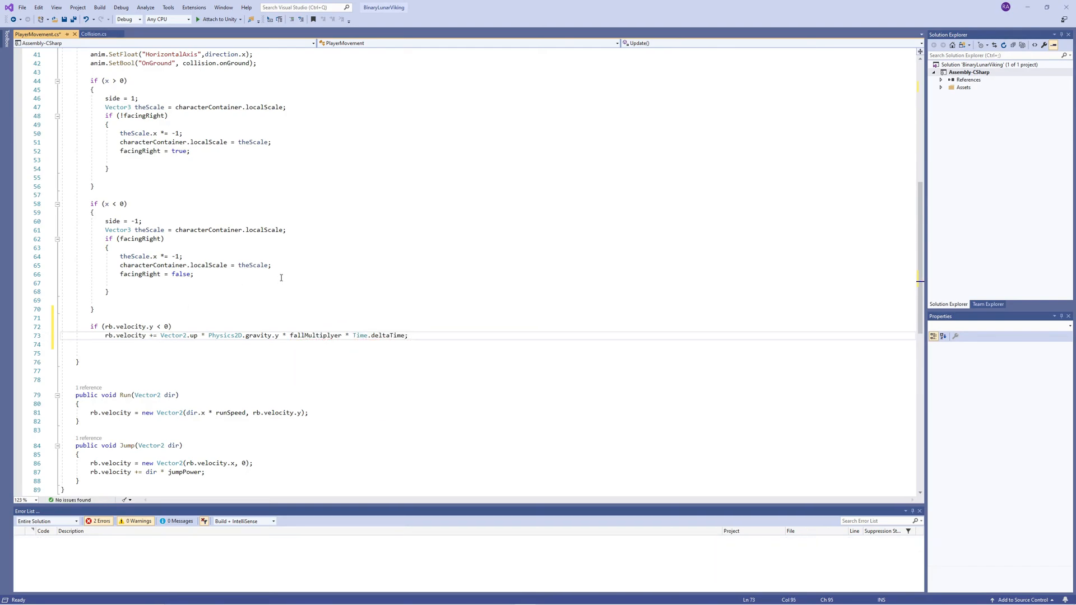
# Initialize fallMultiplyer to 2 and lowjumpMultiplyer to 1.
pyautogui.scroll(3)
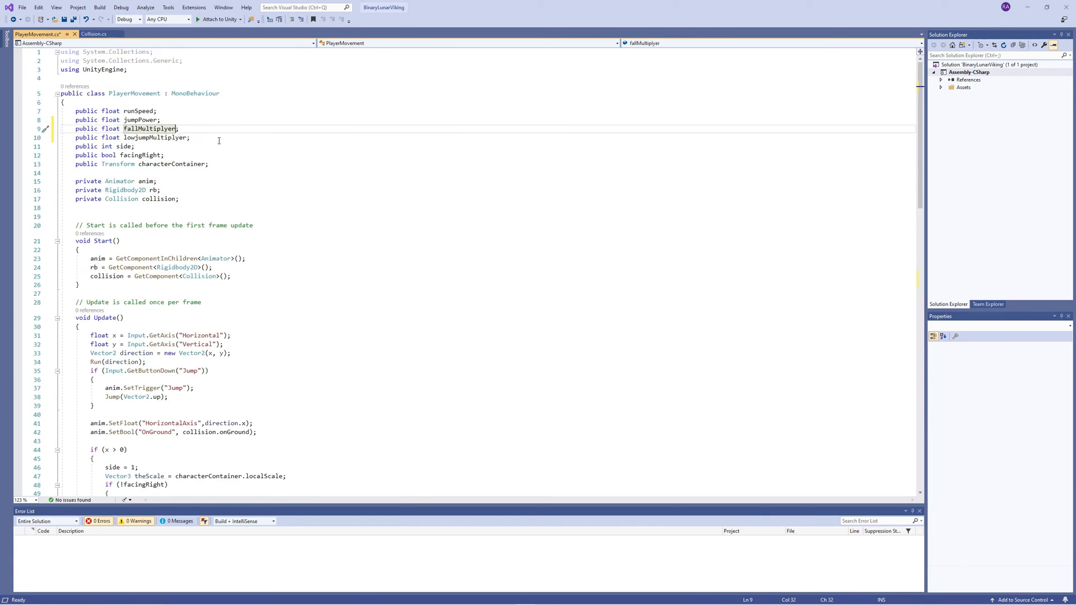
pyautogui.write('= 2')
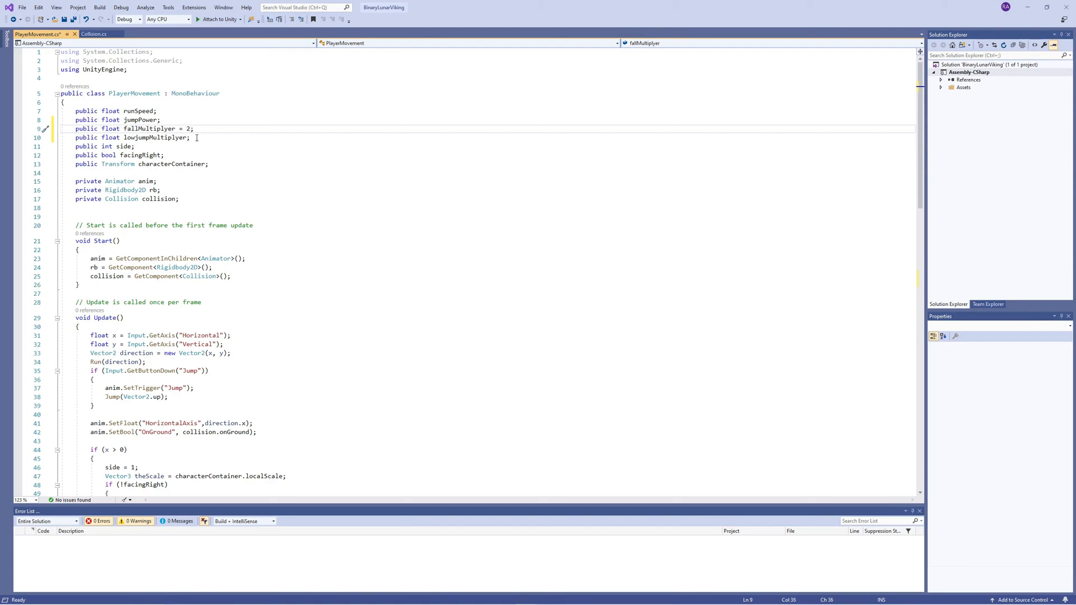
pyautogui.write('= 1')
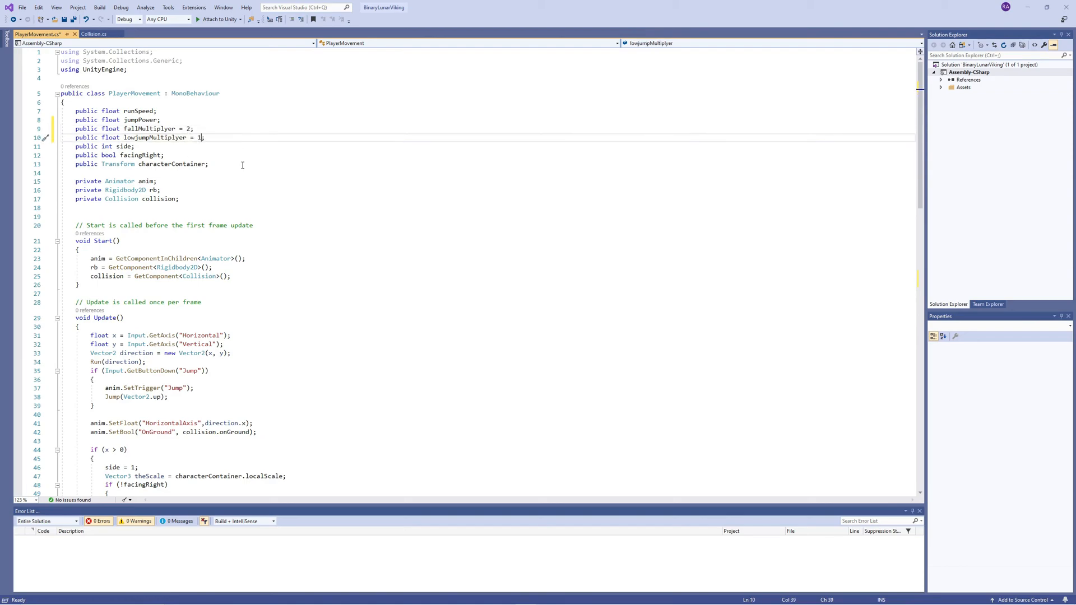
pyautogui.scroll(-3)
pyautogui.write('if (rb.velocity.y > 0 && ')
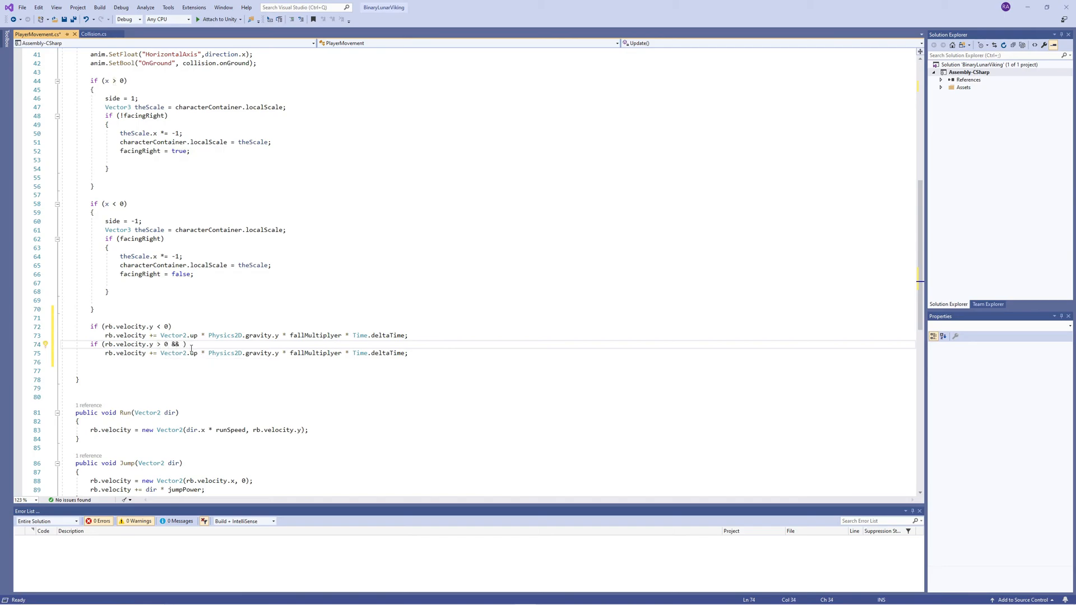
# Add gravity scaled by lowjumpMultiplyer when rb.velocity.y > 0 and Jump isn't held.
pyautogui.write('Input.GetButton("')
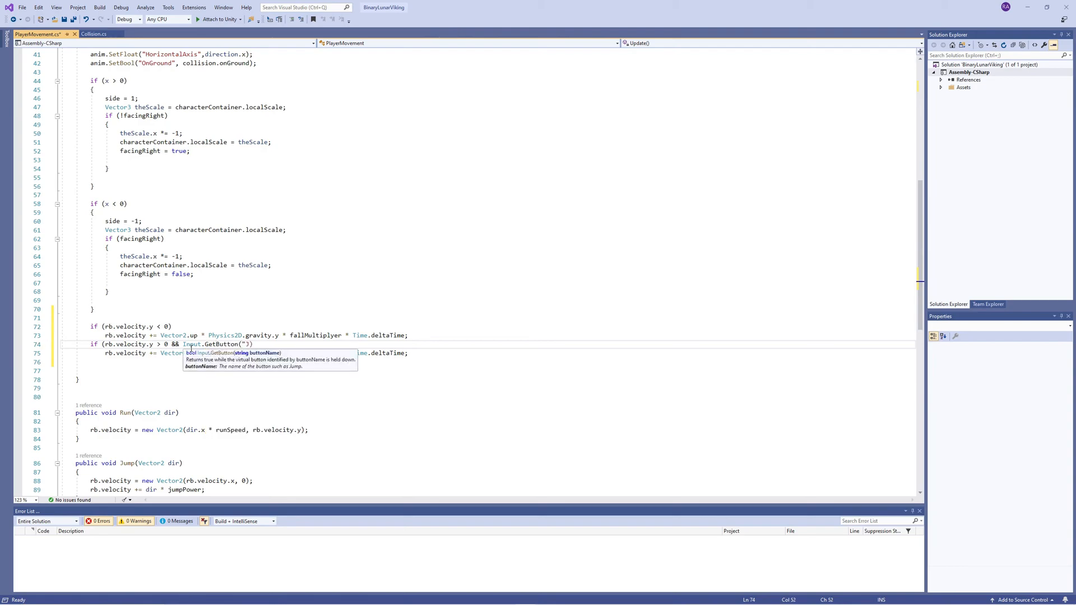
pyautogui.write('Jump')
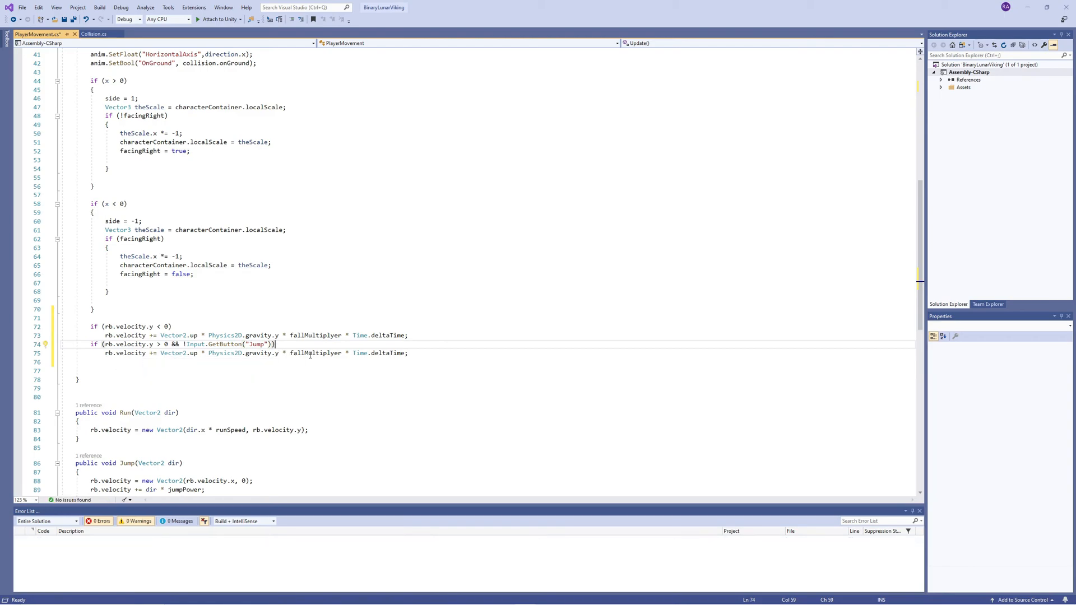
pyautogui.write('low')
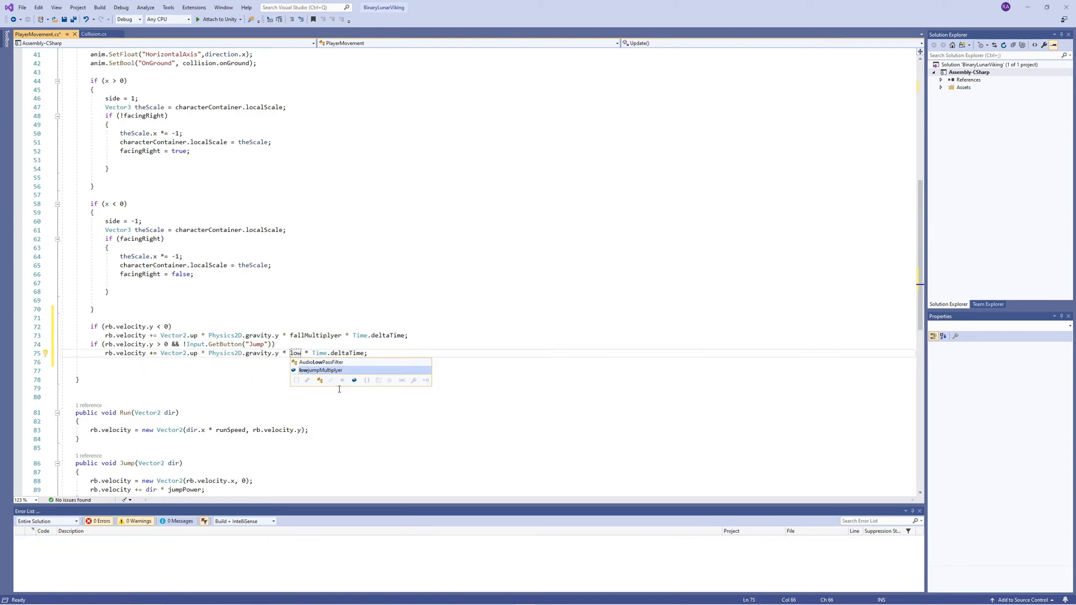
pyautogui.rightClick(38, 34)
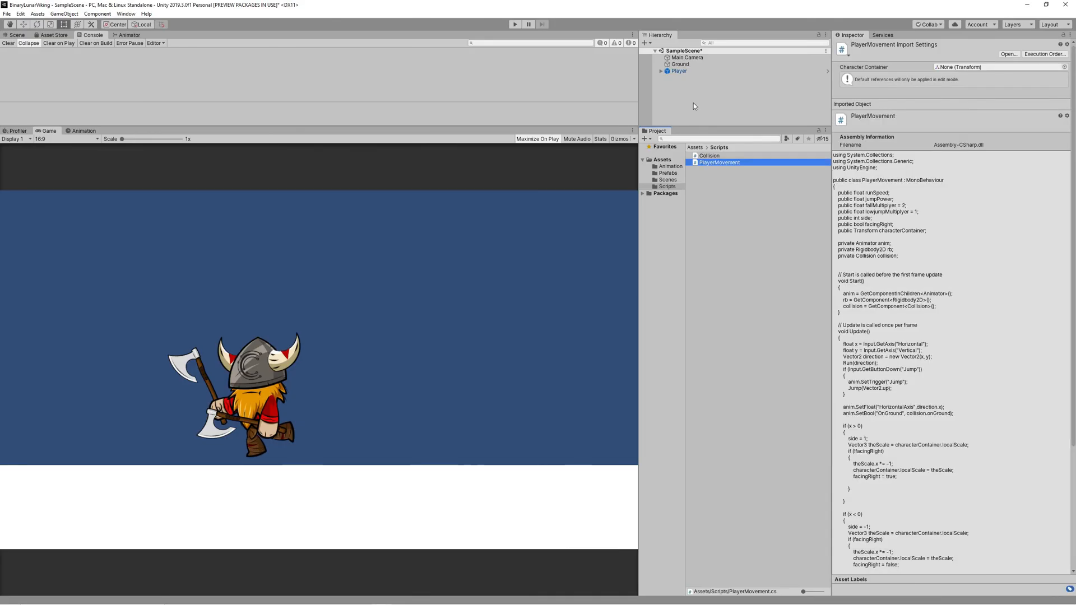
# Play-test Player and set Gravity Scale 3, Jump Power 14, Fall Multiplier 3, Lowjump Multiplier 8.
pyautogui.click(680, 71)
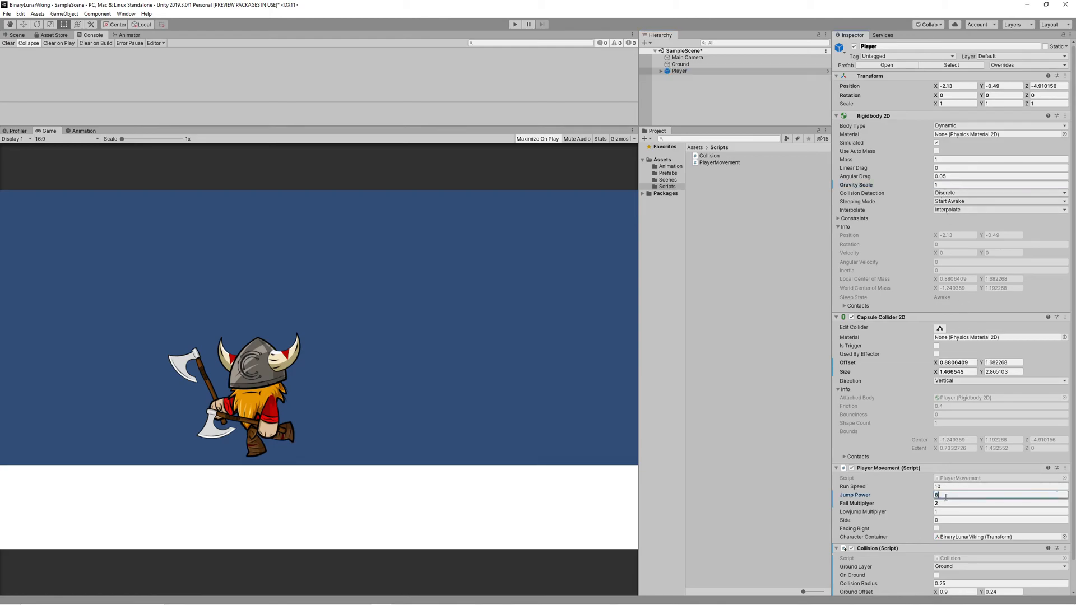
pyautogui.moveTo(716, 416)
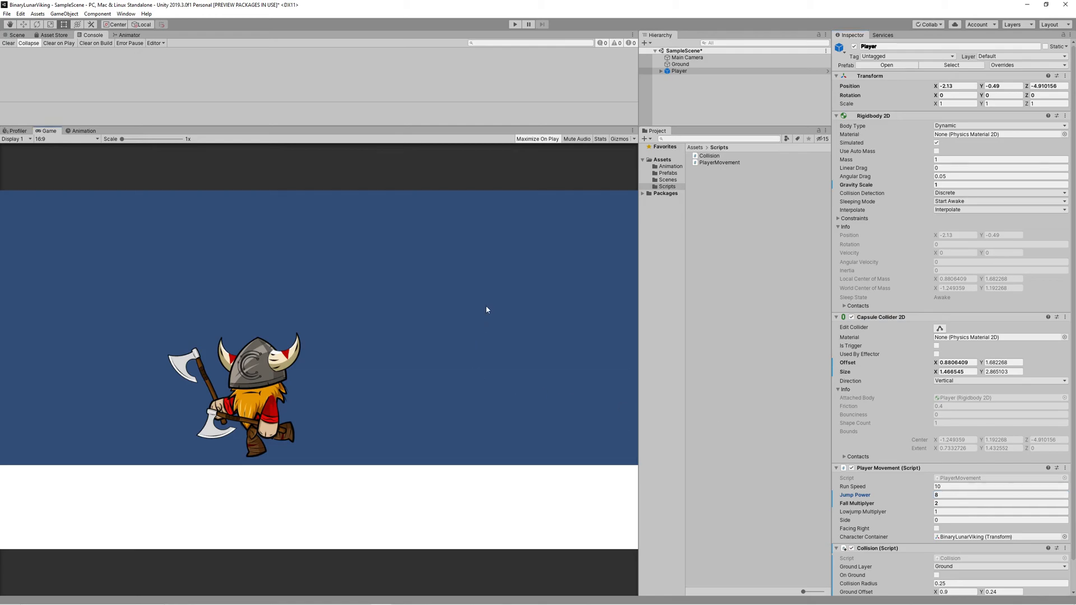
pyautogui.click(515, 24)
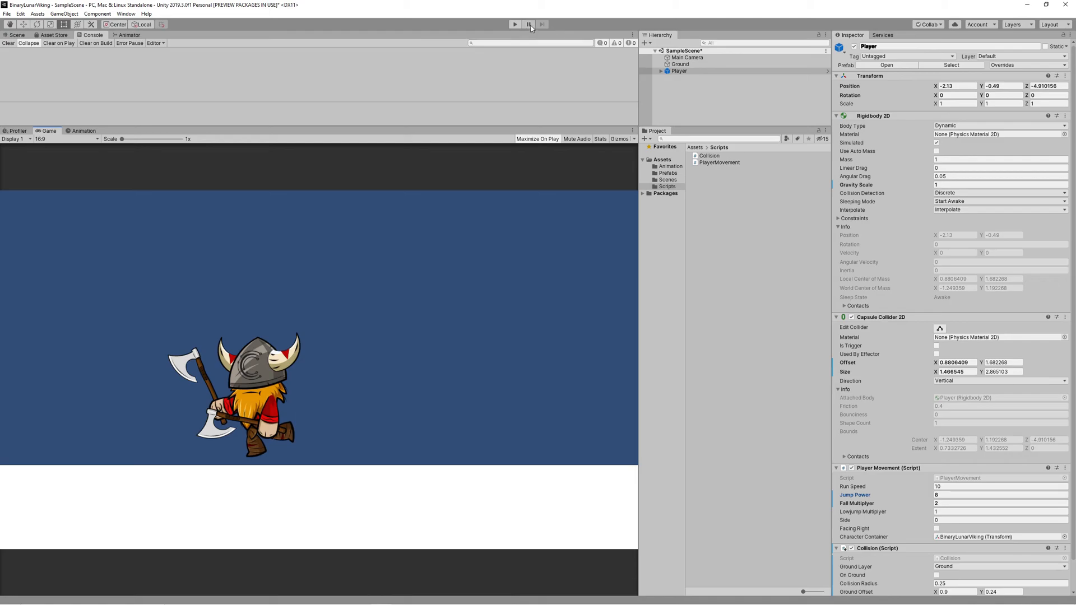
pyautogui.click(514, 24)
pyautogui.write('3')
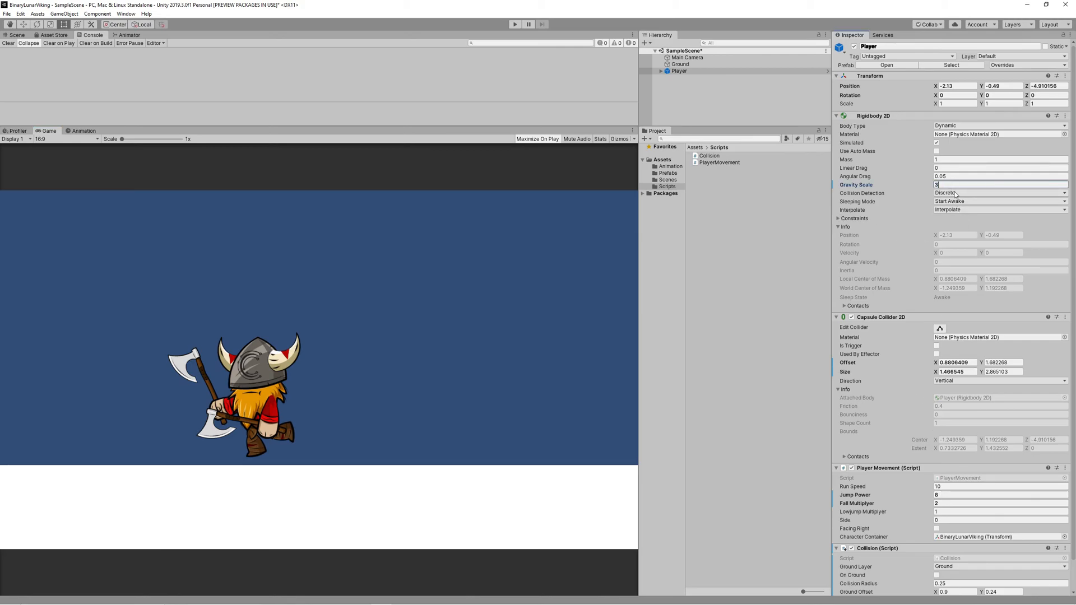
pyautogui.click(999, 496)
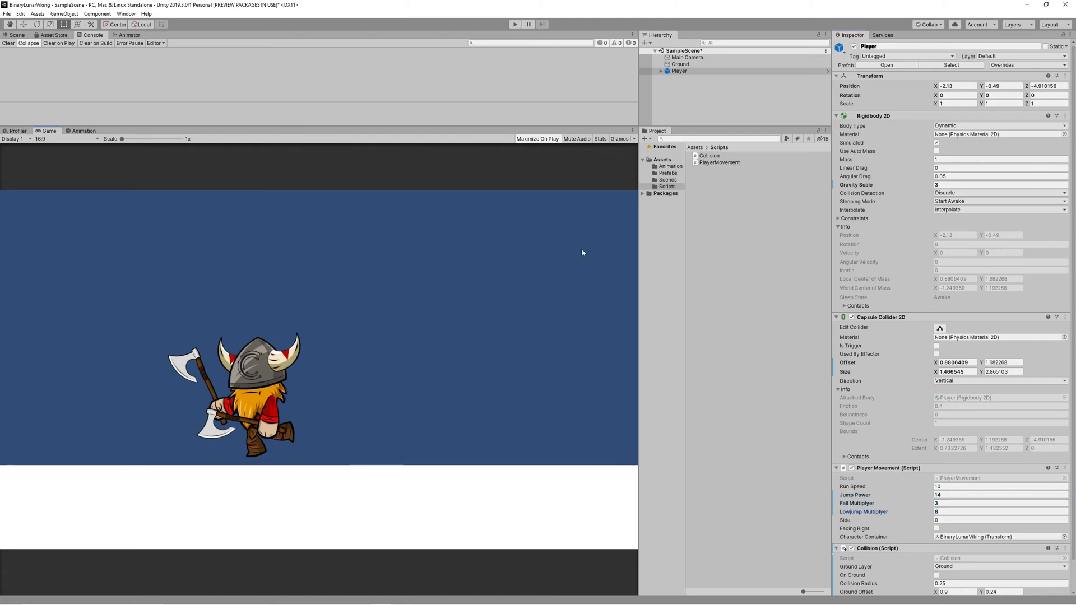
pyautogui.click(514, 24)
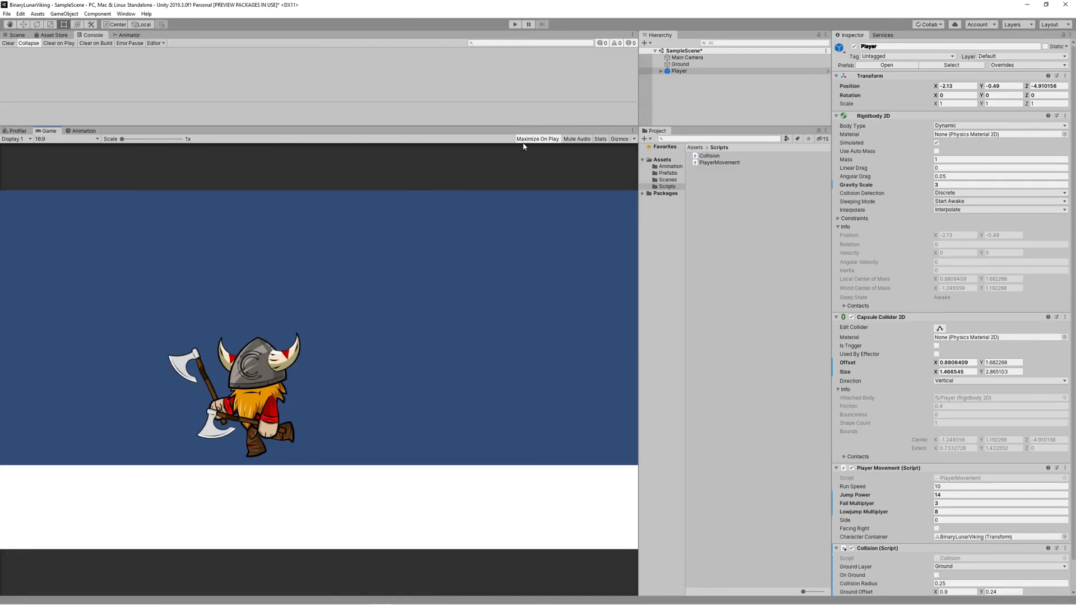
# Wrap the SetTrigger and Jump calls in if (collision.onGround), then save PlayerMovement.
pyautogui.click(720, 162)
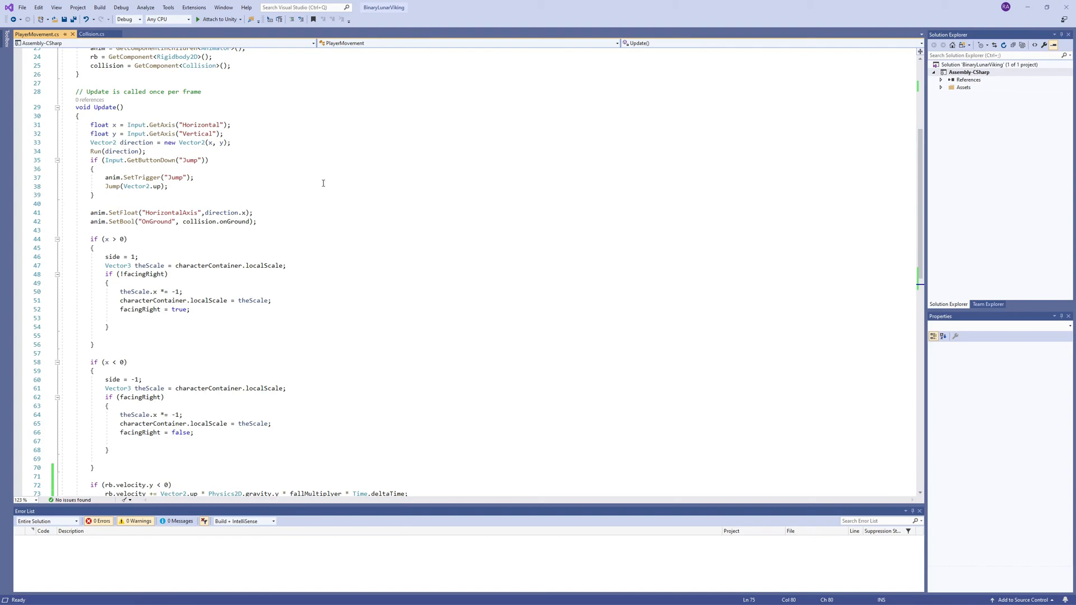
pyautogui.moveTo(128, 171)
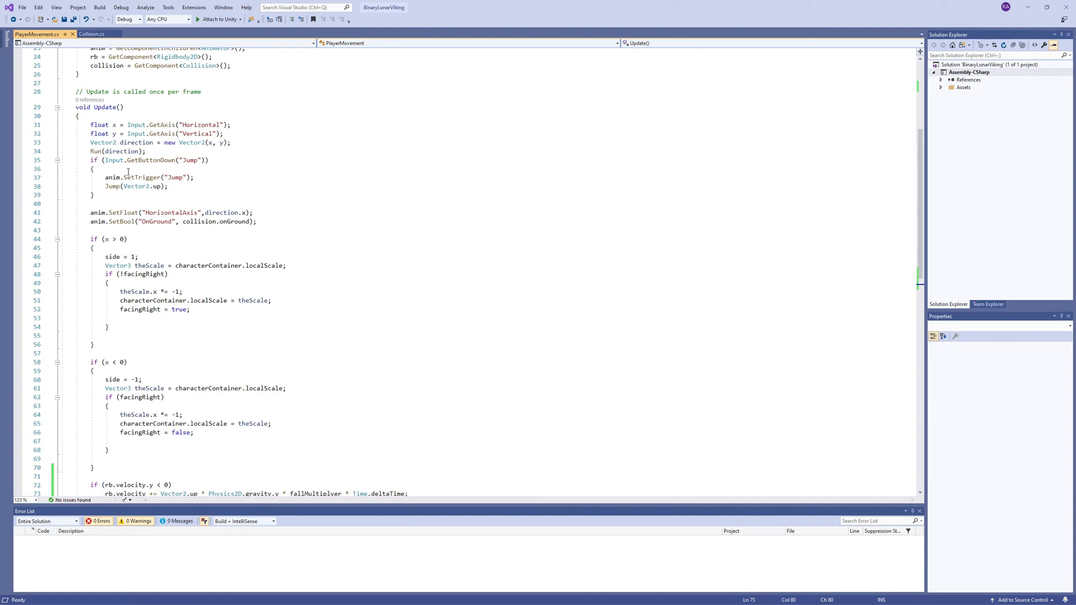
pyautogui.click(94, 168)
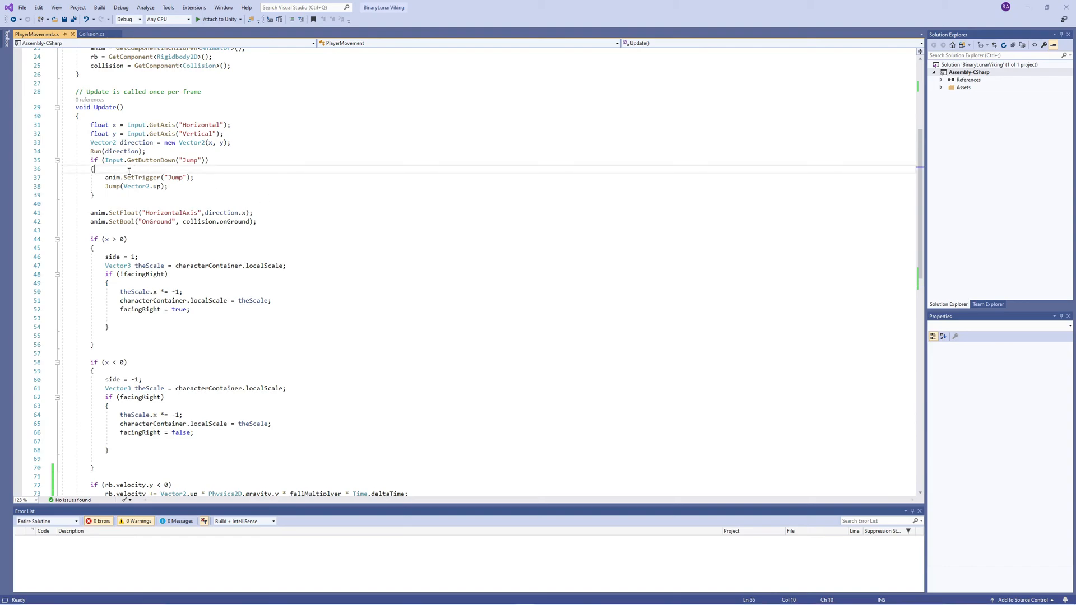
pyautogui.press('enter')
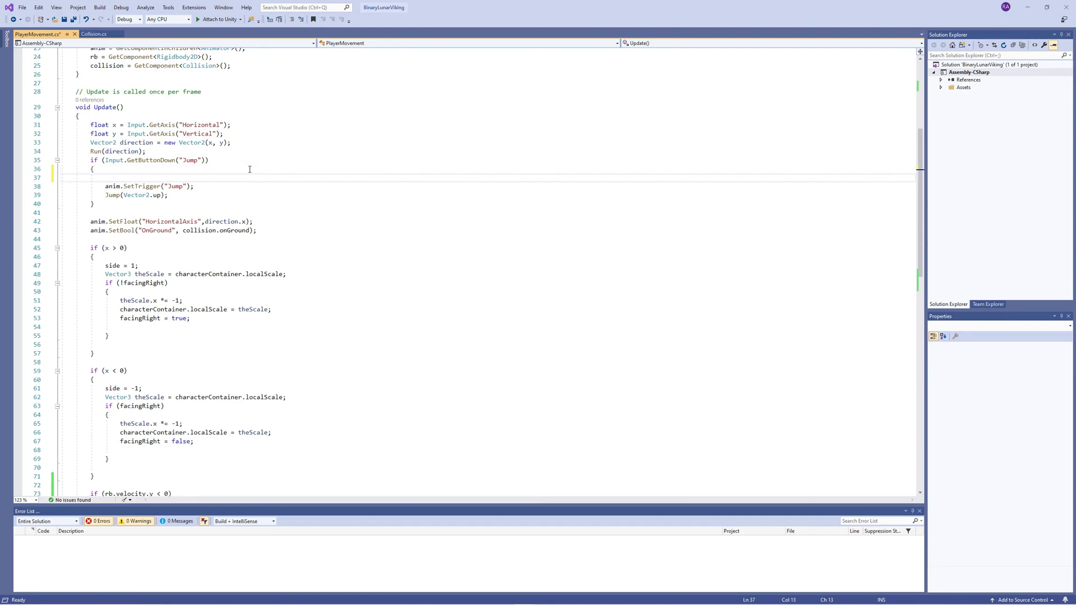
pyautogui.write('if(collision.enab')
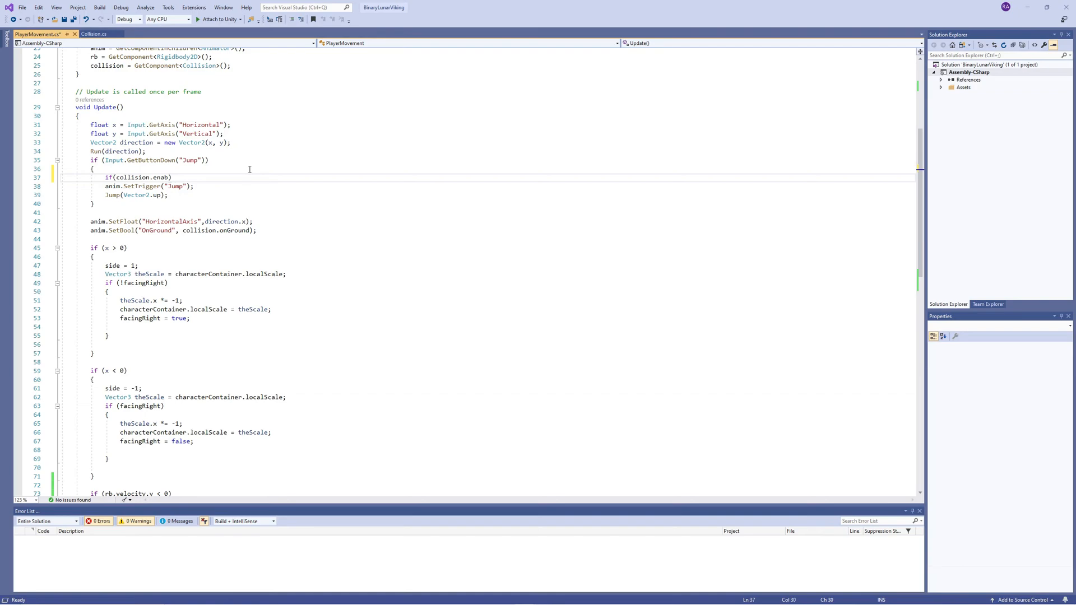
pyautogui.write('onGround')
pyautogui.write('}')
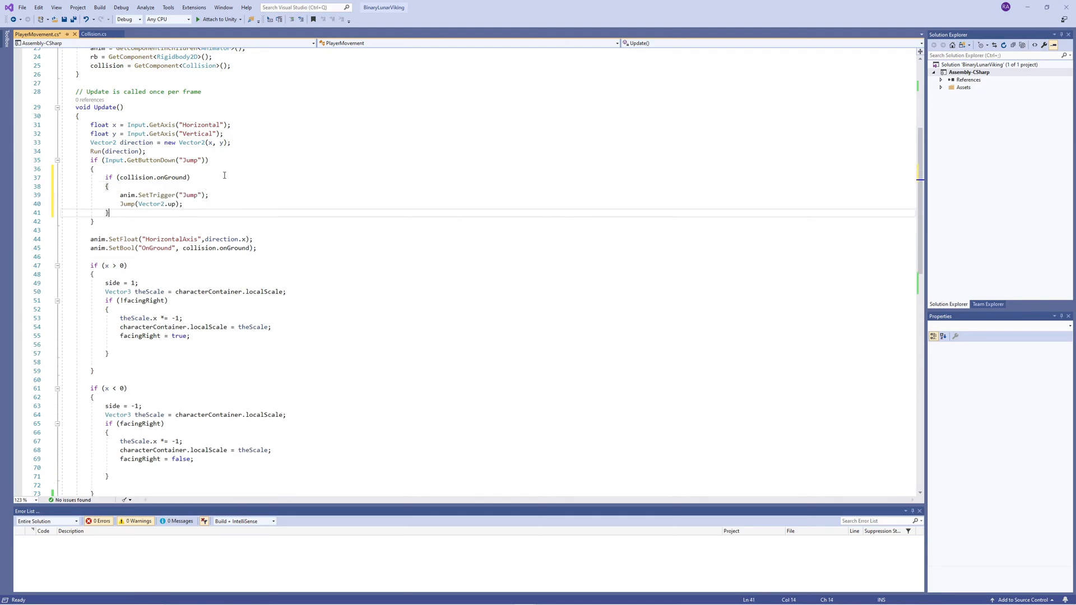
pyautogui.press('ctrl+s')
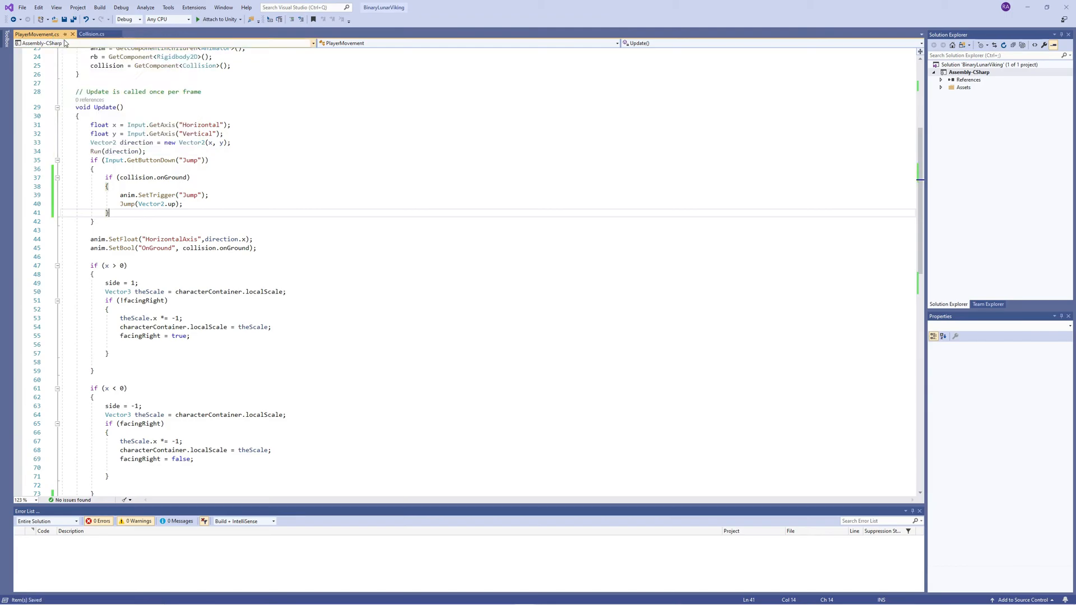